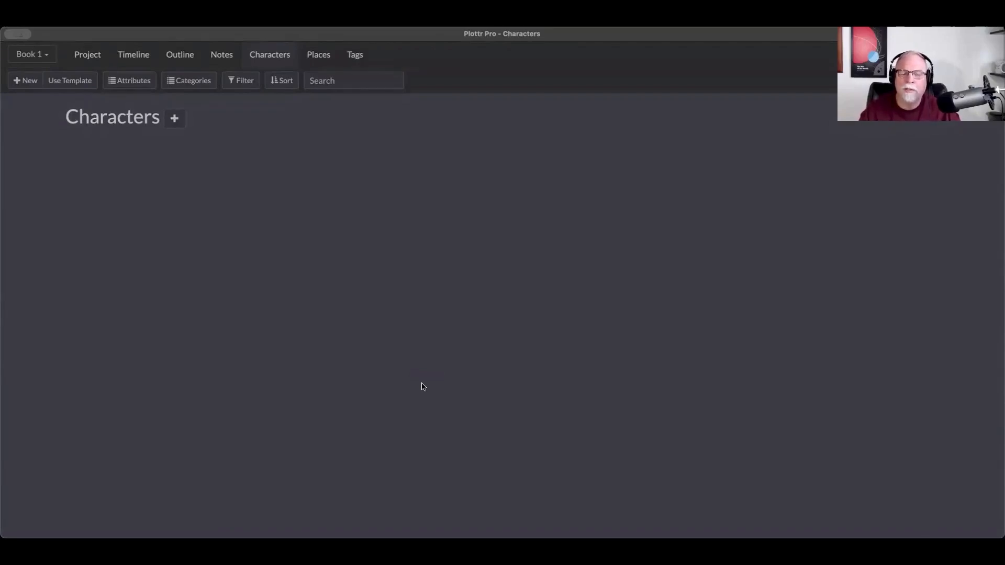
{"action": "mouse_move", "coordinate": [261, 237]}
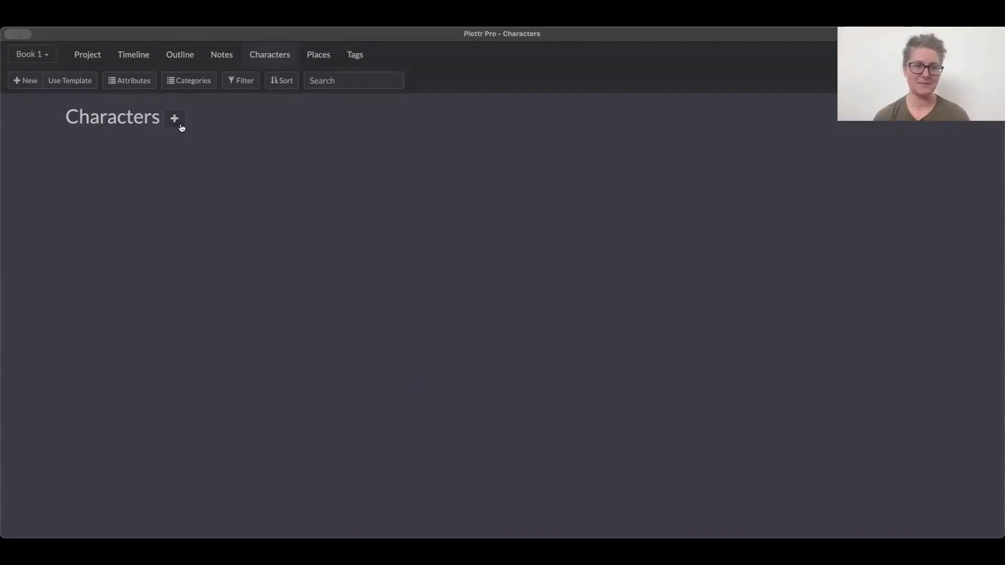
- Add a new character and name it 'New Character - Fluffy'
{"action": "left_click", "coordinate": [174, 118]}
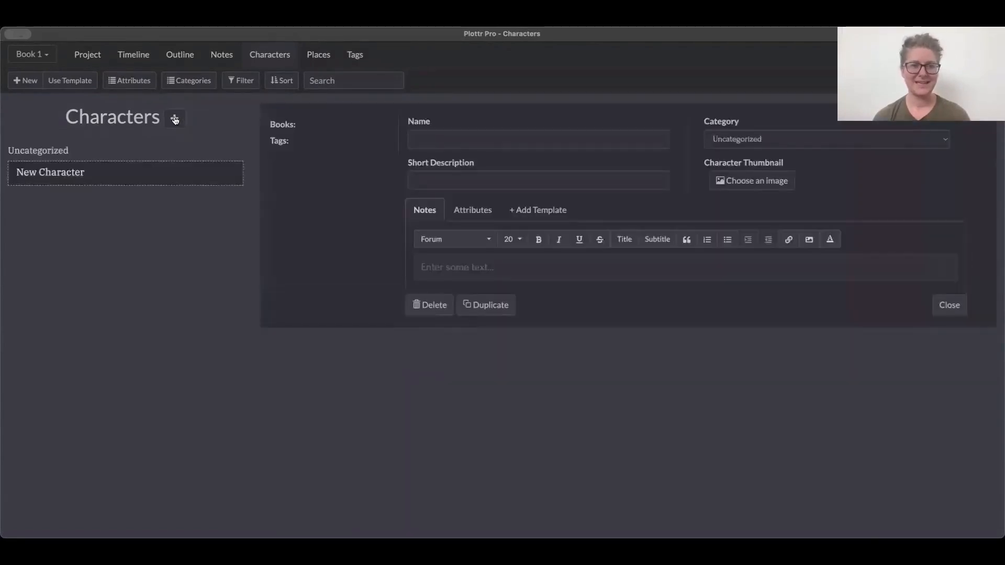
{"action": "left_click", "coordinate": [538, 140]}
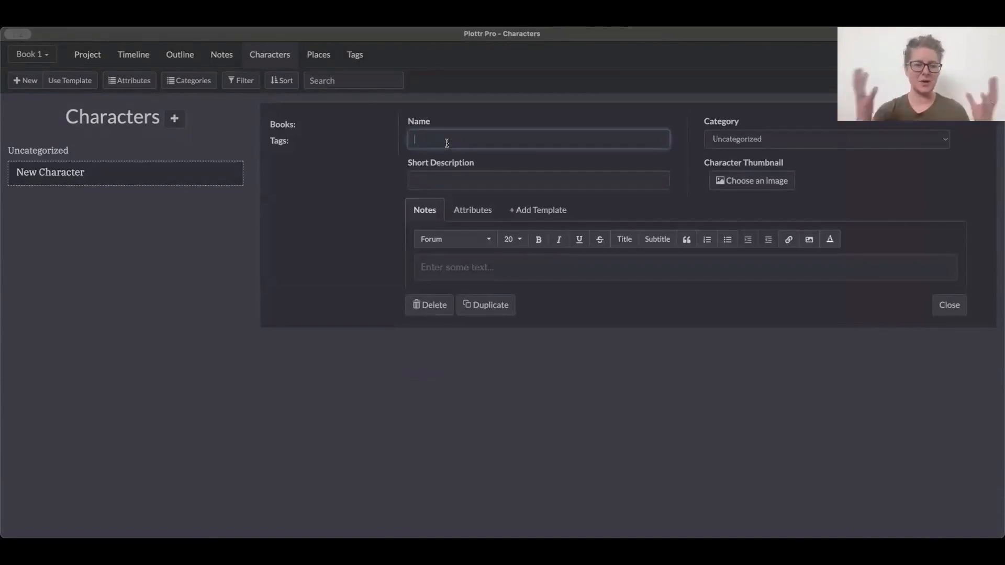
{"action": "type", "text": "N"}
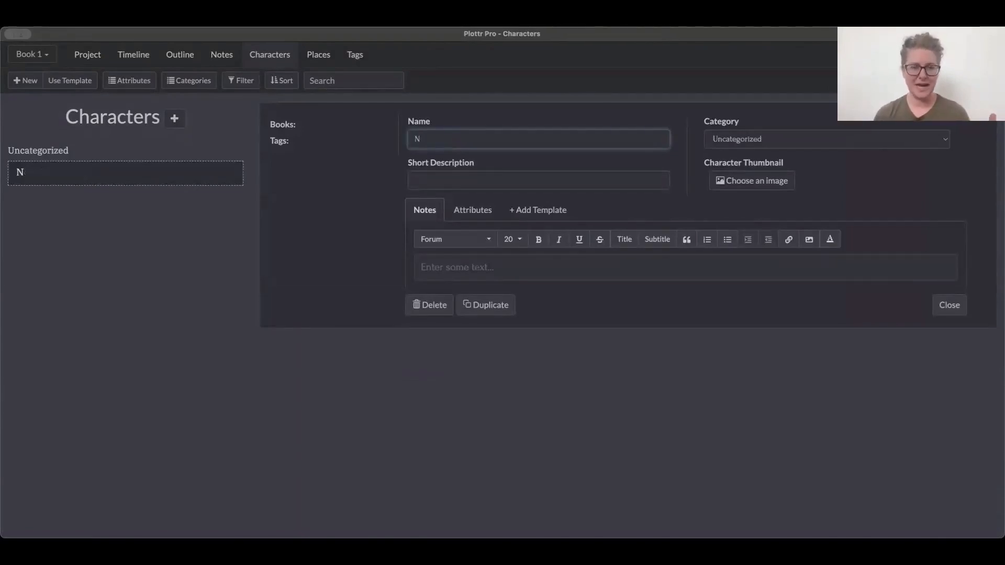
{"action": "type", "text": "ew Cha"}
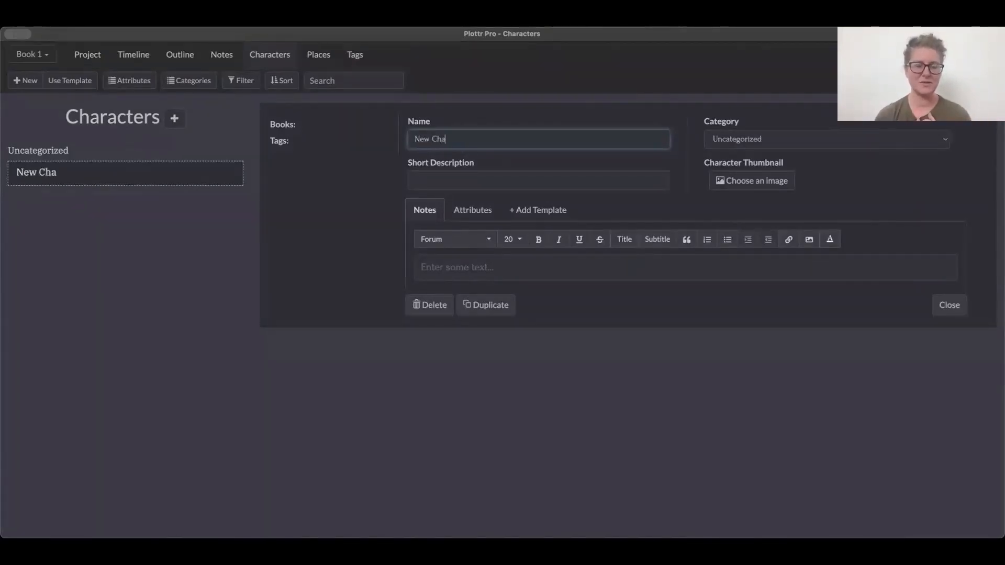
{"action": "type", "text": "racty"}
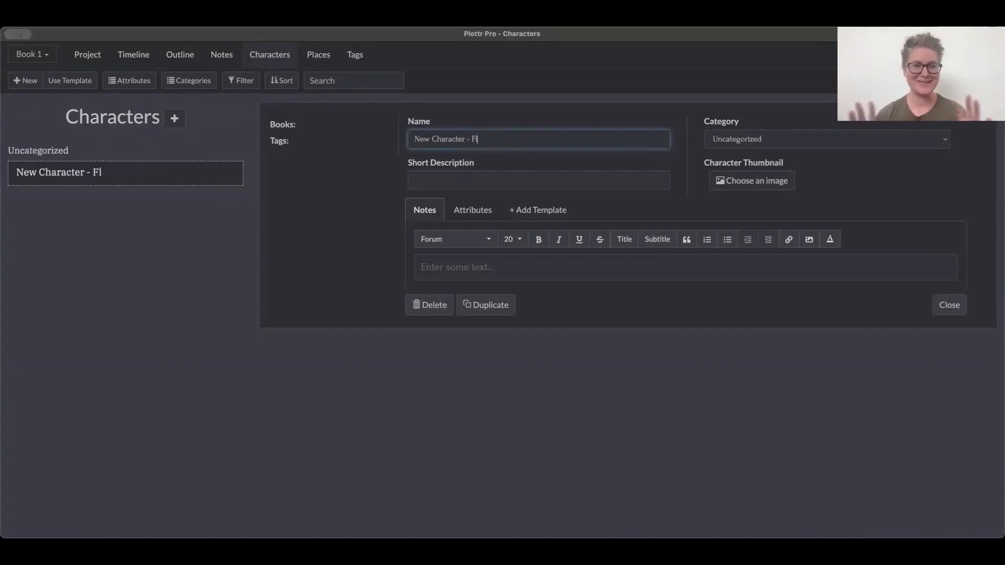
{"action": "type", "text": "uffy"}
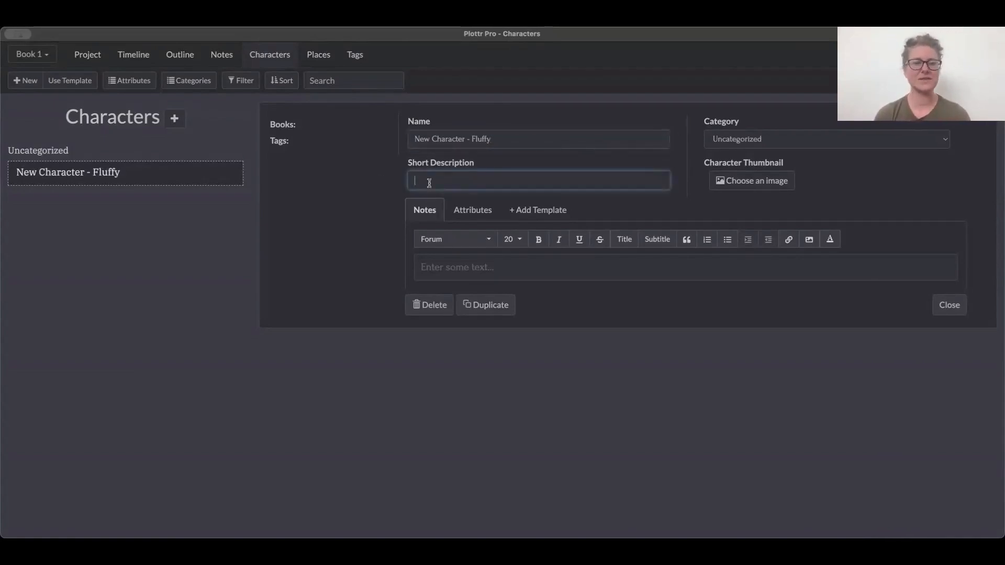
- Enter the short description 'The neighbor's evil cat' for Fluffy
{"action": "type", "text": "The neighbor"}
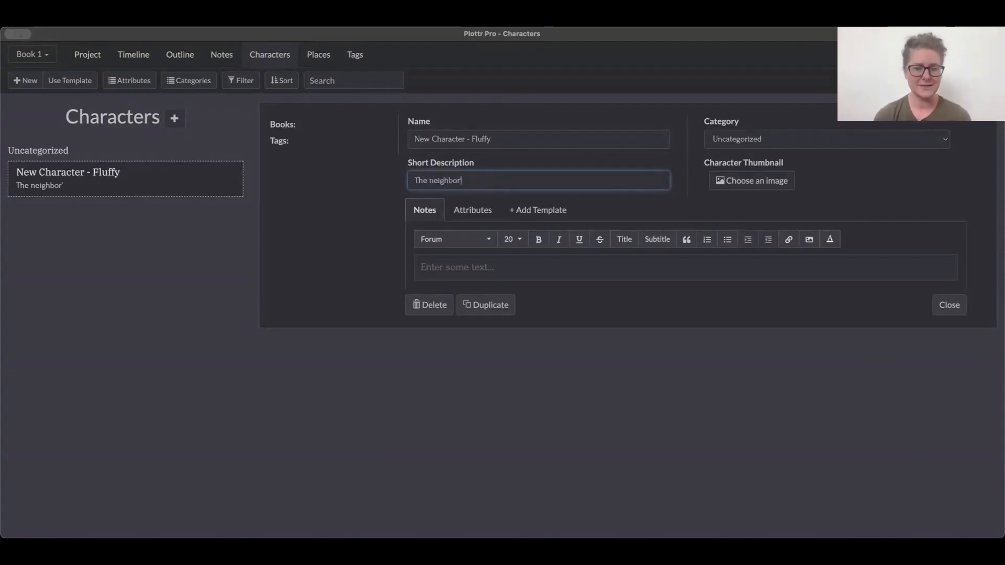
{"action": "type", "text": "'s evil ca"}
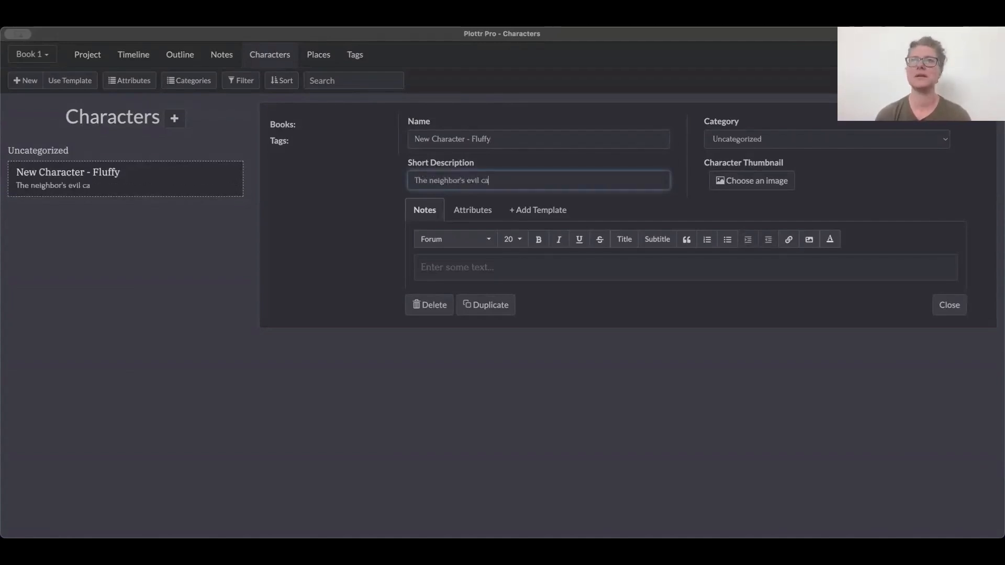
{"action": "type", "text": "t"}
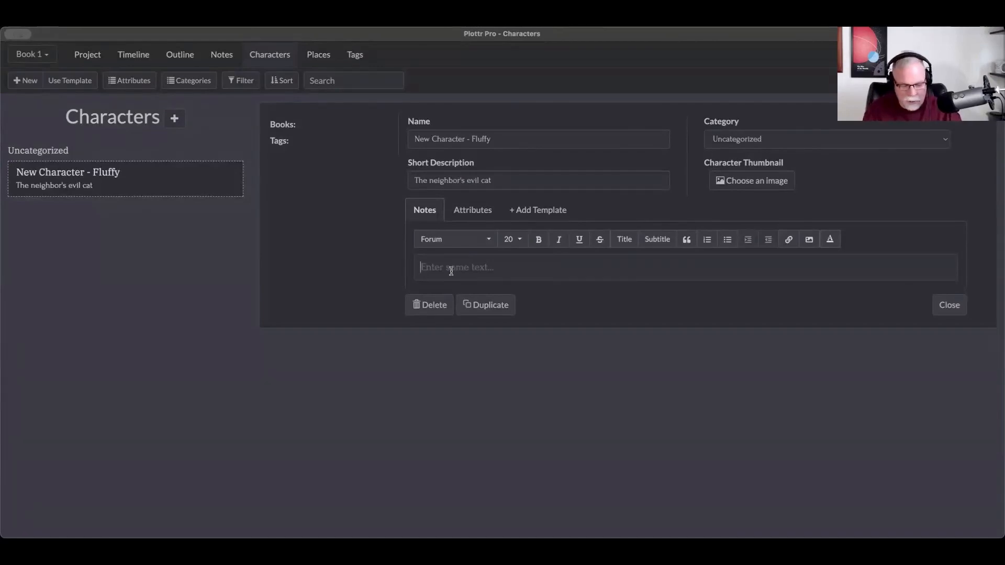
- Write the note 'Orange Tabby cat that is really fat', correcting the typo in Orange
{"action": "type", "text": "Orga"}
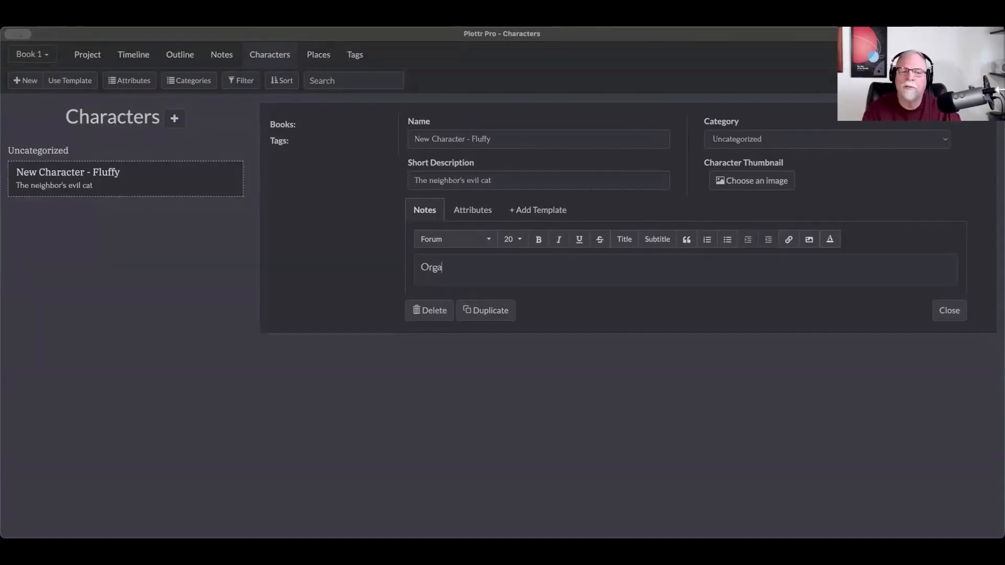
{"action": "key", "text": "Backspace"}
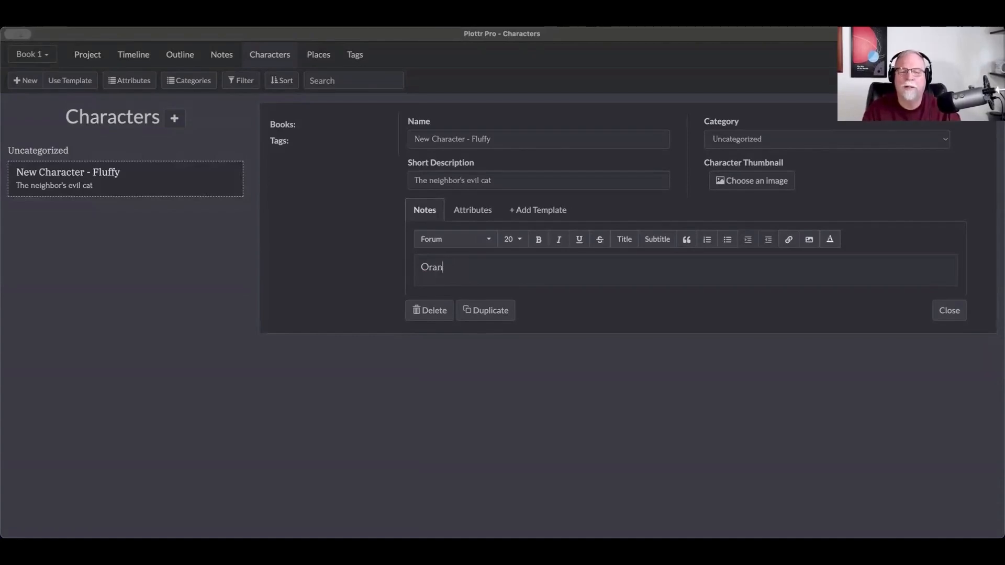
{"action": "type", "text": "ge"}
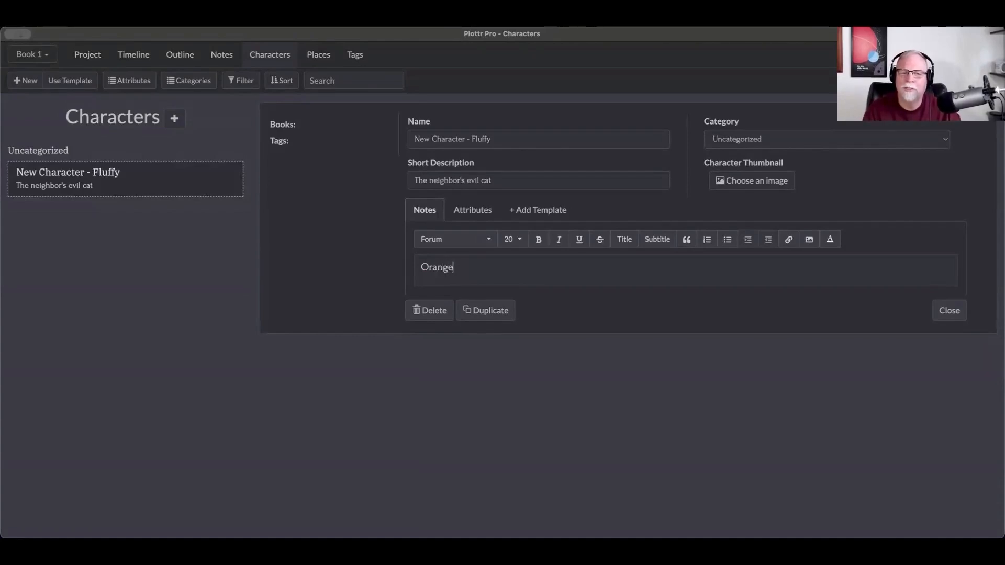
{"action": "type", "text": "Tabby ca"}
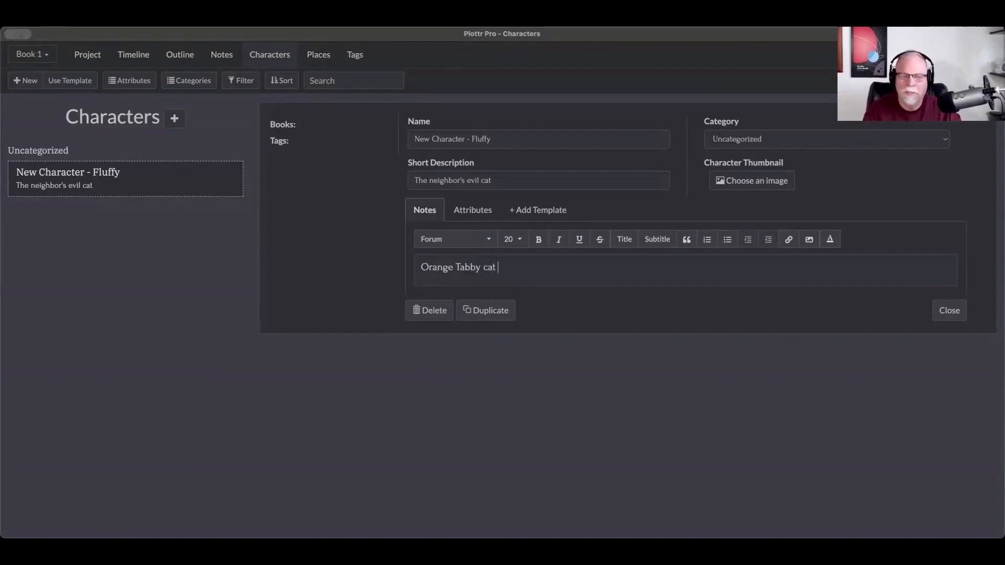
{"action": "type", "text": "that is really"}
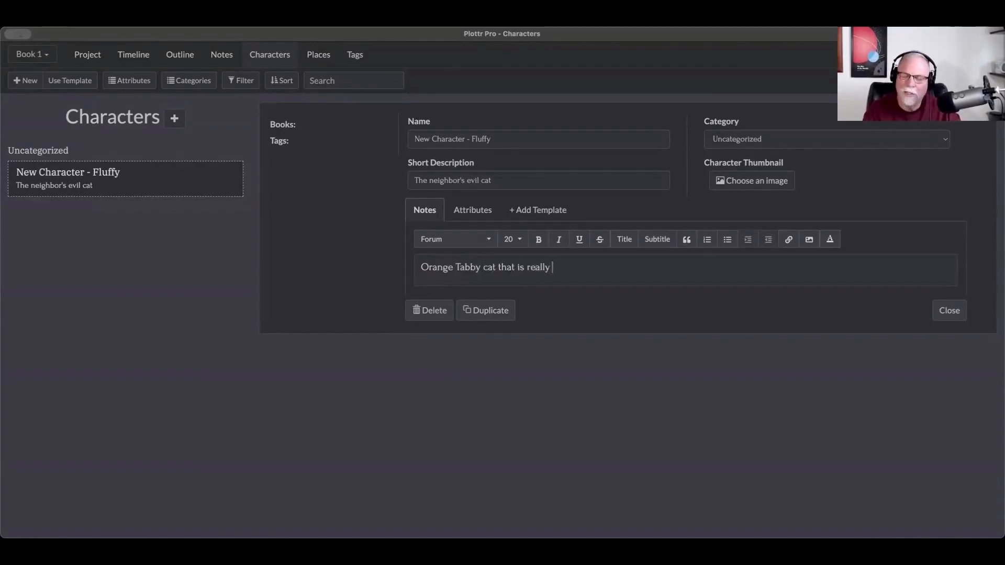
{"action": "type", "text": "fat"}
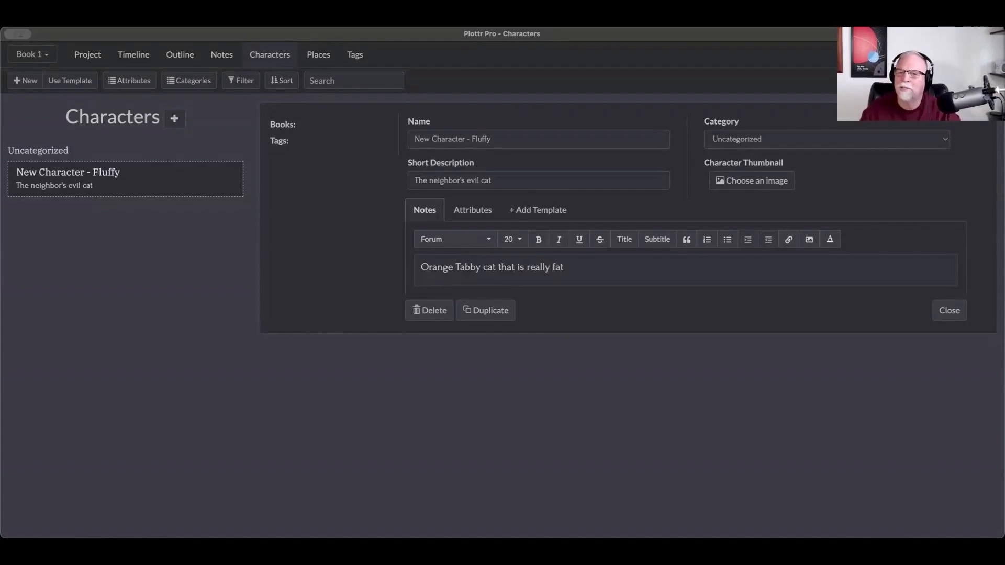
{"action": "mouse_move", "coordinate": [591, 302]}
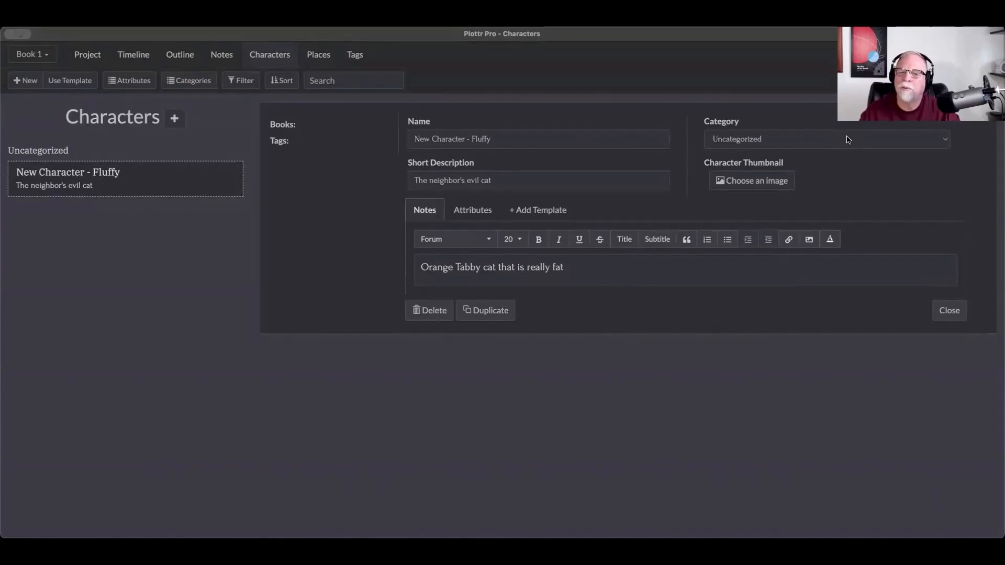
- Set Fluffy's character category to Best Friend
{"action": "left_click", "coordinate": [825, 139]}
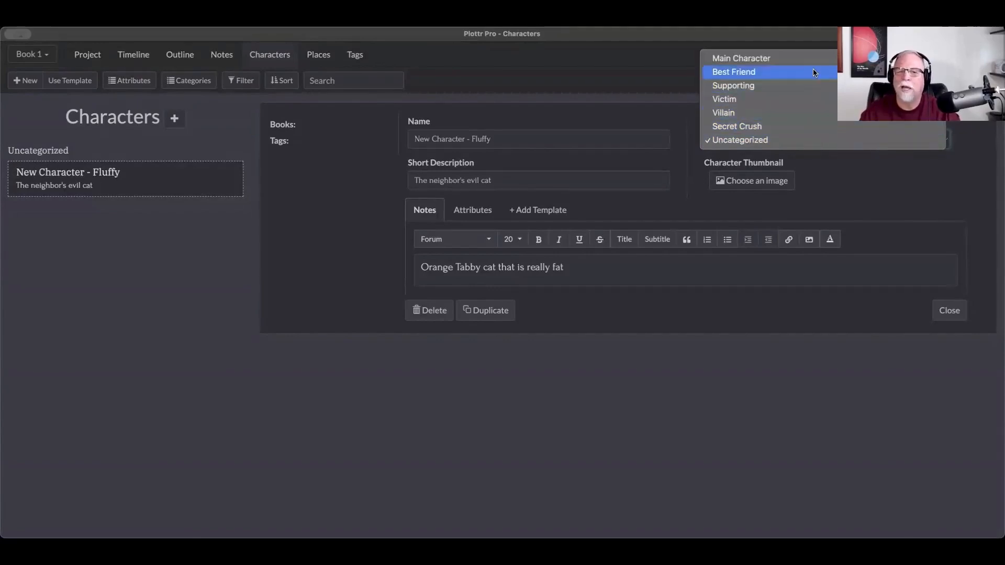
{"action": "left_click", "coordinate": [733, 71]}
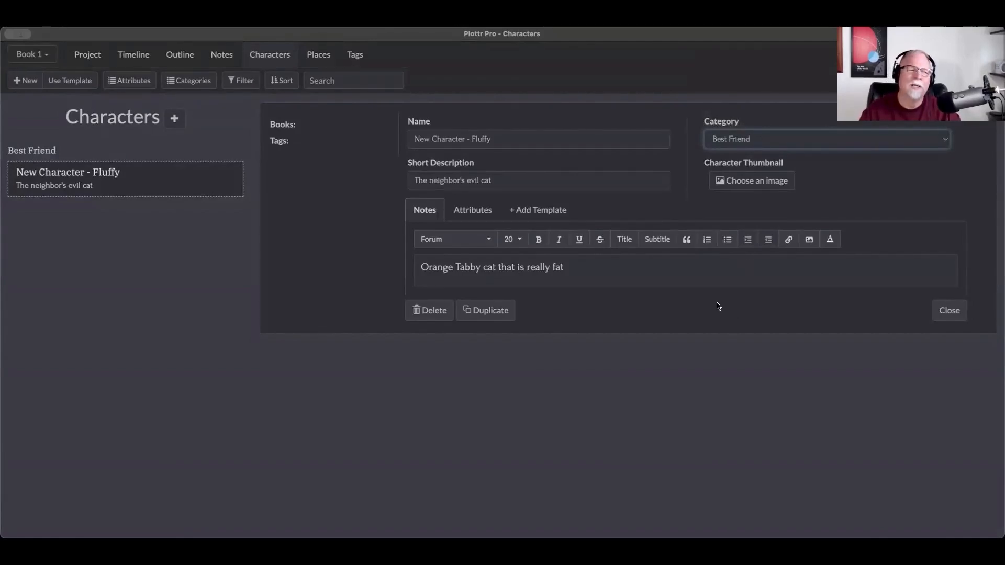
{"action": "mouse_move", "coordinate": [653, 307]}
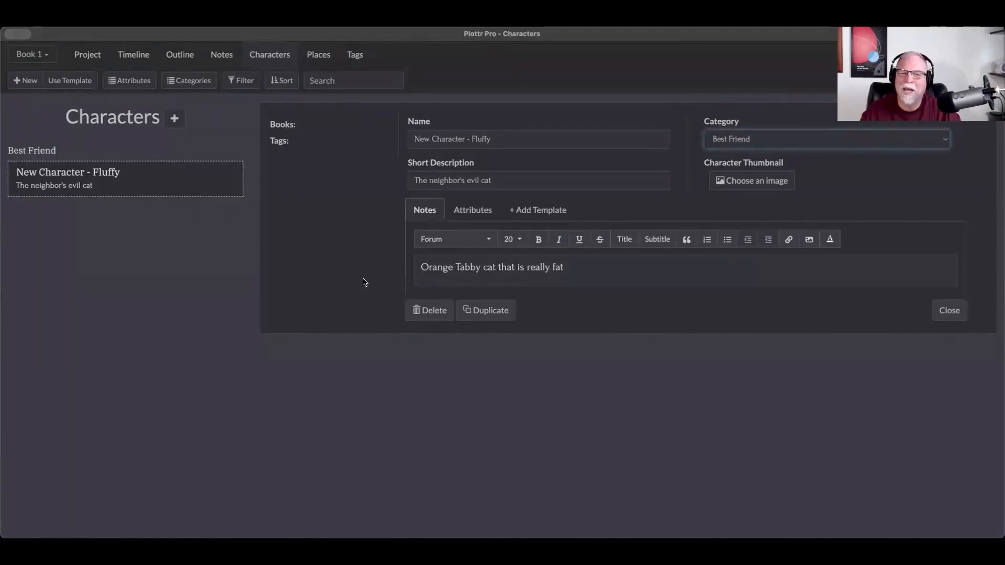
{"action": "mouse_move", "coordinate": [358, 279]}
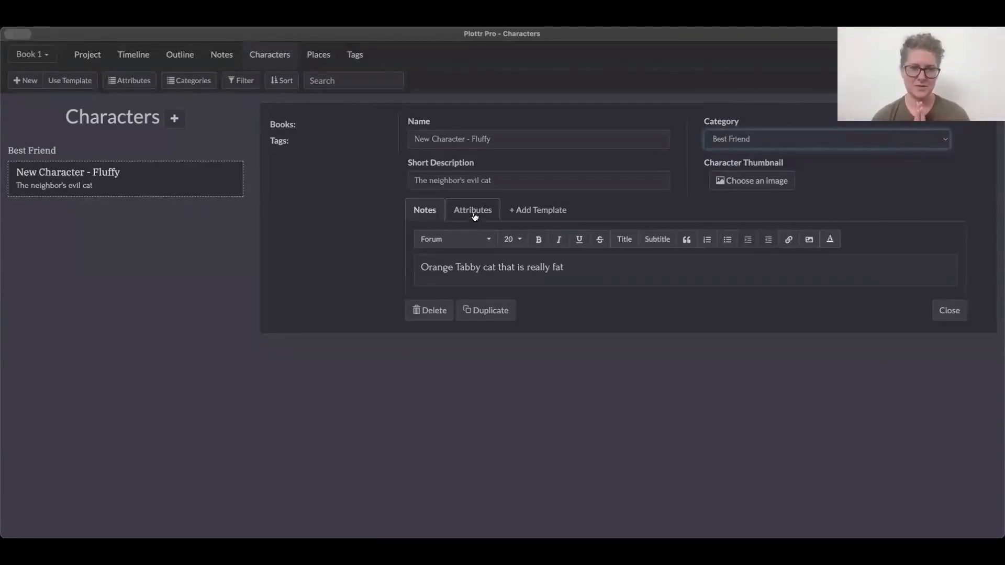
- Add Hair Color as a custom character attribute from the Attributes settings
{"action": "left_click", "coordinate": [472, 209]}
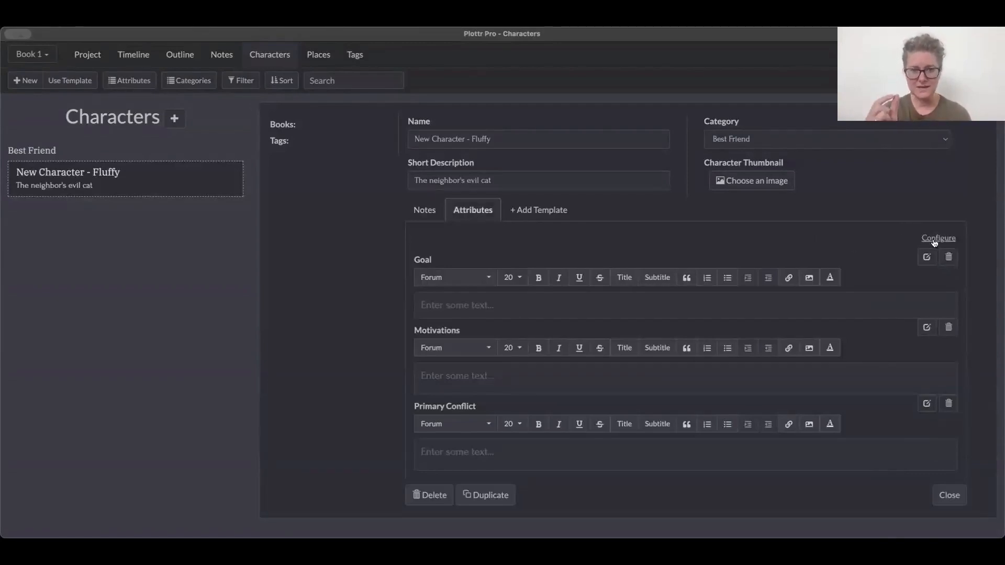
{"action": "left_click", "coordinate": [938, 237]}
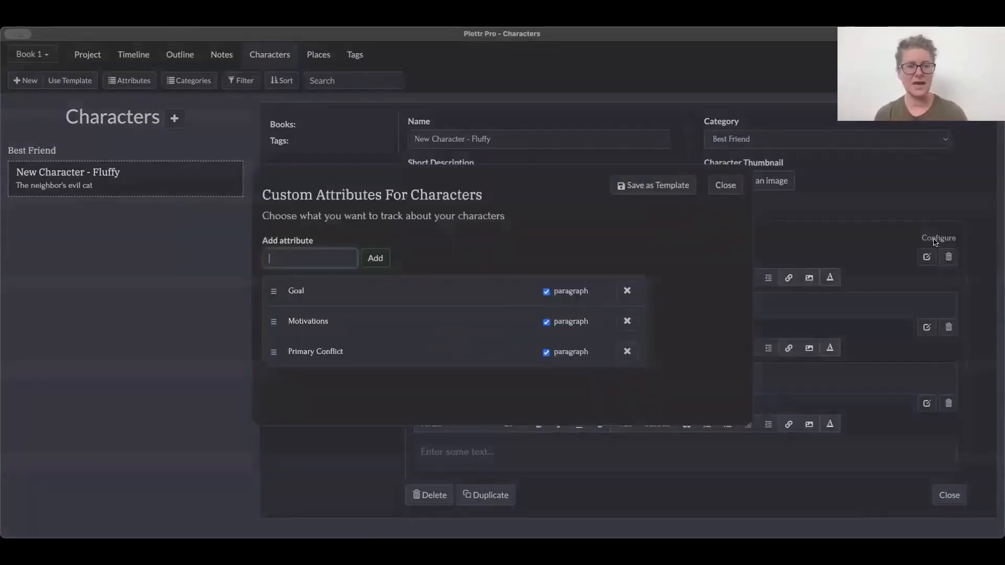
{"action": "mouse_move", "coordinate": [672, 258]}
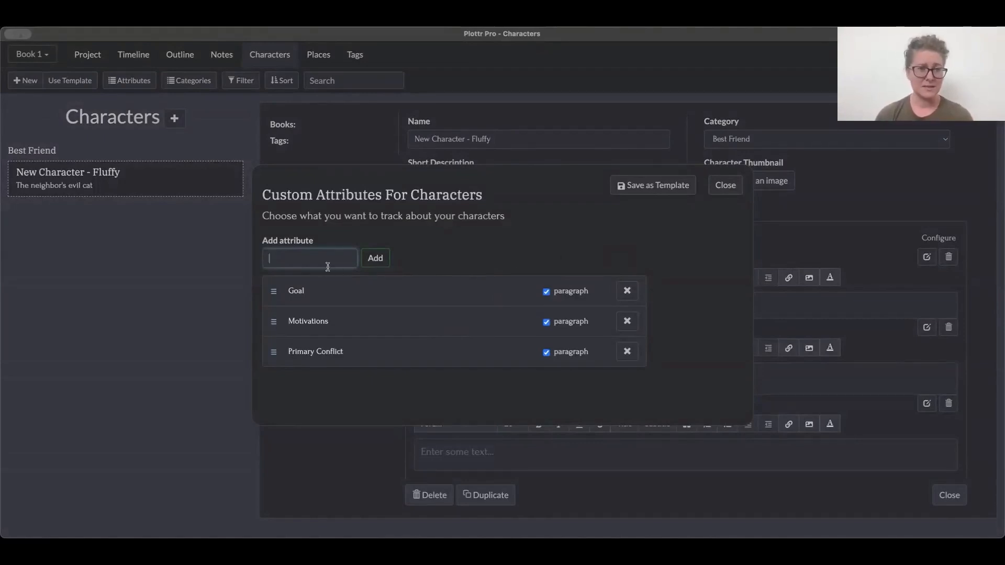
{"action": "type", "text": "Hair Color"}
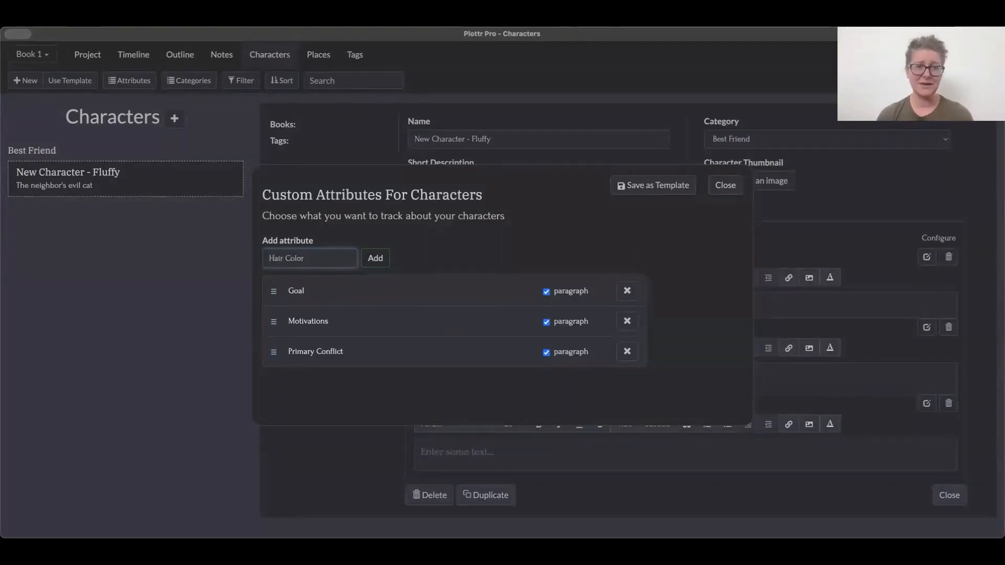
{"action": "left_click", "coordinate": [375, 257]}
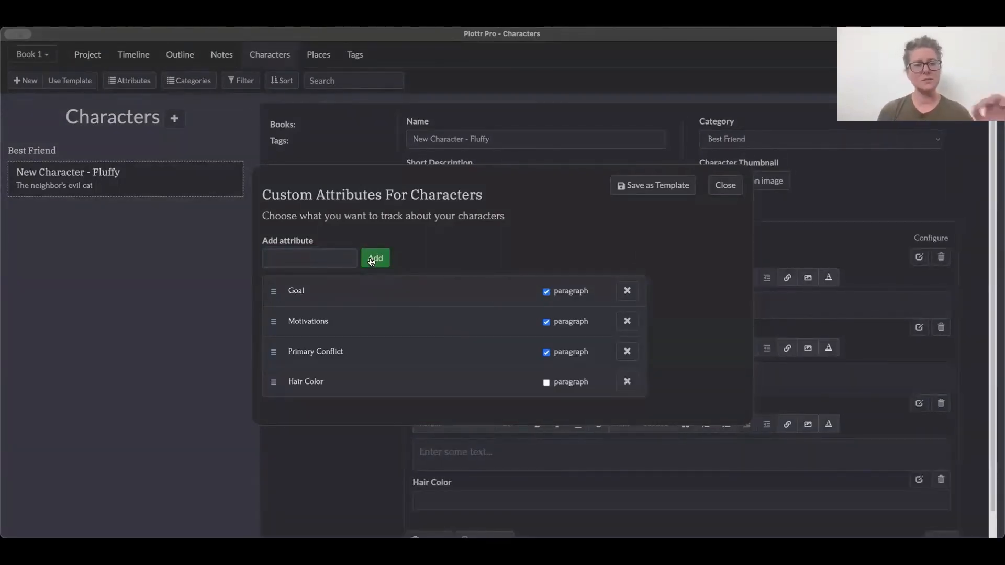
- Add a Misbelief custom attribute and mark it as paragraph format
{"action": "left_click", "coordinate": [310, 257]}
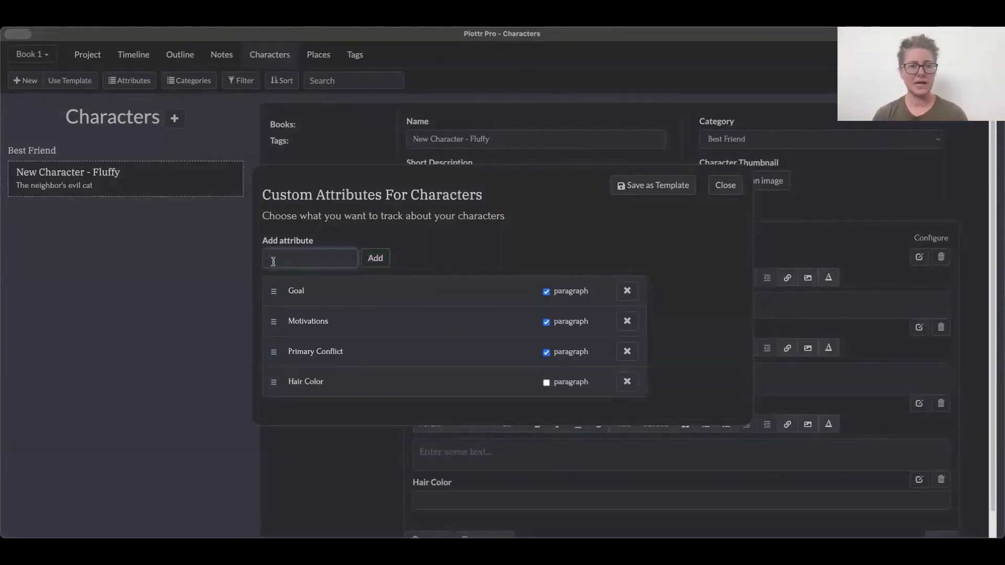
{"action": "type", "text": "Misbelief"}
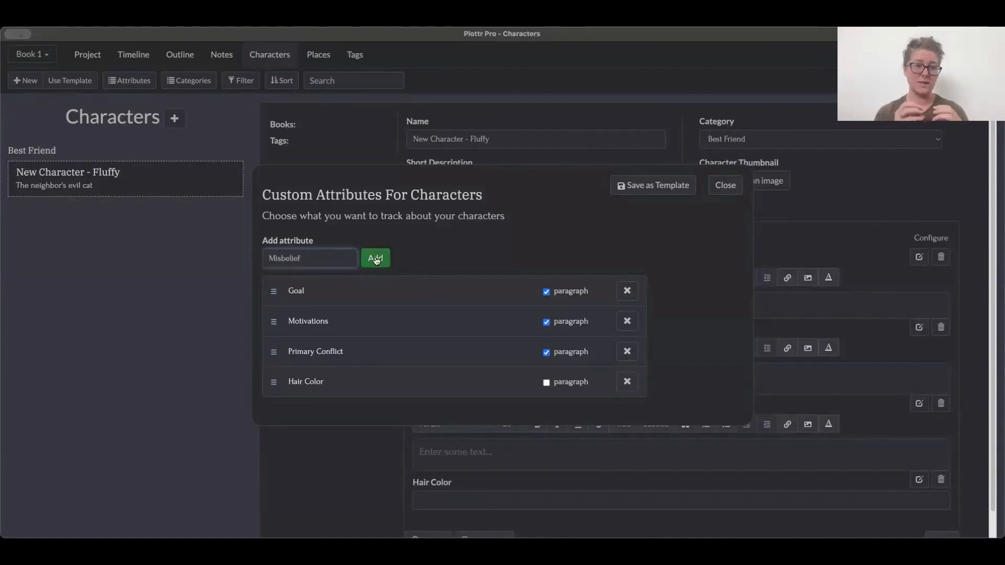
{"action": "left_click", "coordinate": [374, 258]}
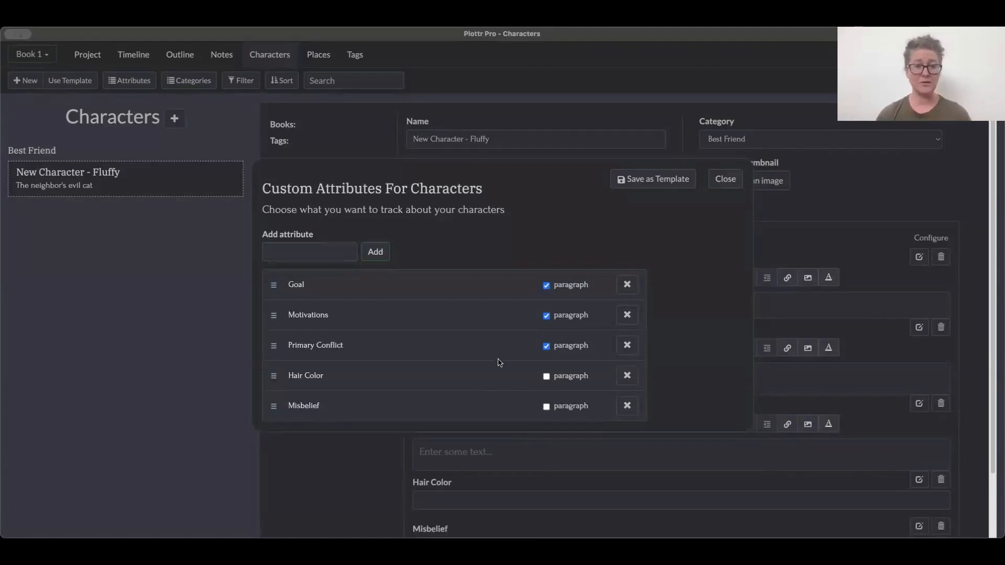
{"action": "mouse_move", "coordinate": [532, 370]}
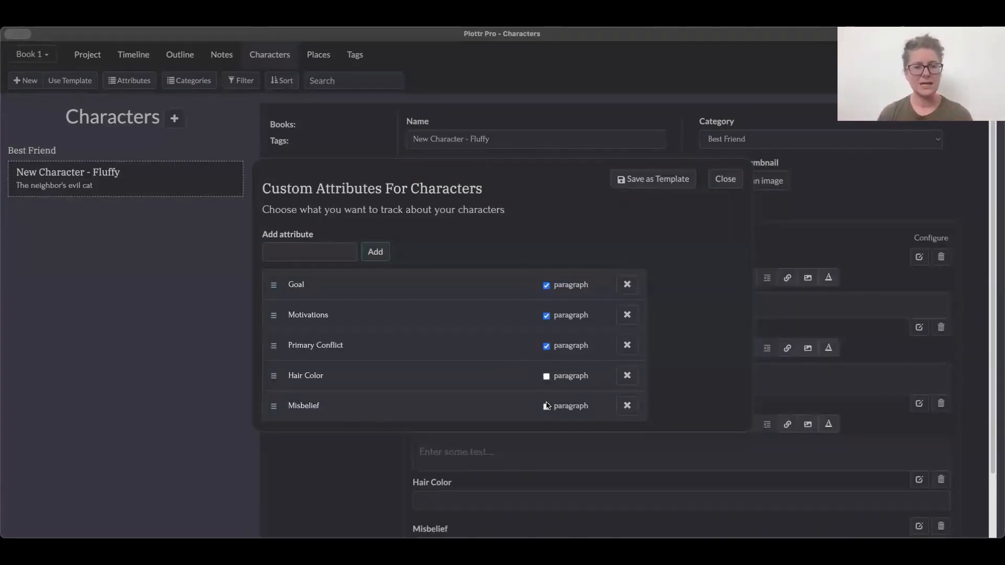
{"action": "left_click", "coordinate": [546, 405]}
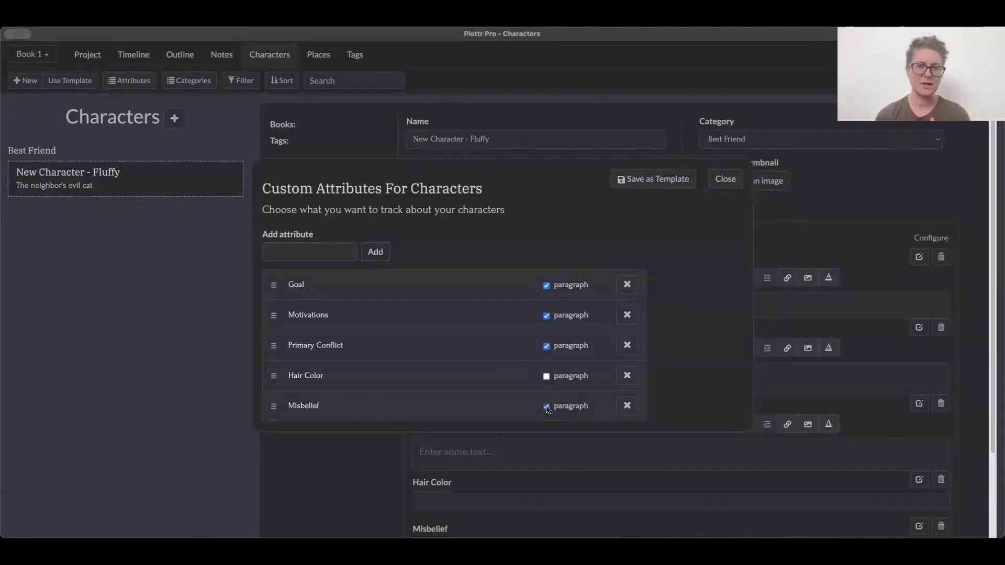
{"action": "left_click", "coordinate": [546, 405]}
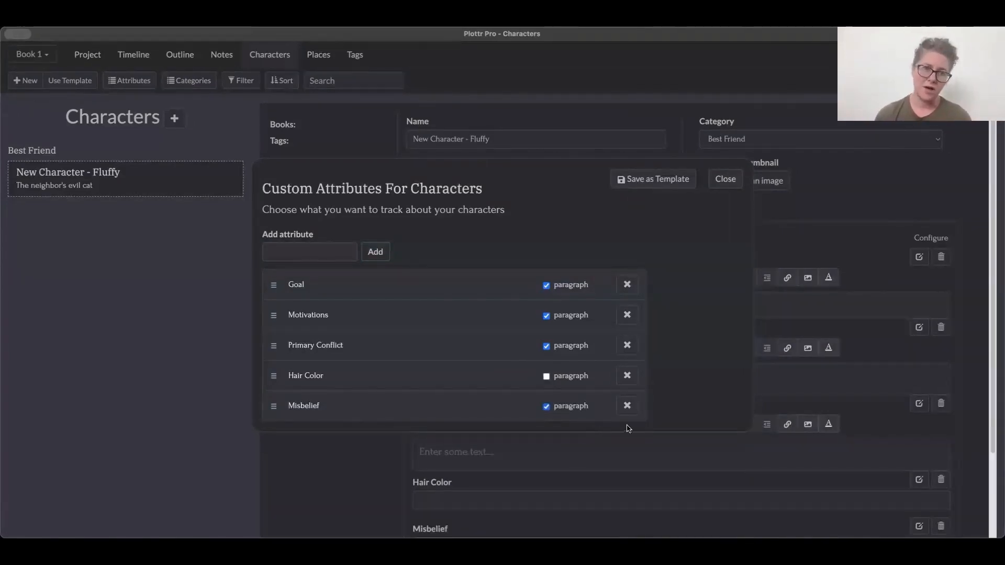
- Fill Hair Color with 'Orange' and Misbelief with humans being servants here to meet its needs
{"action": "left_click", "coordinate": [724, 179]}
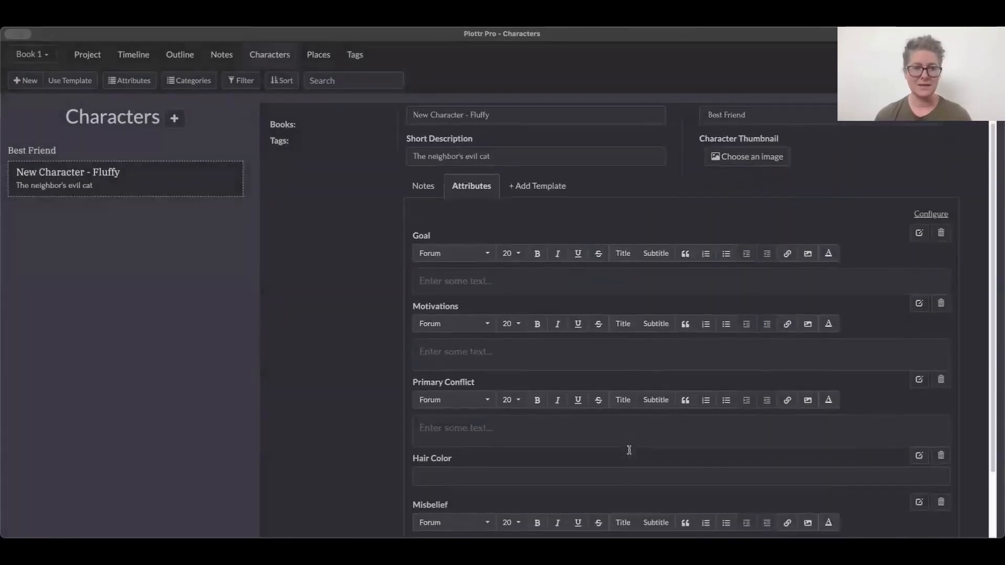
{"action": "scroll", "scroll_direction": "down", "scroll_amount": 3}
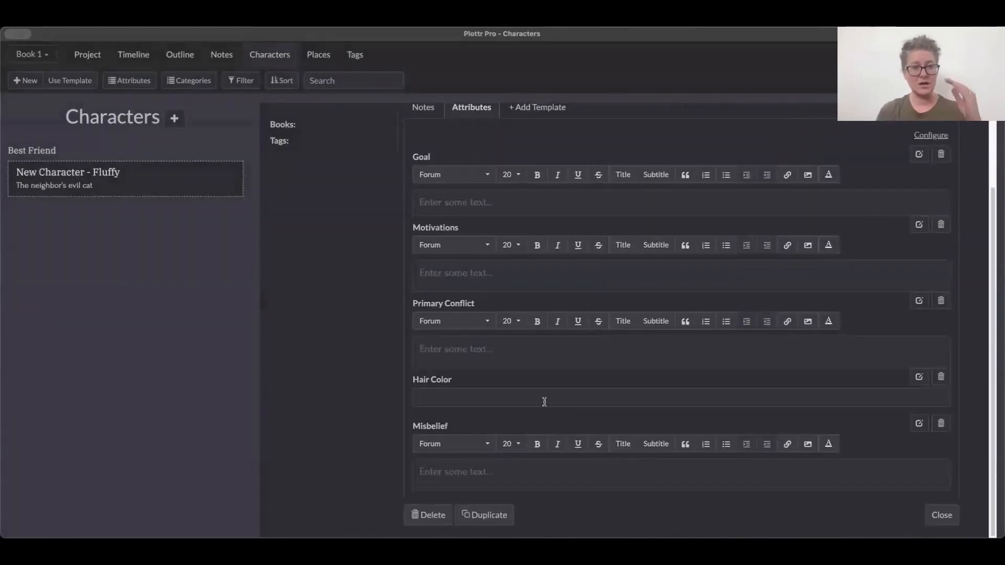
{"action": "type", "text": "Orange"}
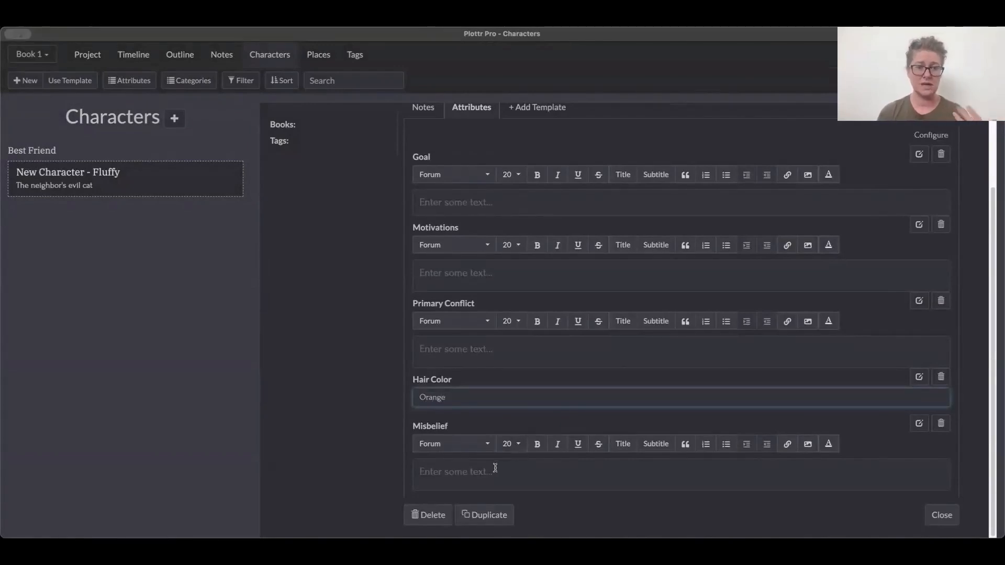
{"action": "type", "text": "Human's are my servants and here to meet my n"}
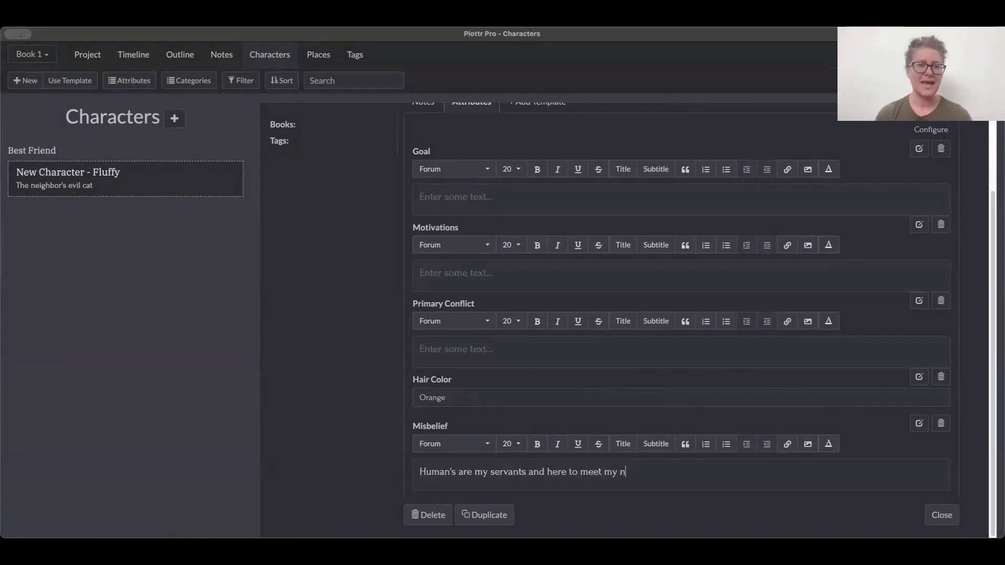
{"action": "type", "text": "eeds"}
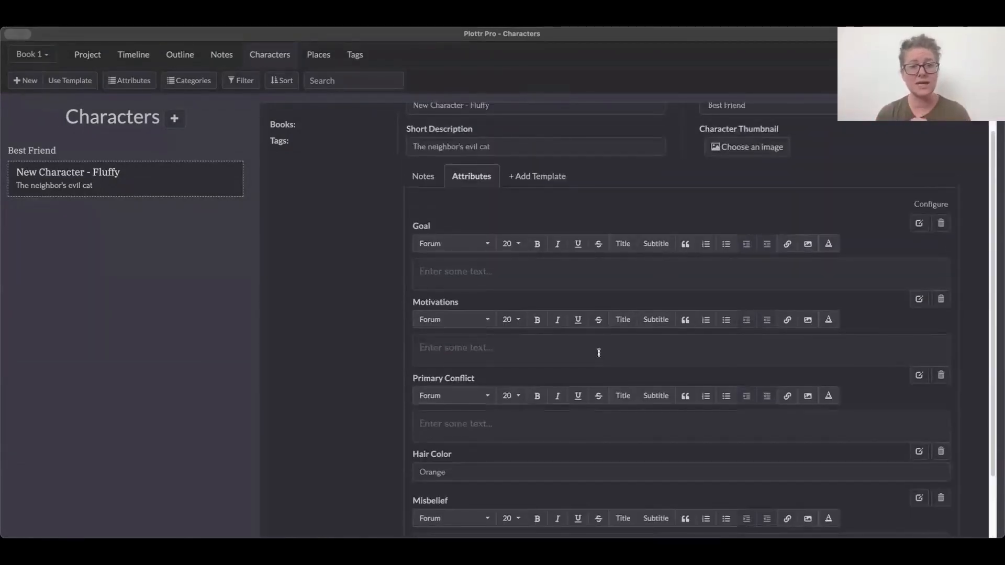
{"action": "mouse_move", "coordinate": [548, 182]}
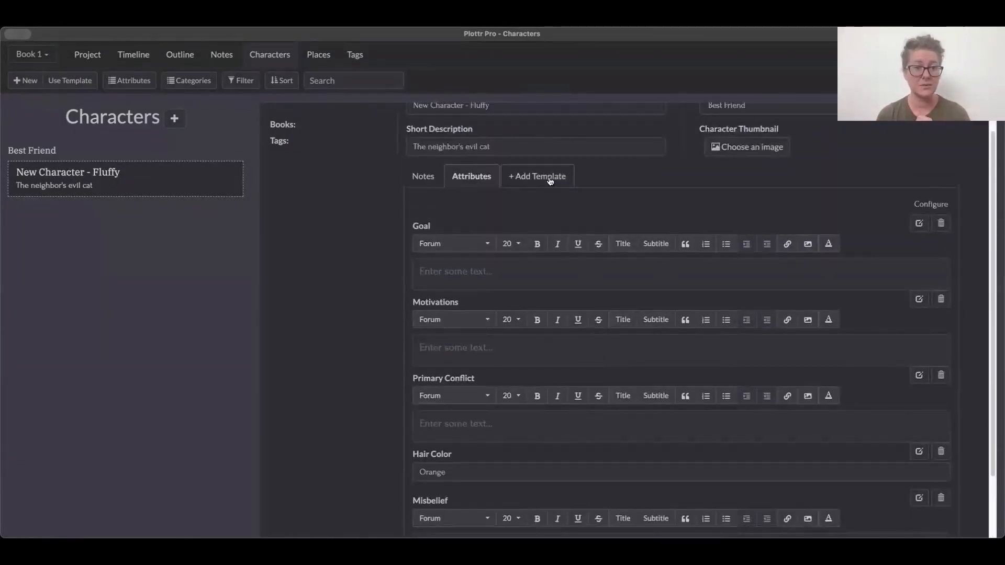
- Attach the Character Bio starter template to Fluffy, adding Nickname, Age, Gender and Race fields
{"action": "left_click", "coordinate": [536, 176]}
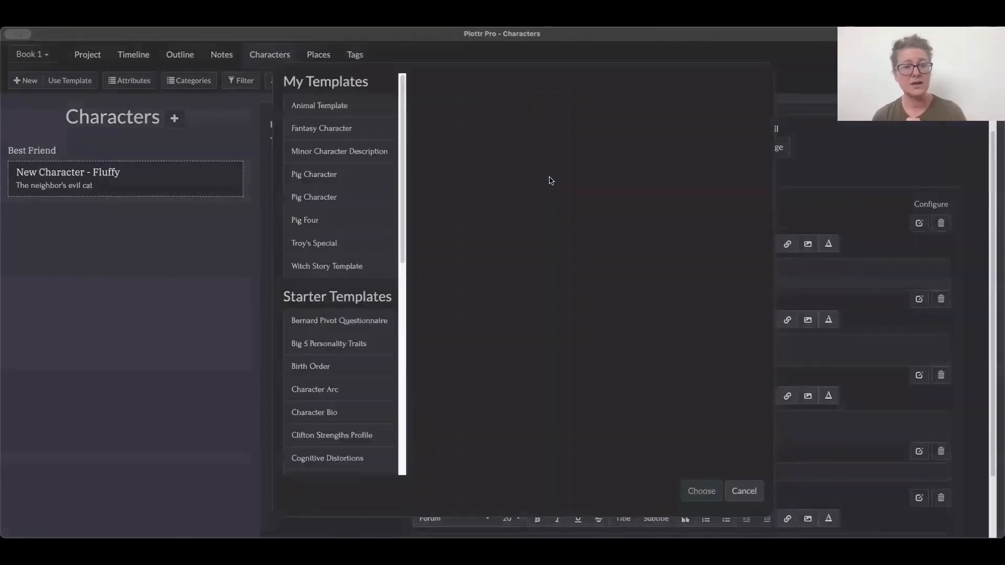
{"action": "scroll", "scroll_direction": "down", "scroll_amount": 3}
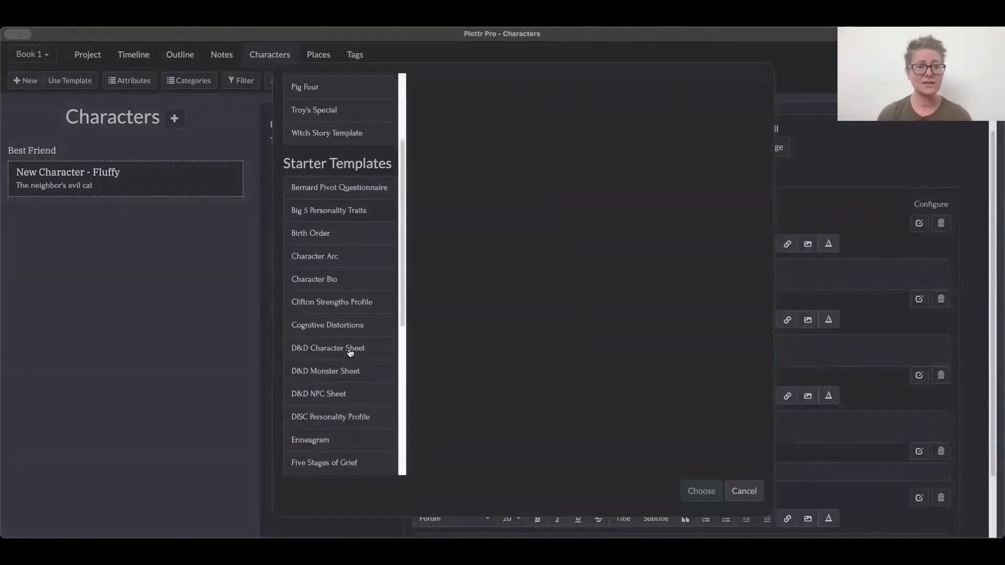
{"action": "scroll", "scroll_direction": "down", "scroll_amount": 3}
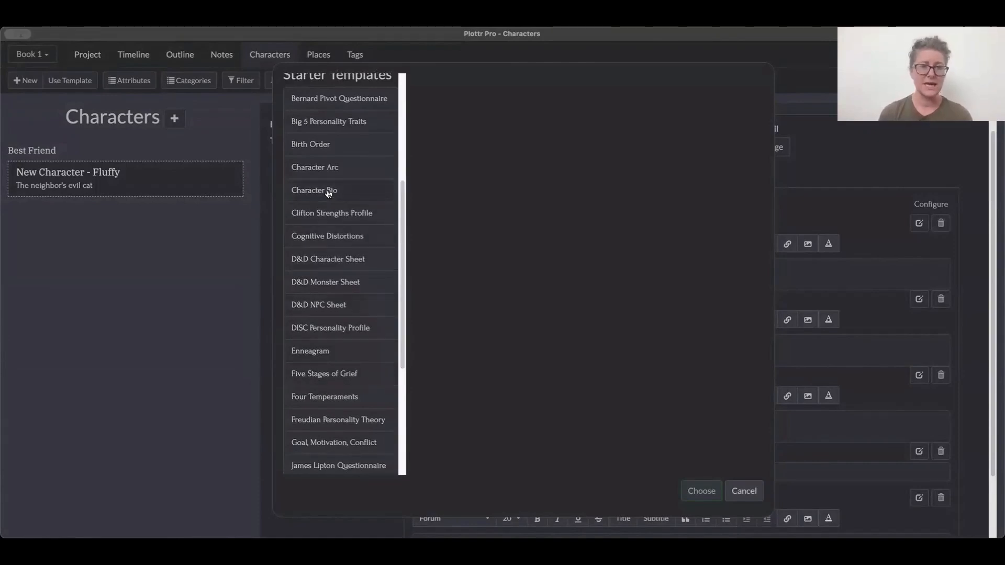
{"action": "left_click", "coordinate": [314, 189]}
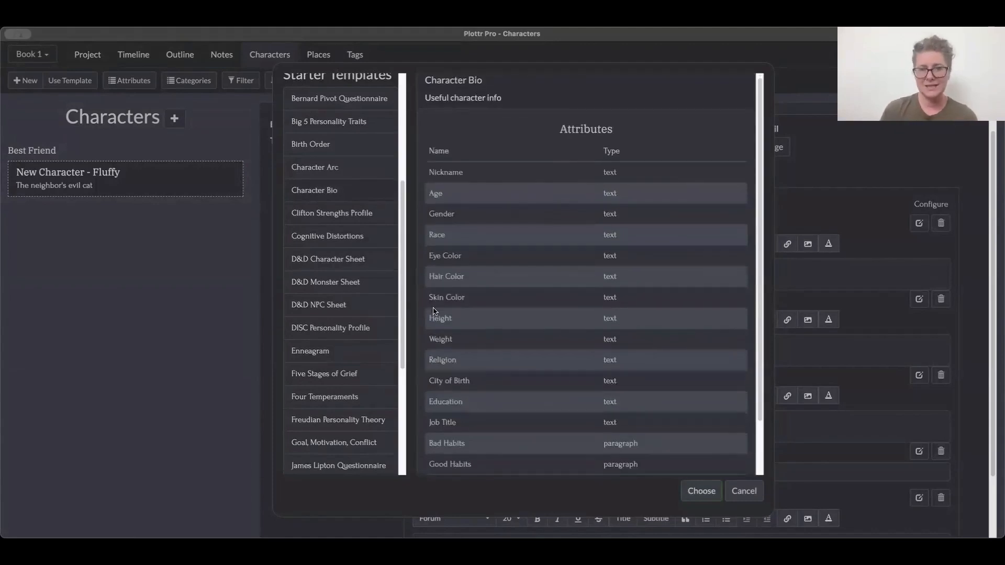
{"action": "scroll", "scroll_direction": "down", "scroll_amount": 3}
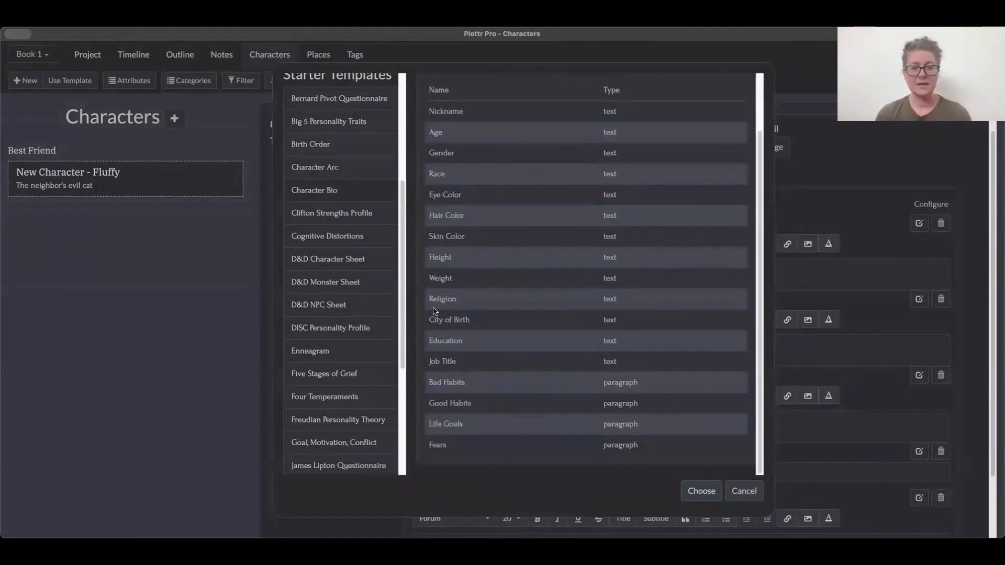
{"action": "mouse_move", "coordinate": [628, 503]}
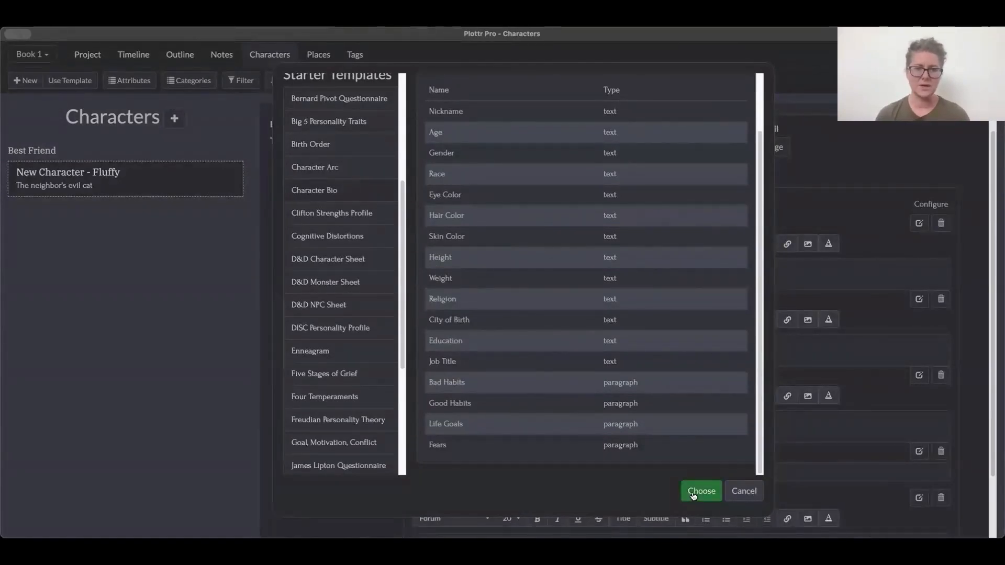
{"action": "left_click", "coordinate": [699, 491]}
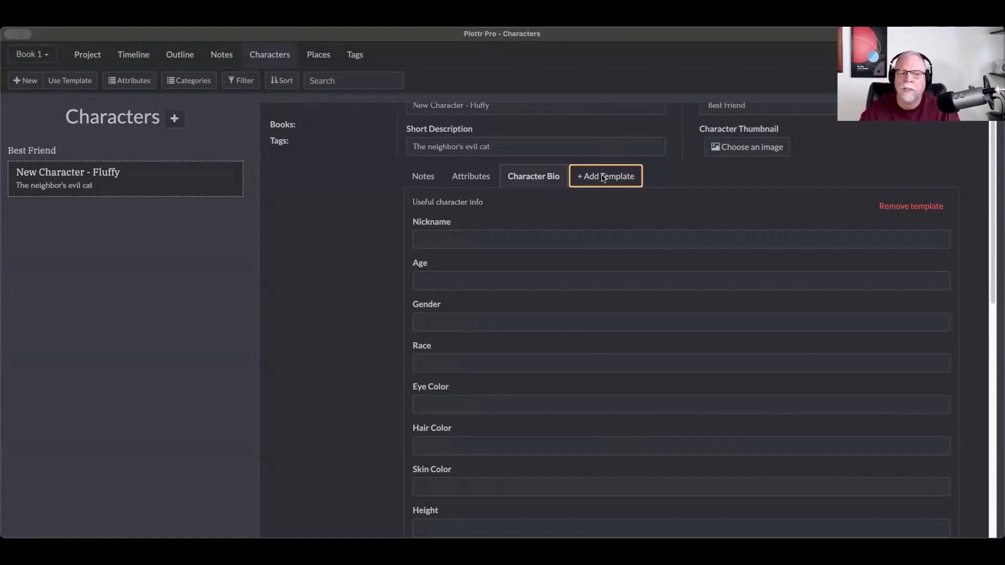
- Preview the Enneagram starter template with its Type, Core Desire and Core Fear attributes
{"action": "left_click", "coordinate": [604, 176]}
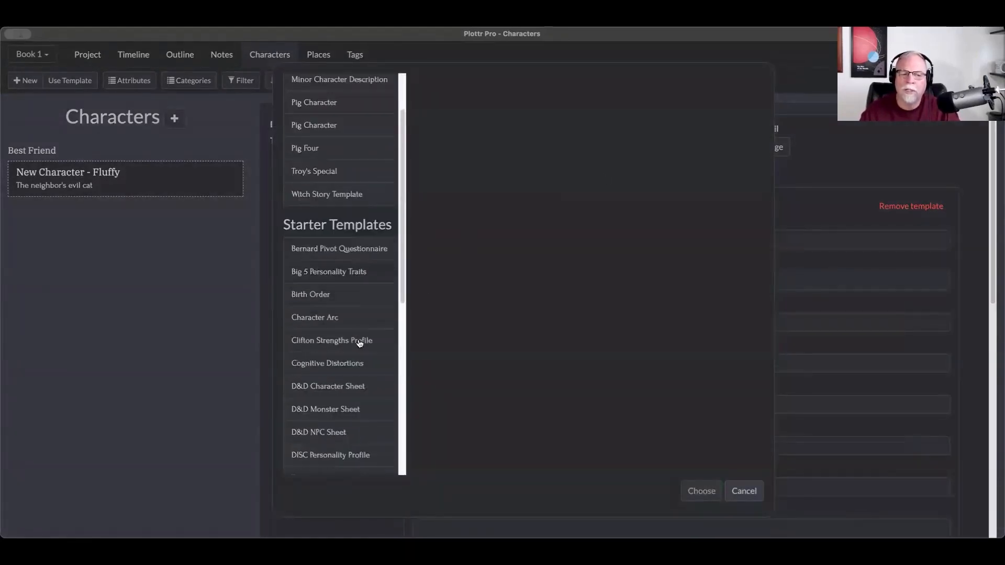
{"action": "scroll", "scroll_direction": "down", "scroll_amount": 3}
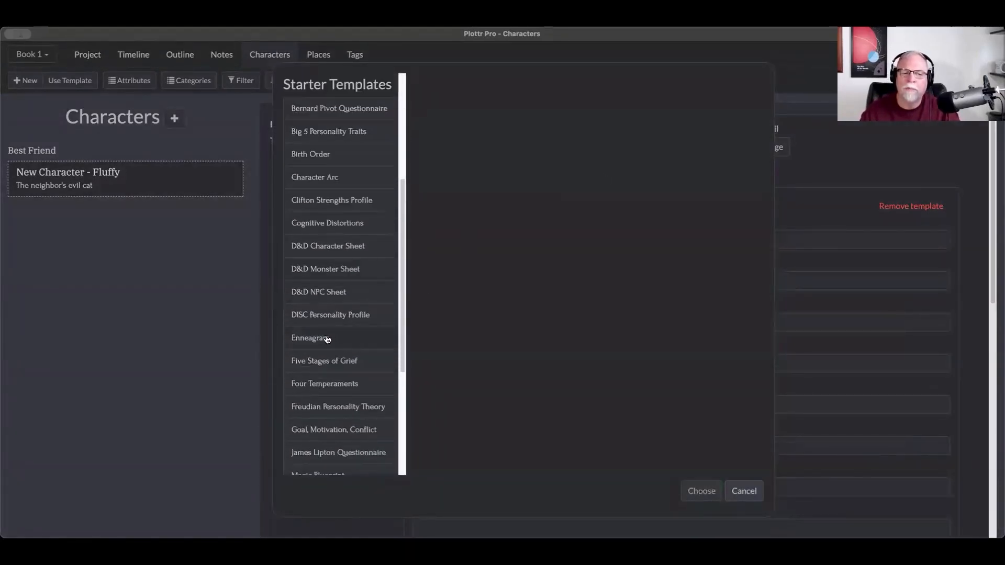
{"action": "left_click", "coordinate": [309, 337]}
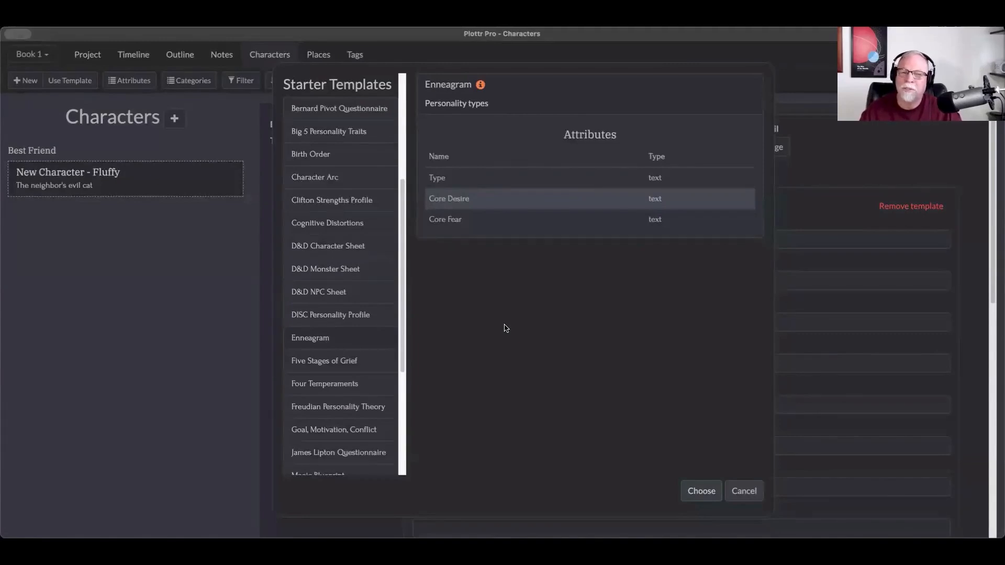
{"action": "mouse_move", "coordinate": [513, 122]}
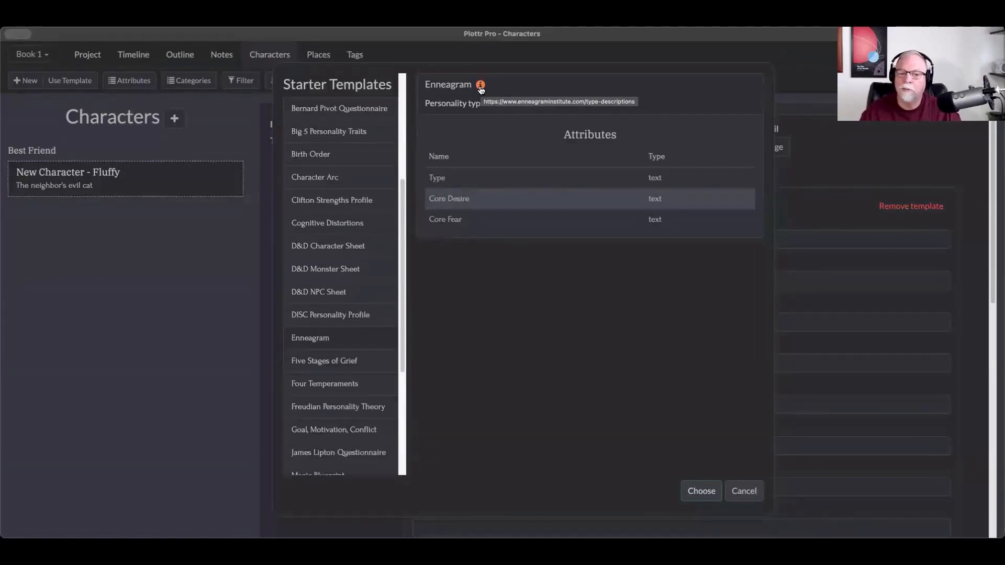
{"action": "mouse_move", "coordinate": [657, 479]}
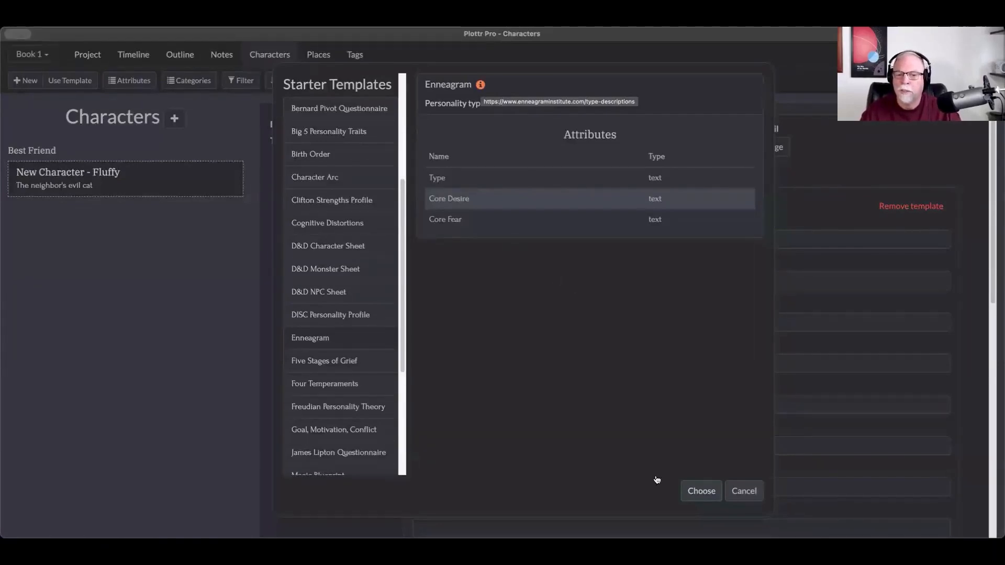
- Apply the Enneagram template to Fluffy and review the Character Bio and Enneagram fields
{"action": "left_click", "coordinate": [699, 491]}
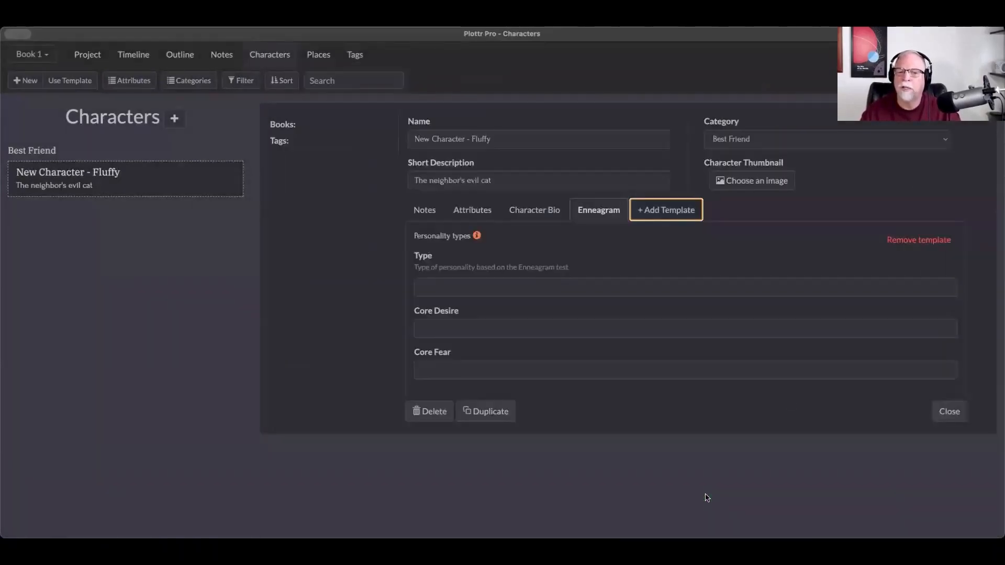
{"action": "mouse_move", "coordinate": [599, 220]}
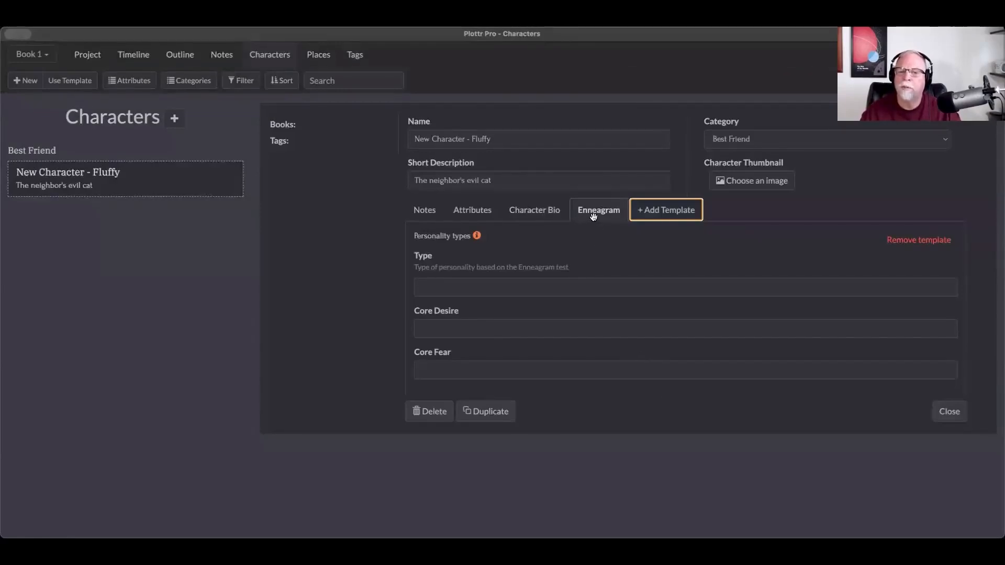
{"action": "mouse_move", "coordinate": [534, 209]}
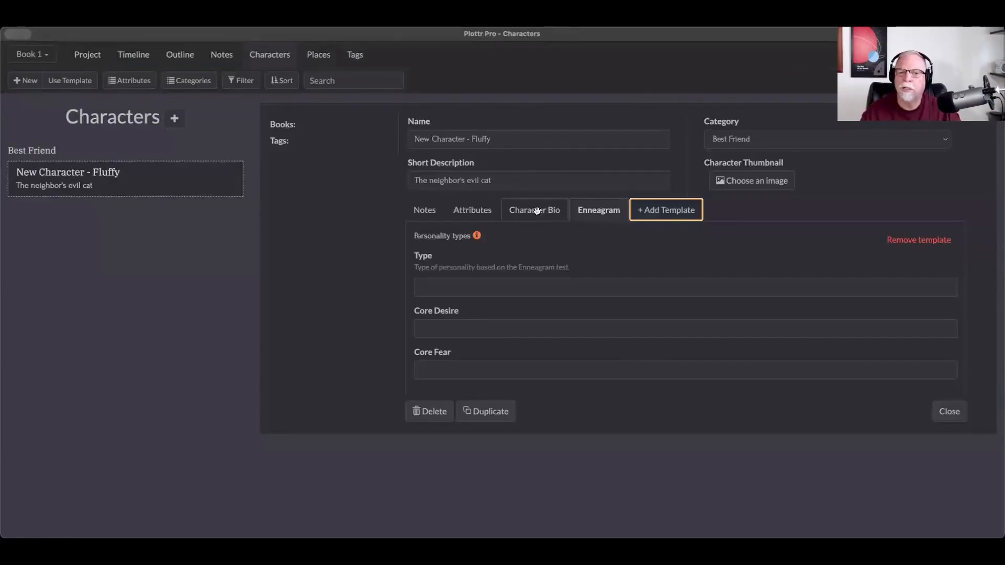
{"action": "left_click", "coordinate": [532, 210]}
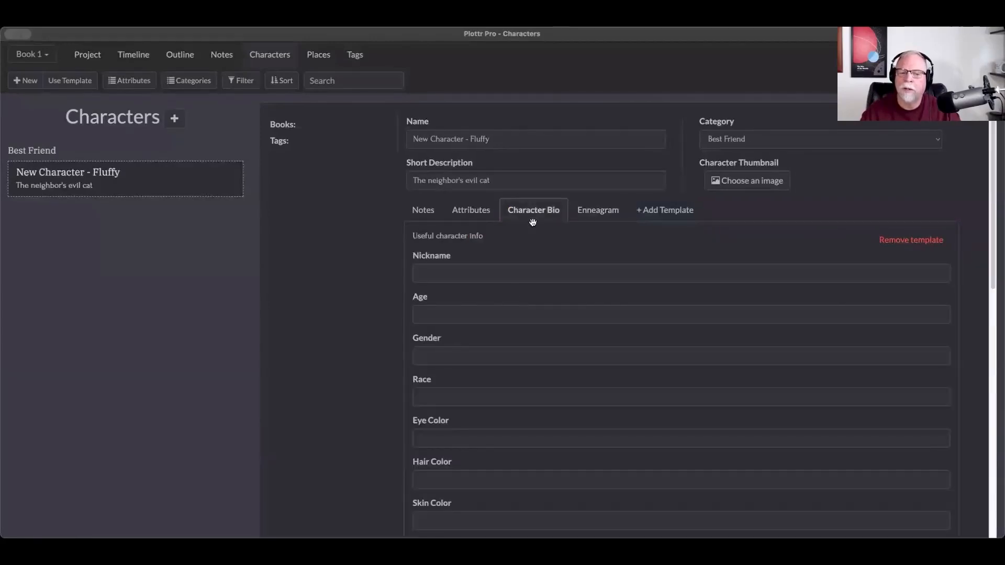
{"action": "scroll", "scroll_direction": "down", "scroll_amount": 3}
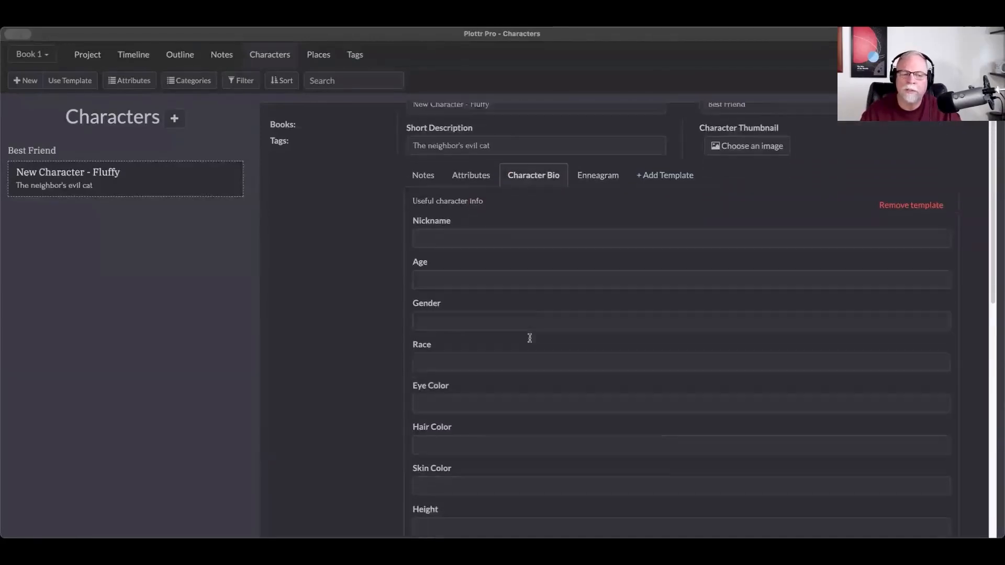
{"action": "scroll", "scroll_direction": "down", "scroll_amount": 3}
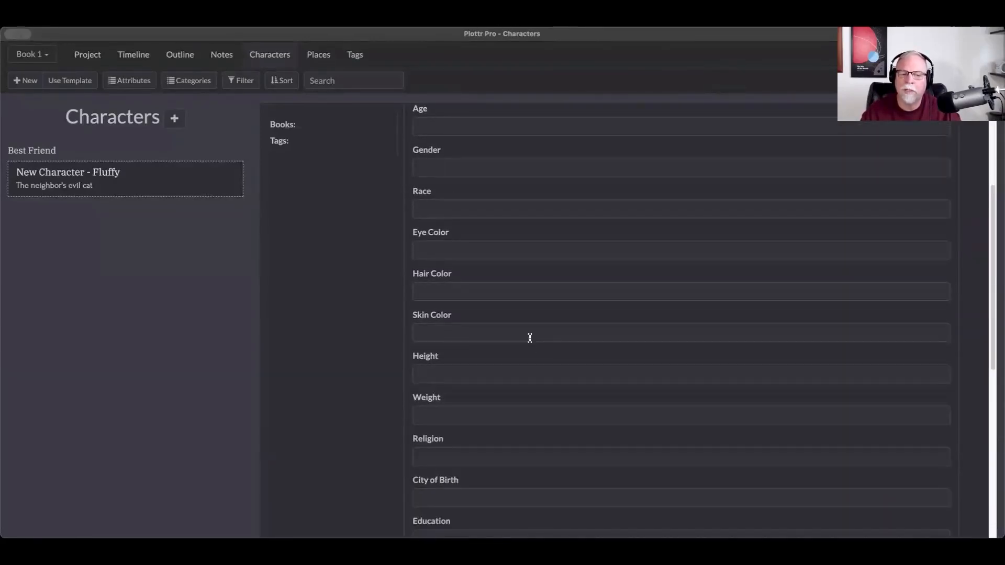
{"action": "scroll", "scroll_direction": "down", "scroll_amount": 3}
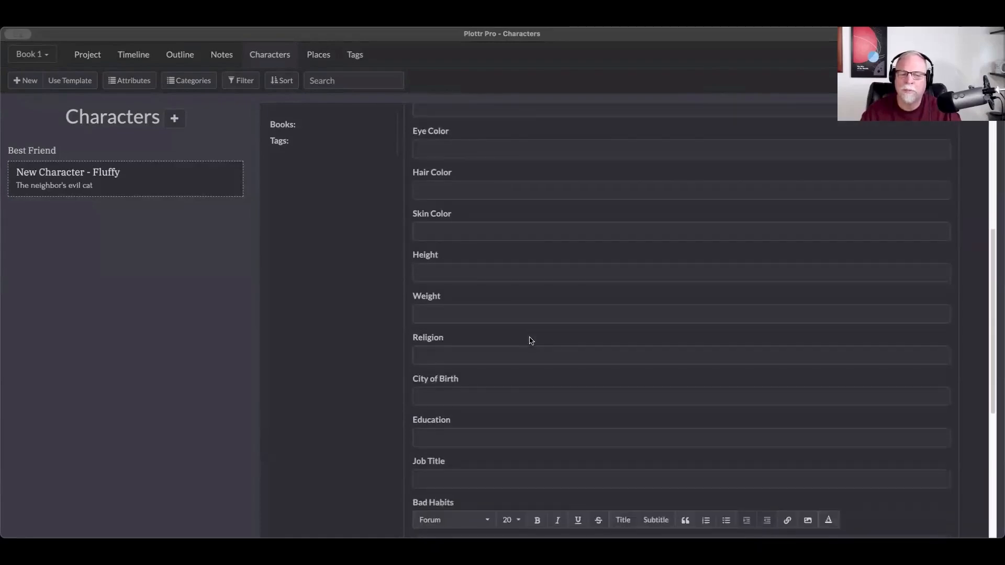
{"action": "scroll", "scroll_direction": "down", "scroll_amount": 3}
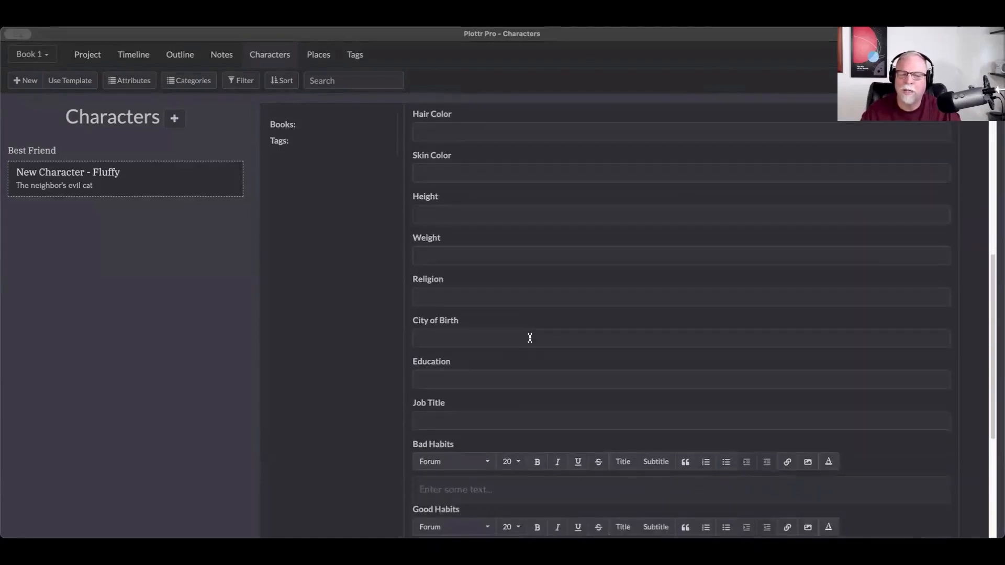
{"action": "scroll", "scroll_direction": "down", "scroll_amount": 3}
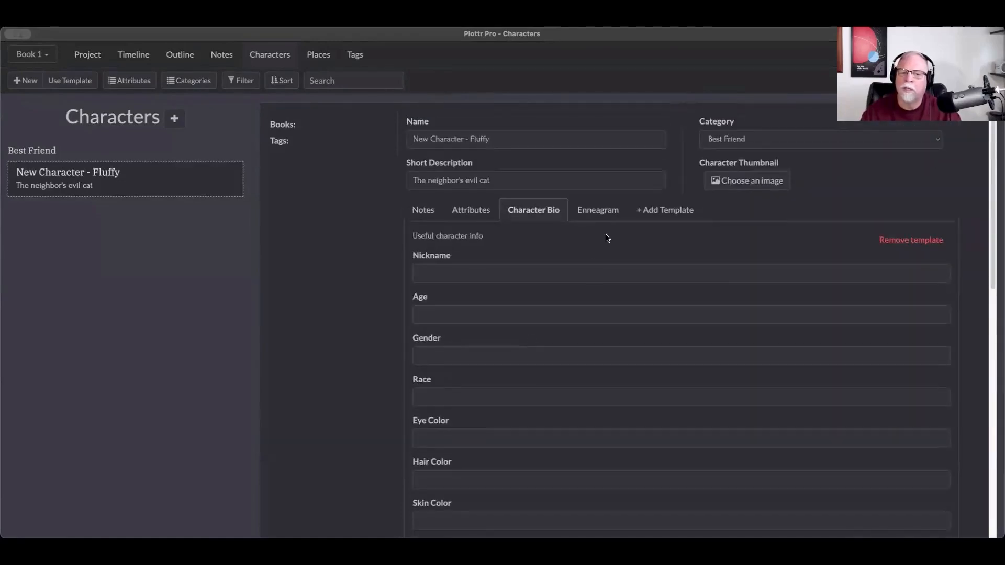
{"action": "left_click", "coordinate": [598, 209]}
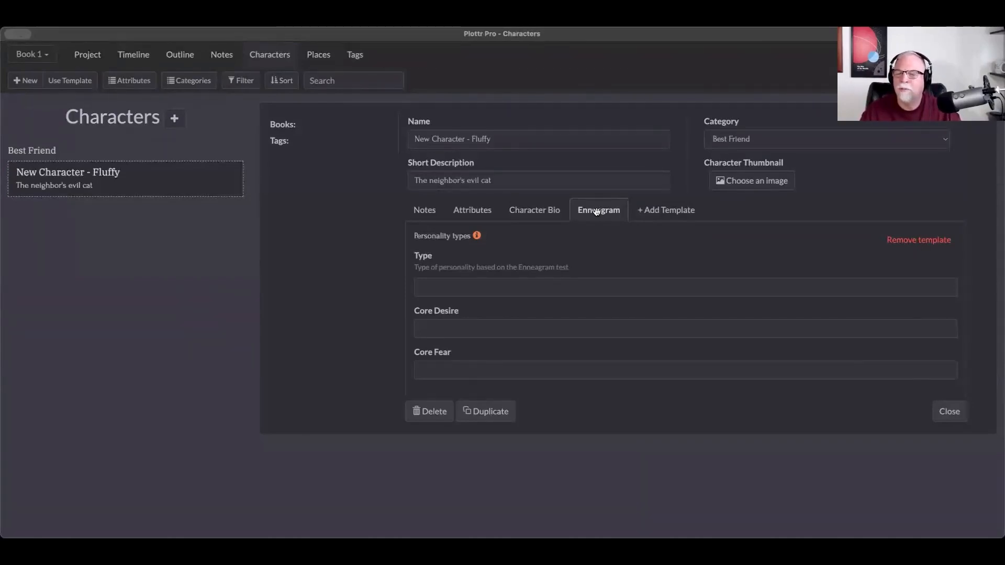
{"action": "mouse_move", "coordinate": [672, 237]}
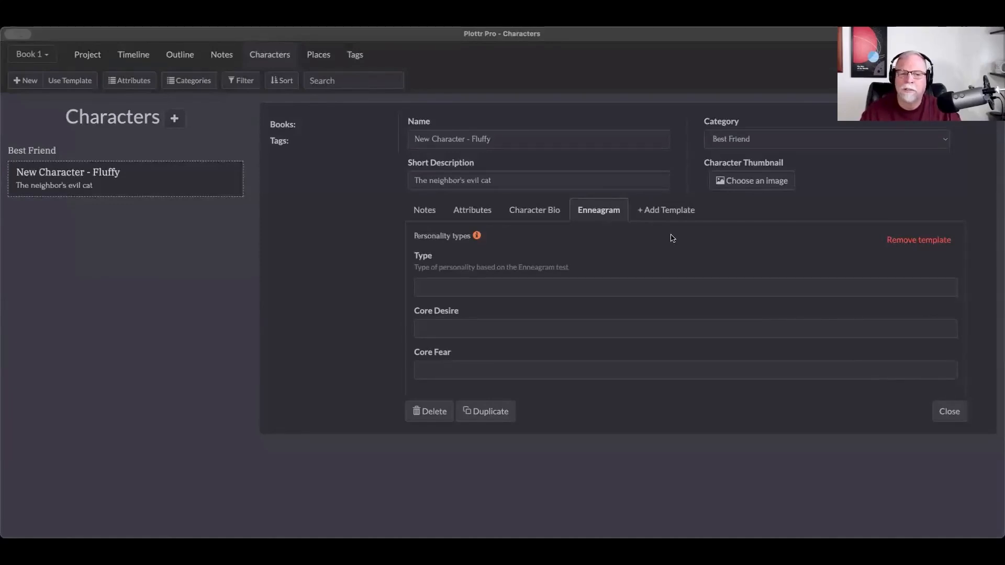
{"action": "mouse_move", "coordinate": [923, 252]}
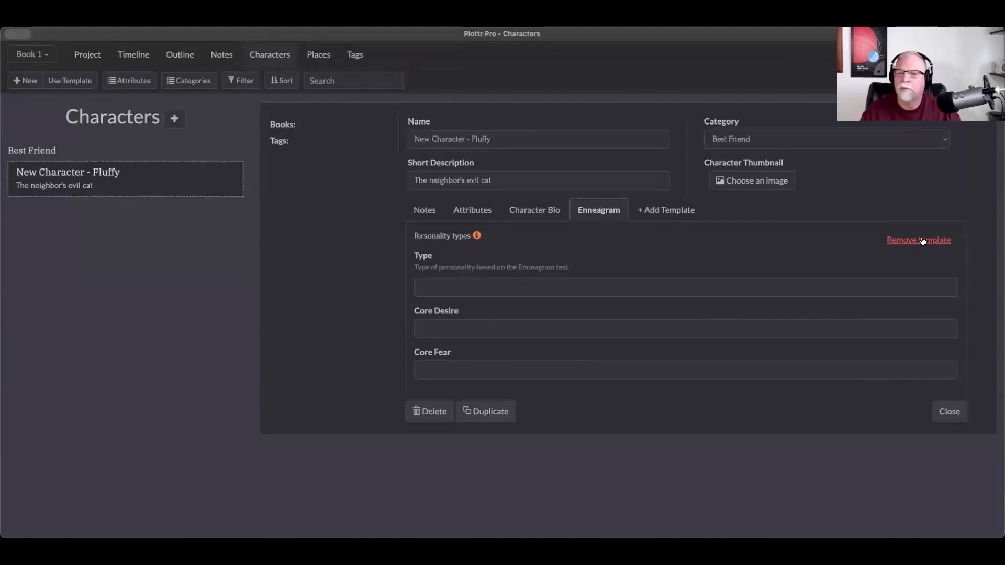
- Remove the Enneagram template, leaving only Character Bio attached
{"action": "left_click", "coordinate": [917, 240]}
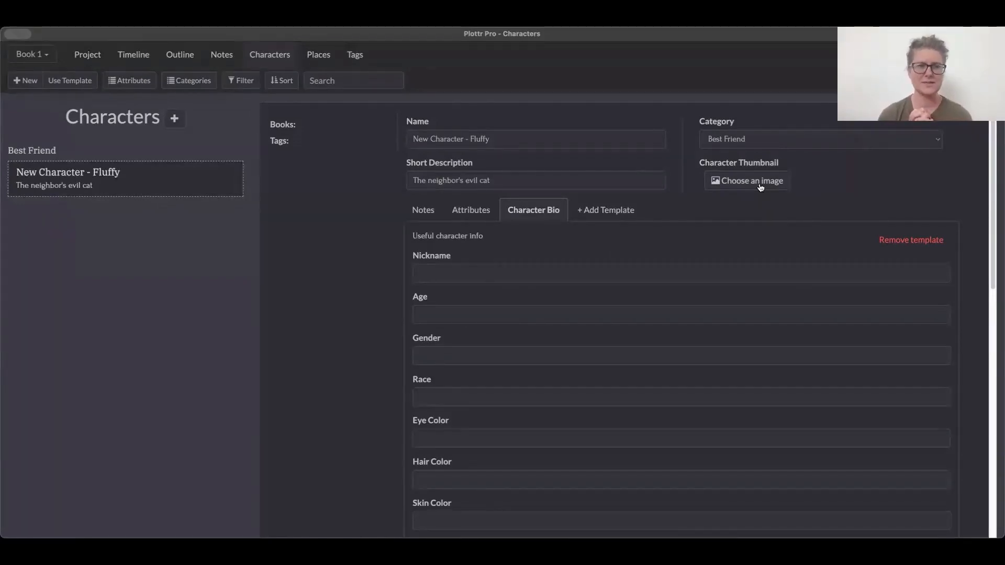
- Choose the portrait photo from the Image Gallery as Fluffy's character thumbnail
{"action": "left_click", "coordinate": [746, 180]}
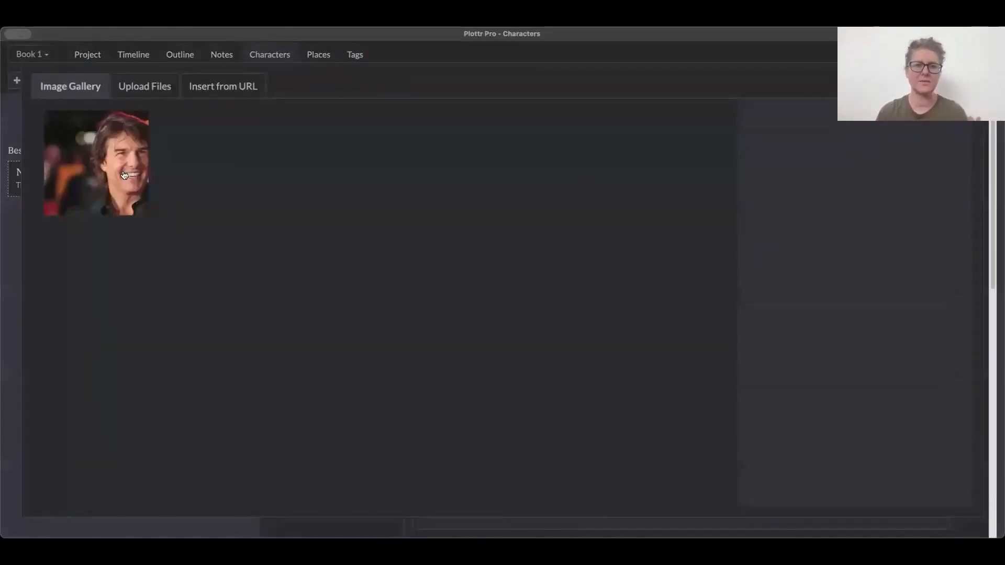
{"action": "left_click", "coordinate": [96, 162]}
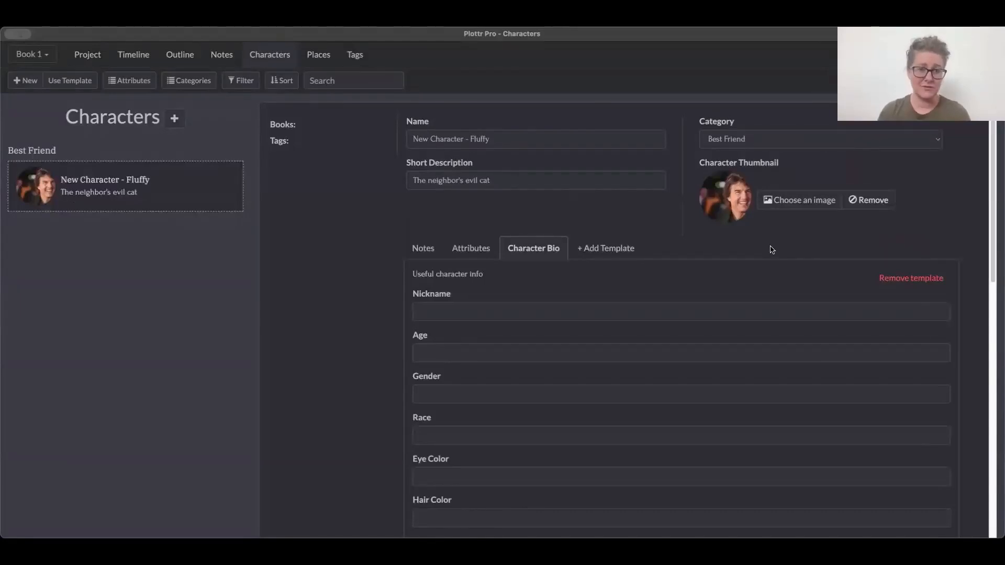
{"action": "mouse_move", "coordinate": [764, 255]}
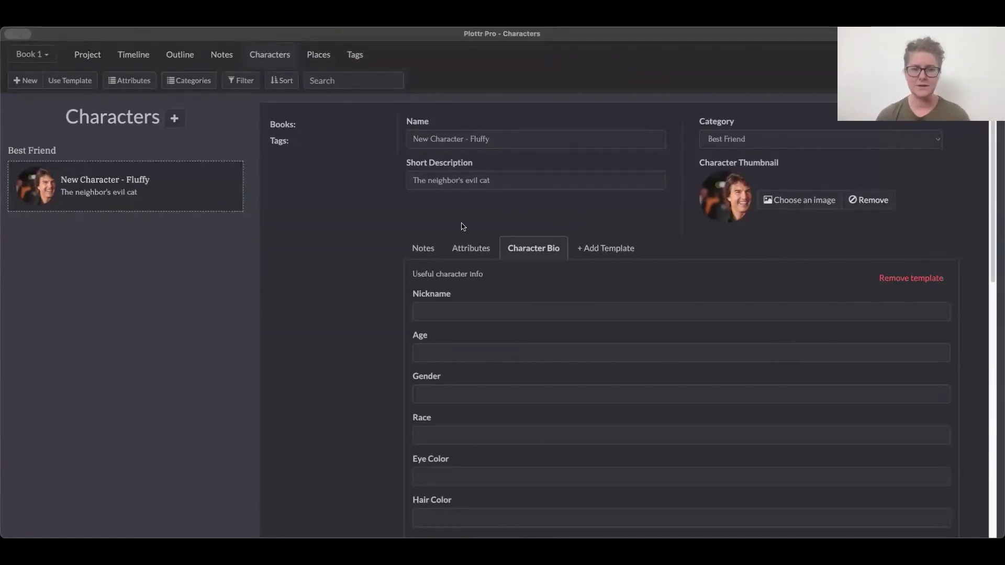
{"action": "mouse_move", "coordinate": [423, 249]}
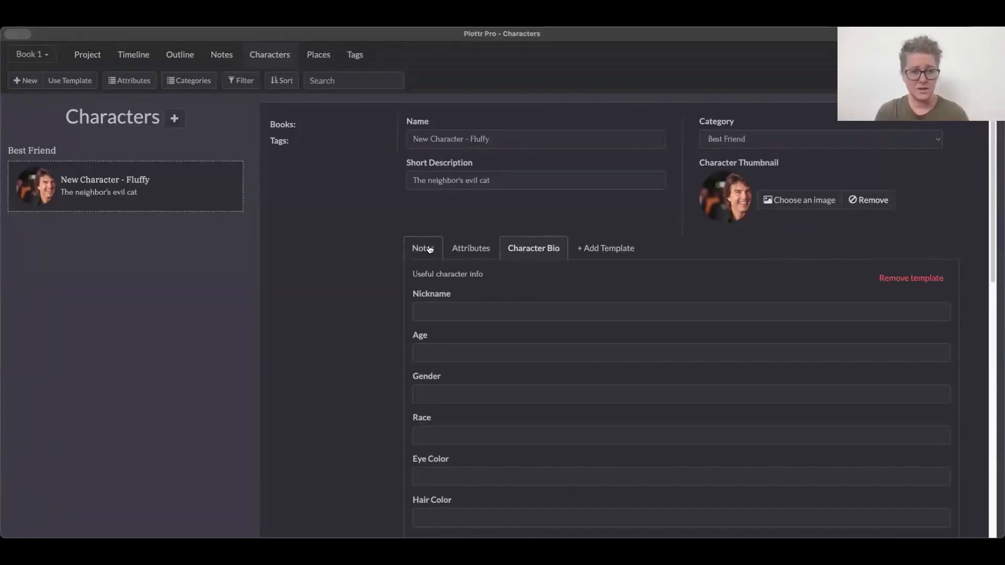
- Insert the gallery portrait photo into Fluffy's notes below "Orange Tabby cat that is really fat"
{"action": "left_click", "coordinate": [423, 248]}
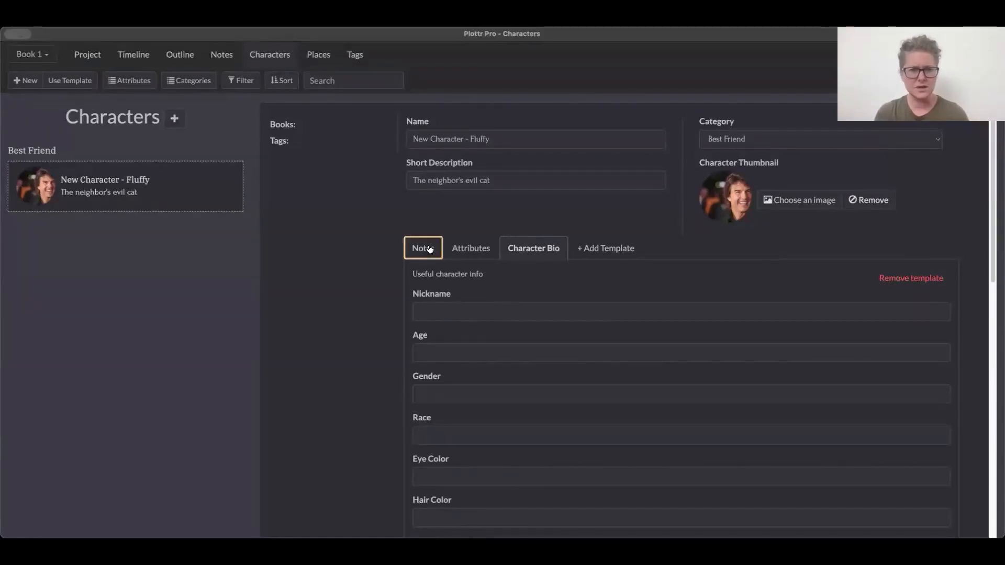
{"action": "left_click", "coordinate": [423, 248]}
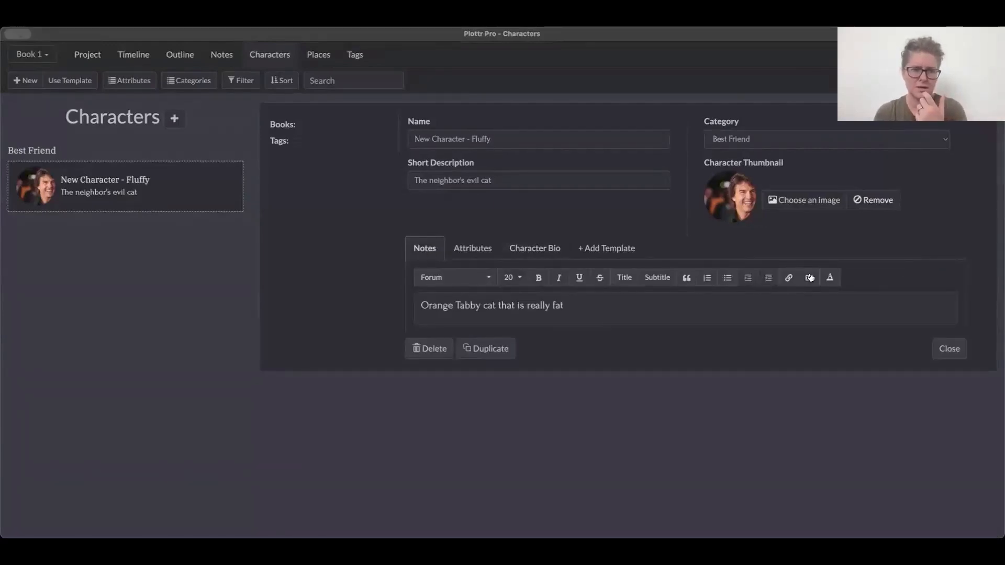
{"action": "left_click", "coordinate": [803, 200]}
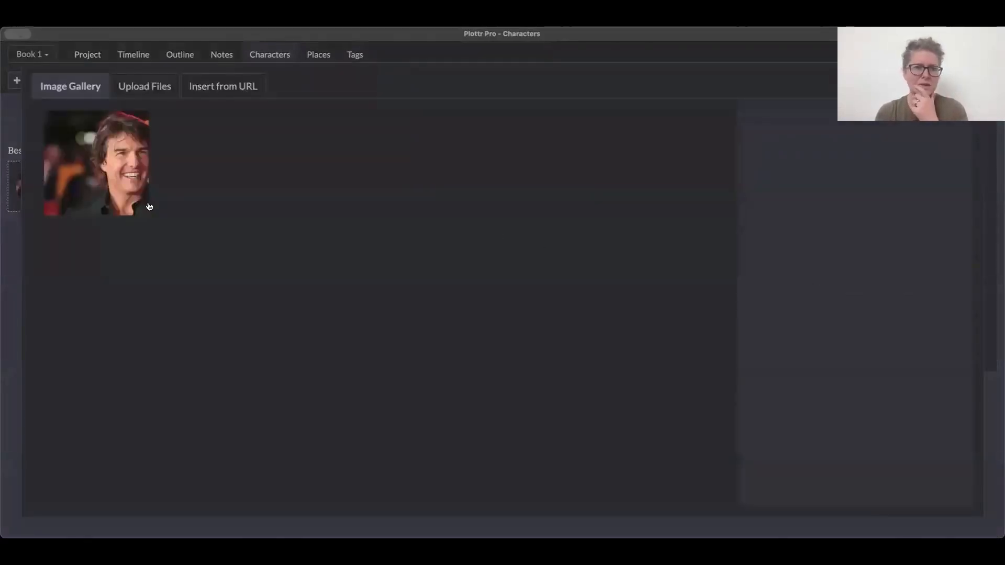
{"action": "left_click", "coordinate": [96, 163]}
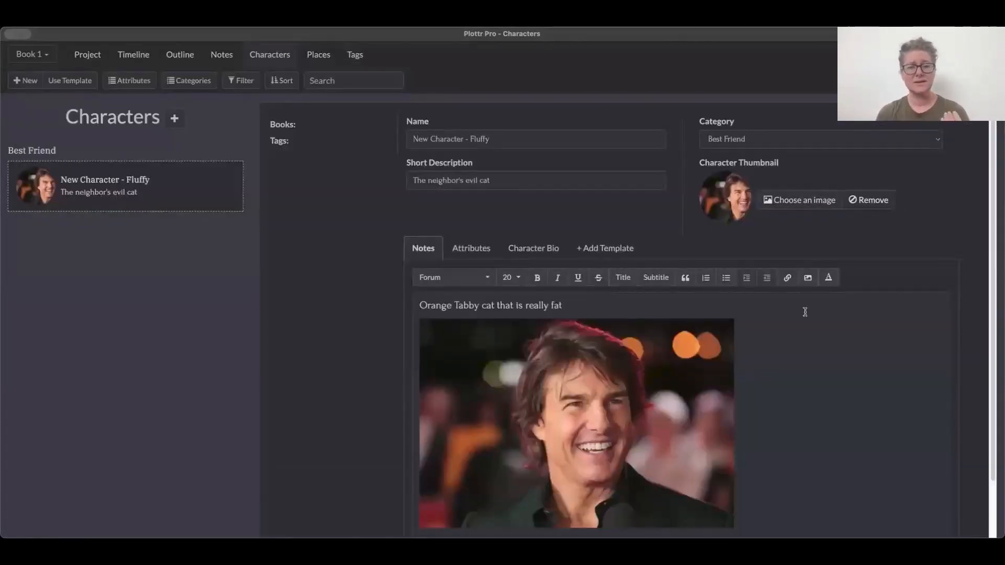
{"action": "scroll", "scroll_direction": "down", "scroll_amount": 3}
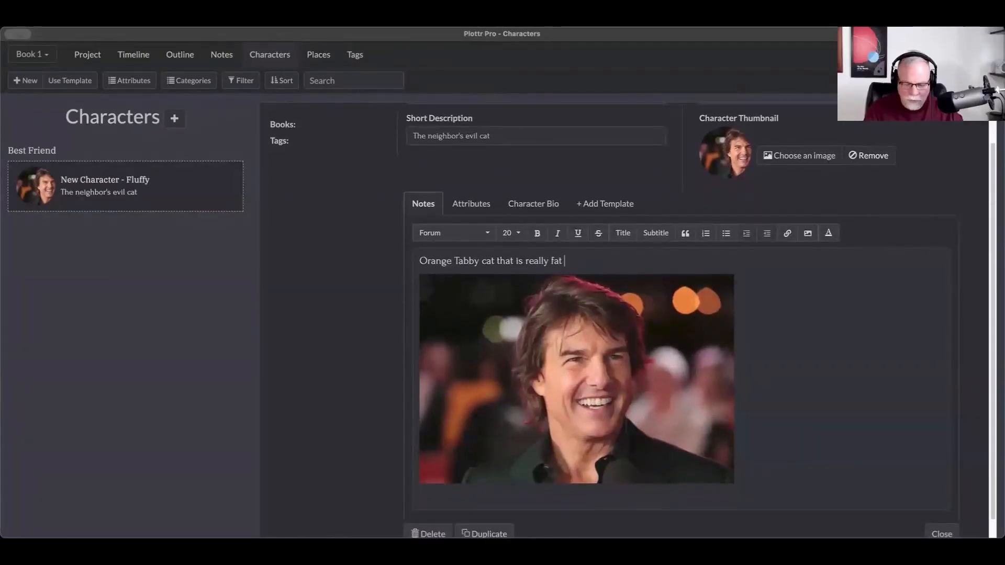
- Extend the note line to "Orange Tabby cat that is really fat - Tom cat" and start a new line
{"action": "type", "text": "- T"}
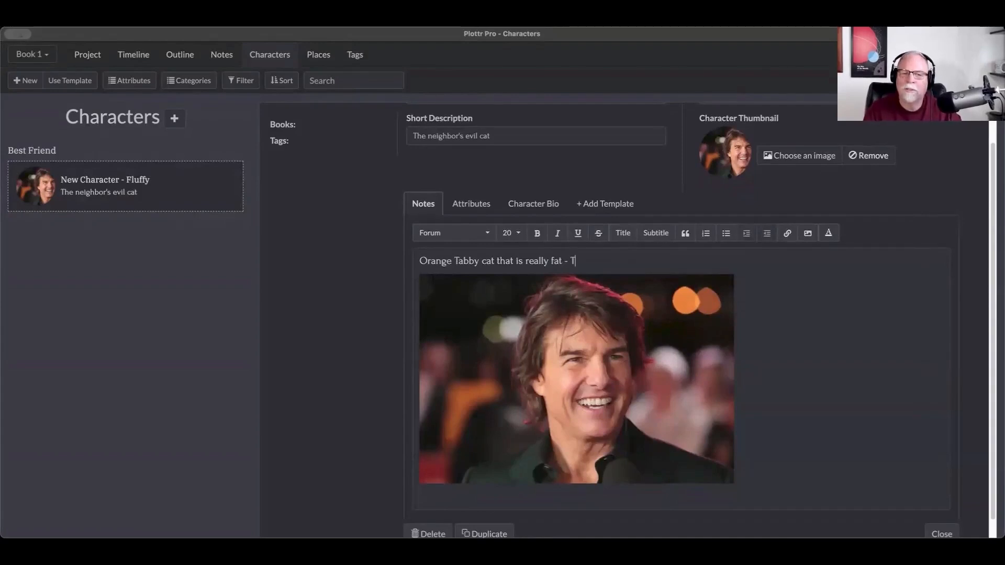
{"action": "type", "text": "on"}
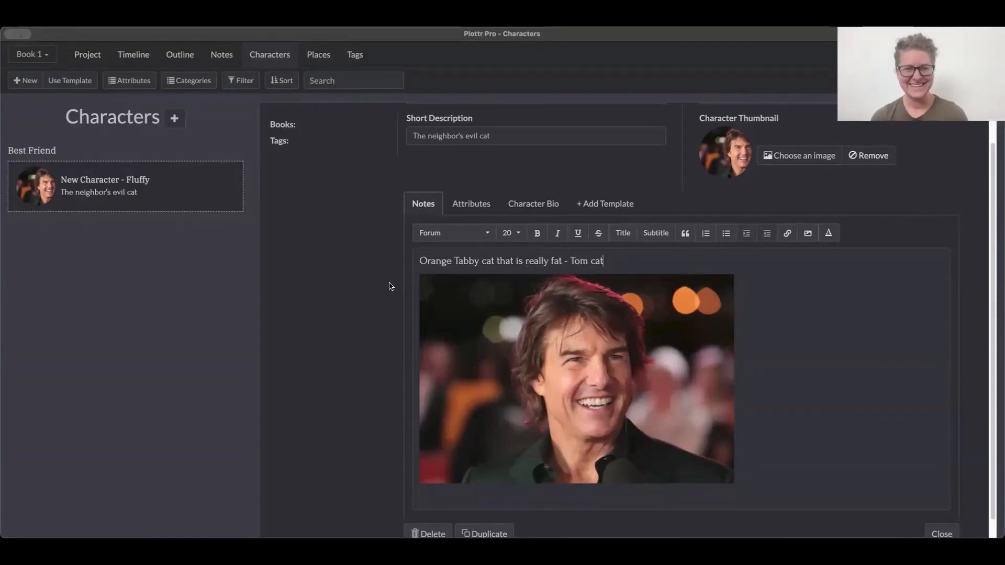
{"action": "mouse_move", "coordinate": [218, 307]}
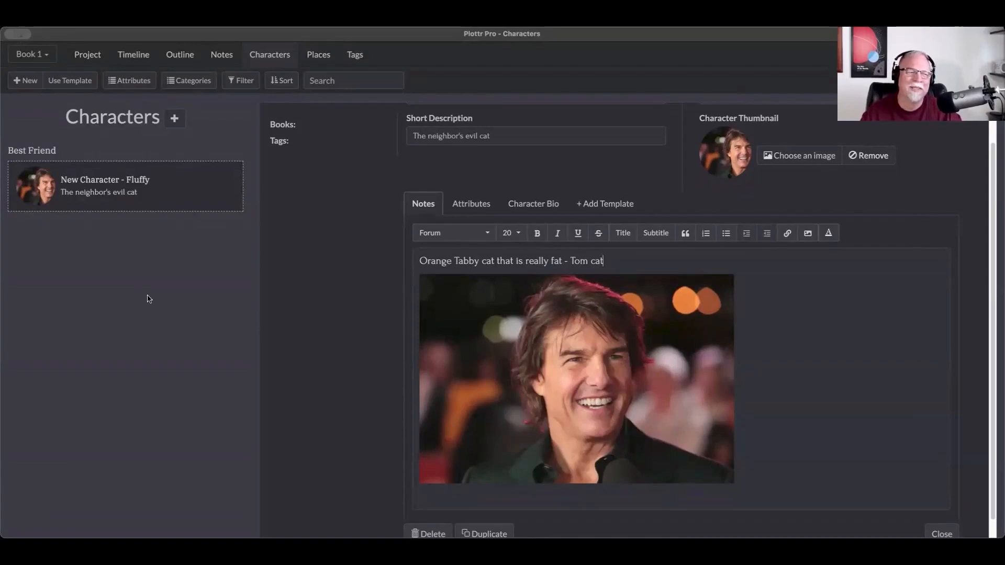
{"action": "mouse_move", "coordinate": [369, 311]}
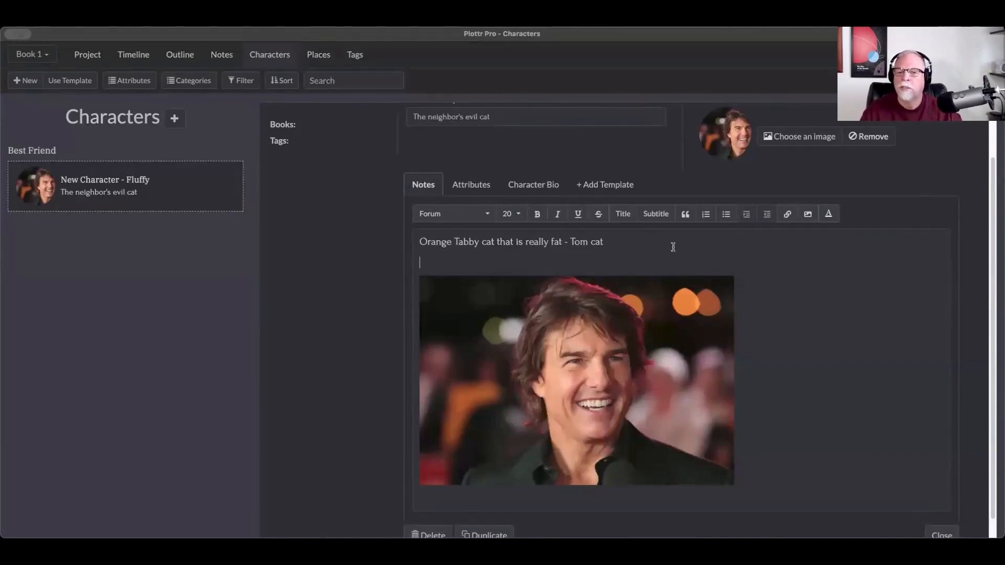
{"action": "mouse_move", "coordinate": [769, 224]}
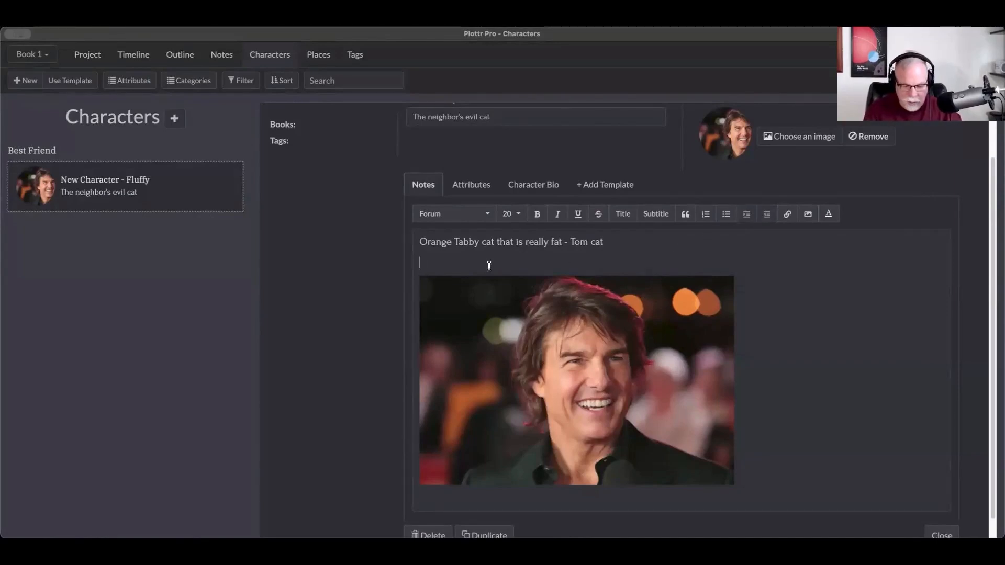
{"action": "type", "text": "IMDB"}
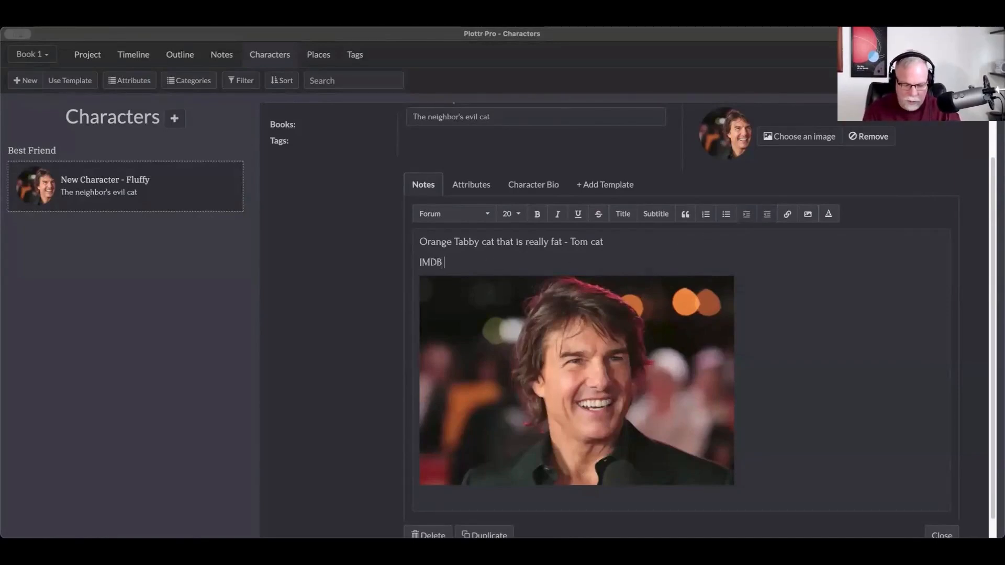
{"action": "type", "text": "Page"}
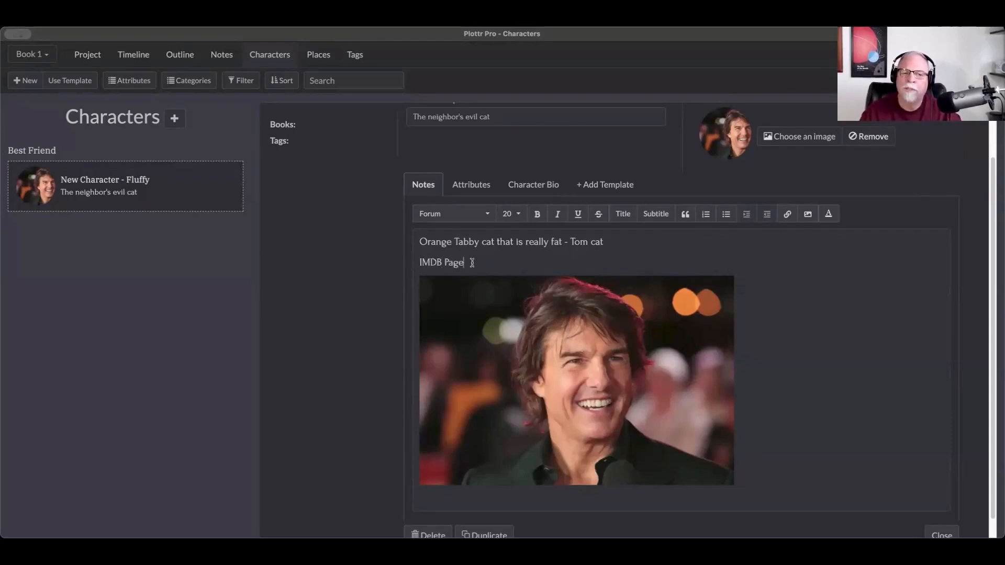
{"action": "double_click", "coordinate": [440, 262]}
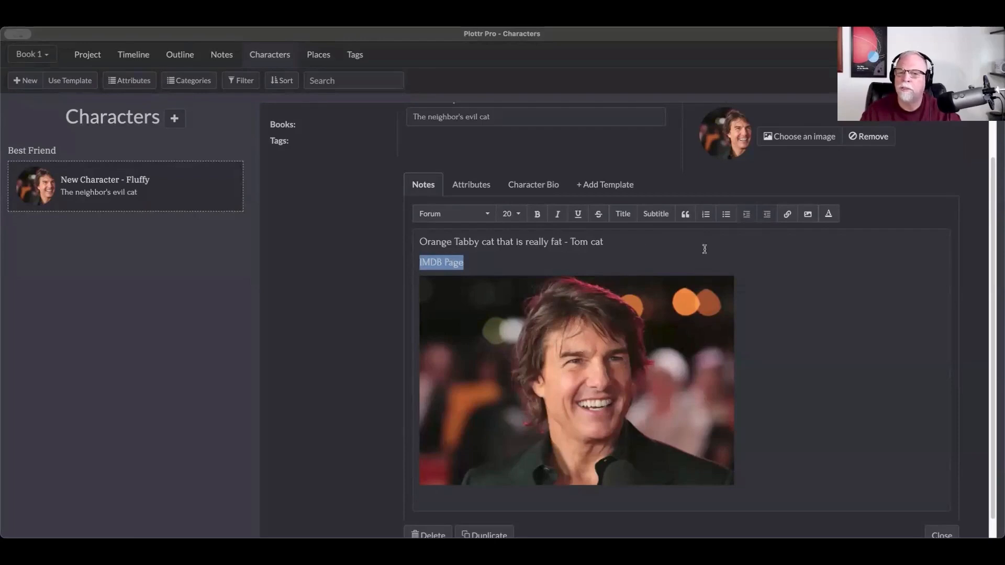
{"action": "mouse_move", "coordinate": [726, 241]}
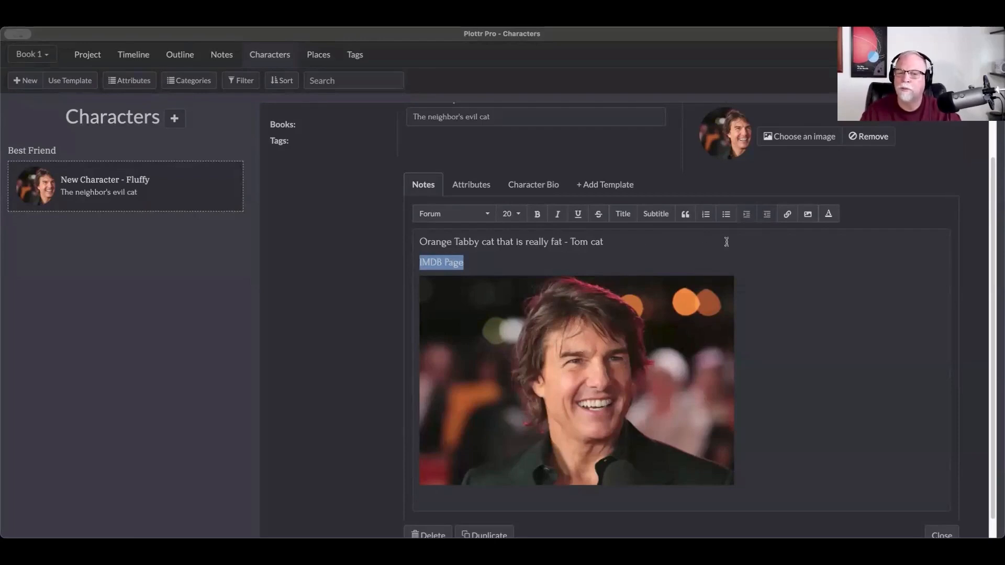
{"action": "left_click", "coordinate": [788, 214]}
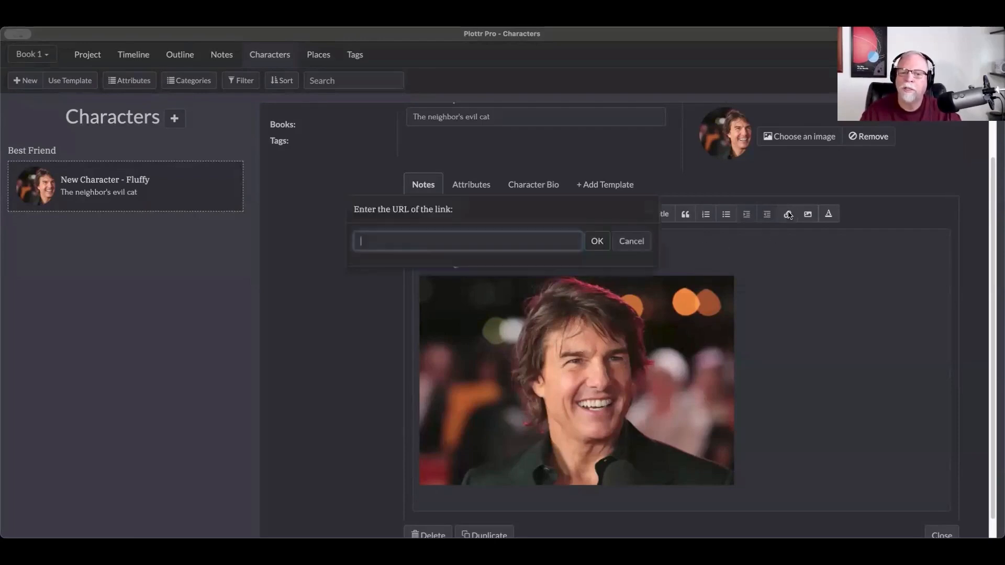
{"action": "type", "text": "www.imdb.com"}
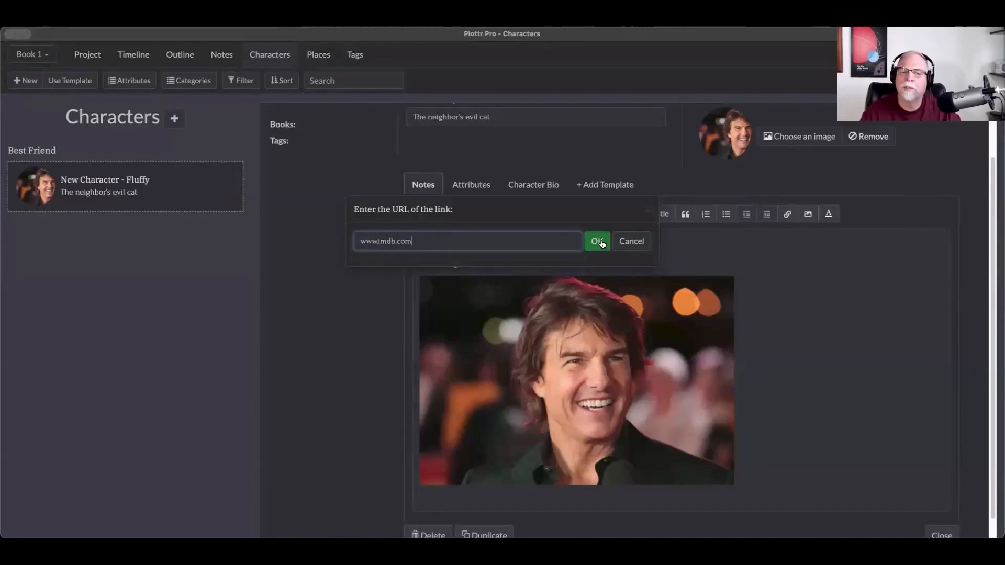
{"action": "left_click", "coordinate": [596, 240]}
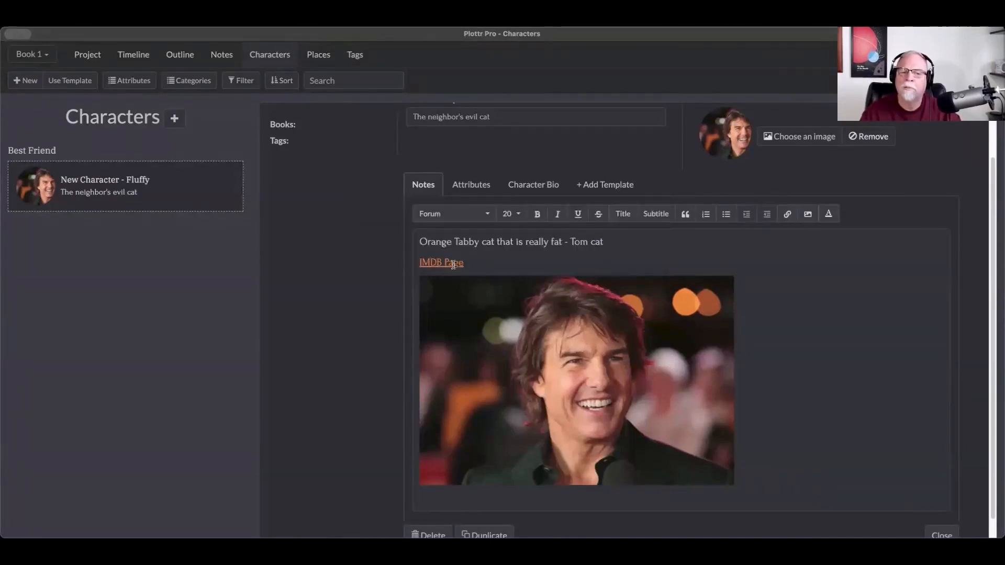
{"action": "mouse_move", "coordinate": [441, 262]}
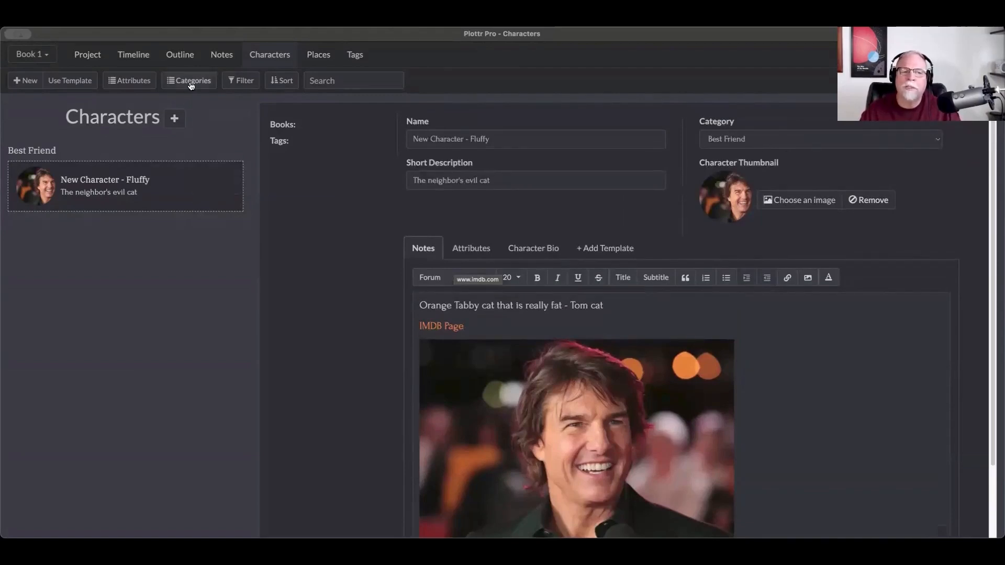
- In Character Categories, rename Main Character to Main Cat and begin a new category name
{"action": "left_click", "coordinate": [192, 80]}
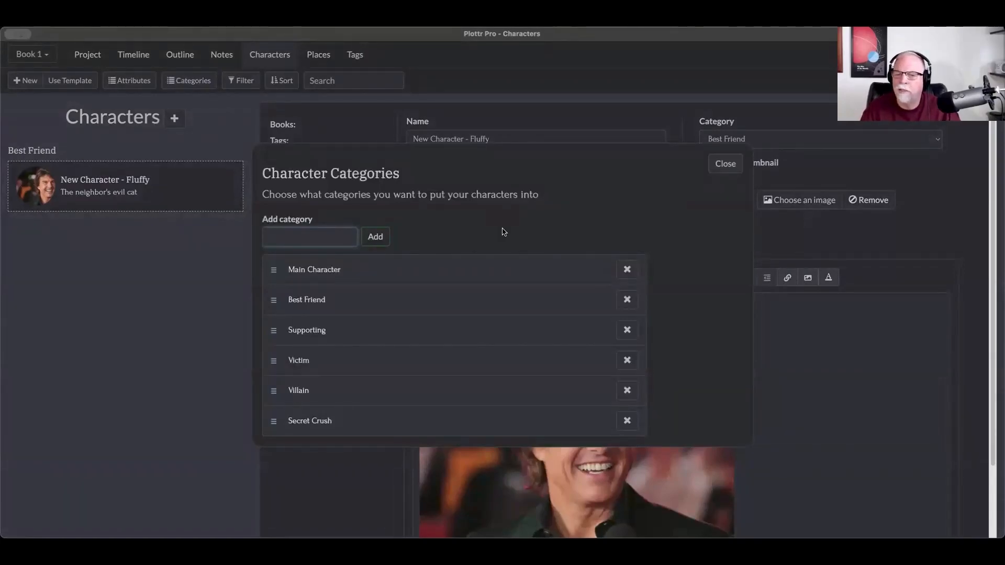
{"action": "mouse_move", "coordinate": [413, 283]}
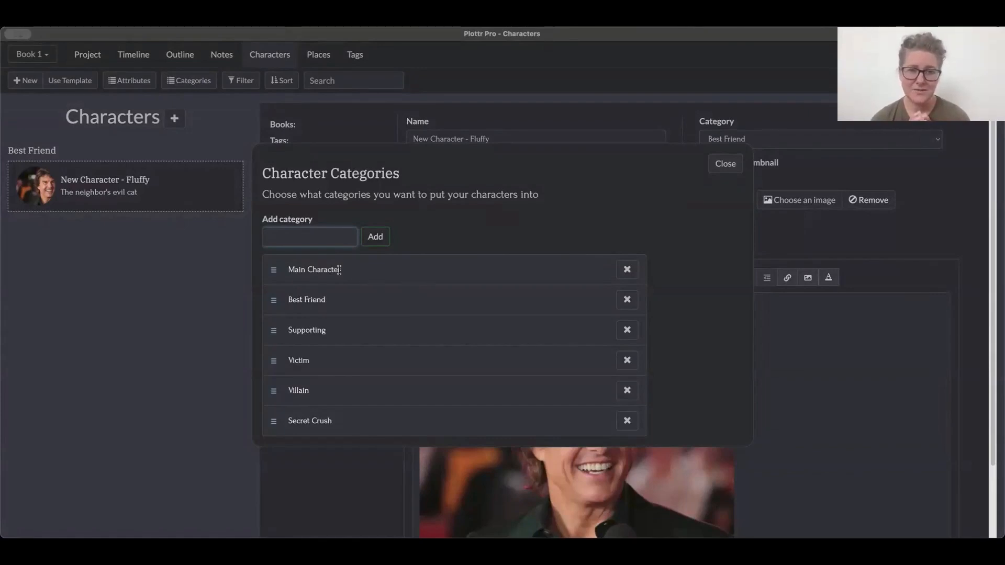
{"action": "left_click", "coordinate": [314, 269]}
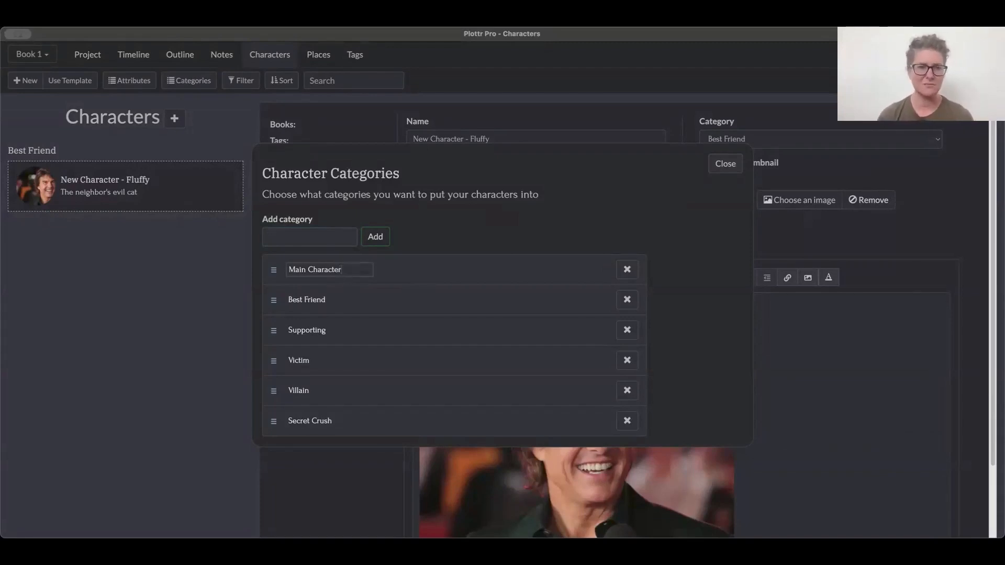
{"action": "key", "text": "Backspace"}
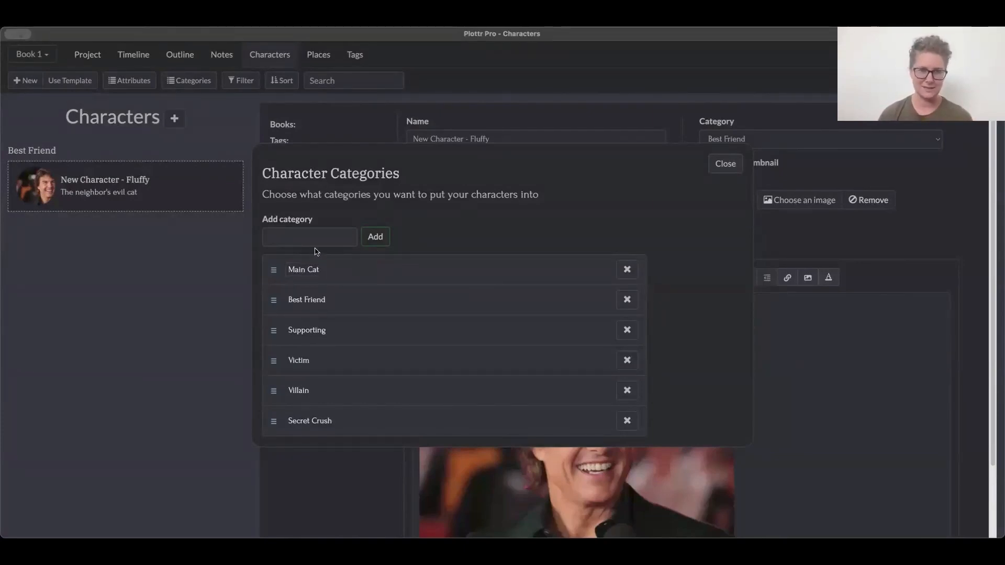
{"action": "mouse_move", "coordinate": [351, 326]}
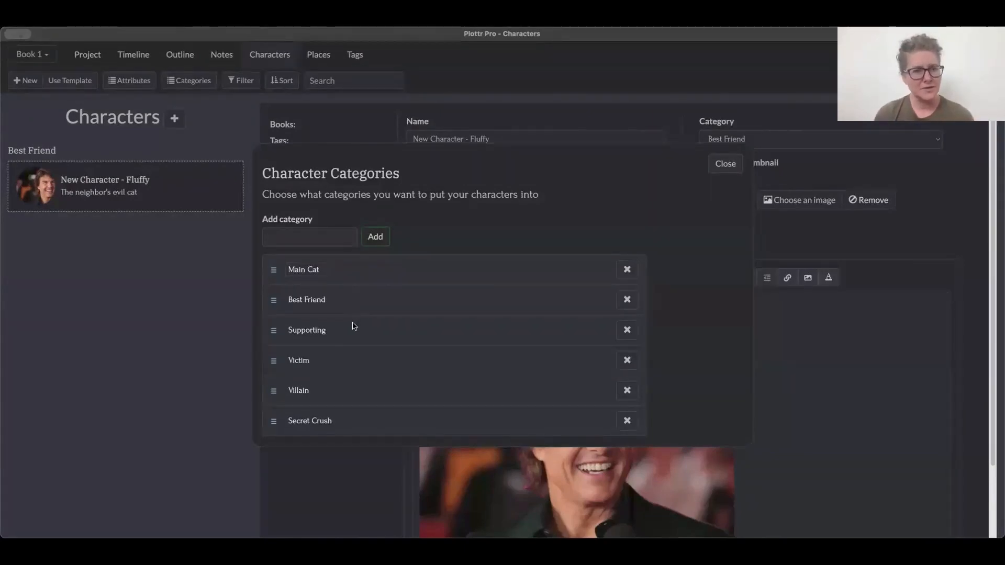
{"action": "left_click", "coordinate": [308, 236]}
{"action": "type", "text": "The Chi"}
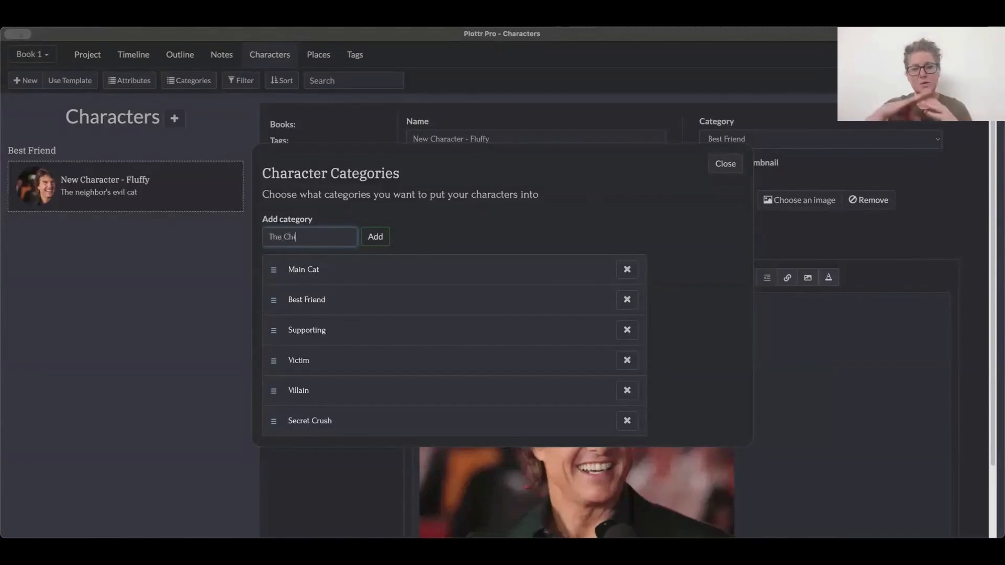
- Add The Chief category, reposition it in the list, then delete it
{"action": "left_click", "coordinate": [374, 237]}
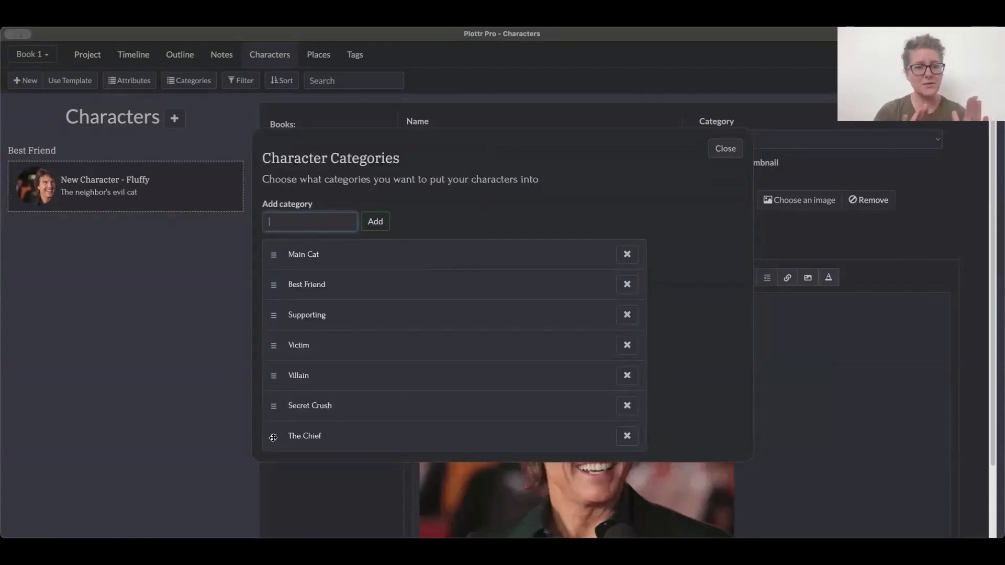
{"action": "left_click_drag", "start_coordinate": [272, 436], "coordinate": [273, 287]}
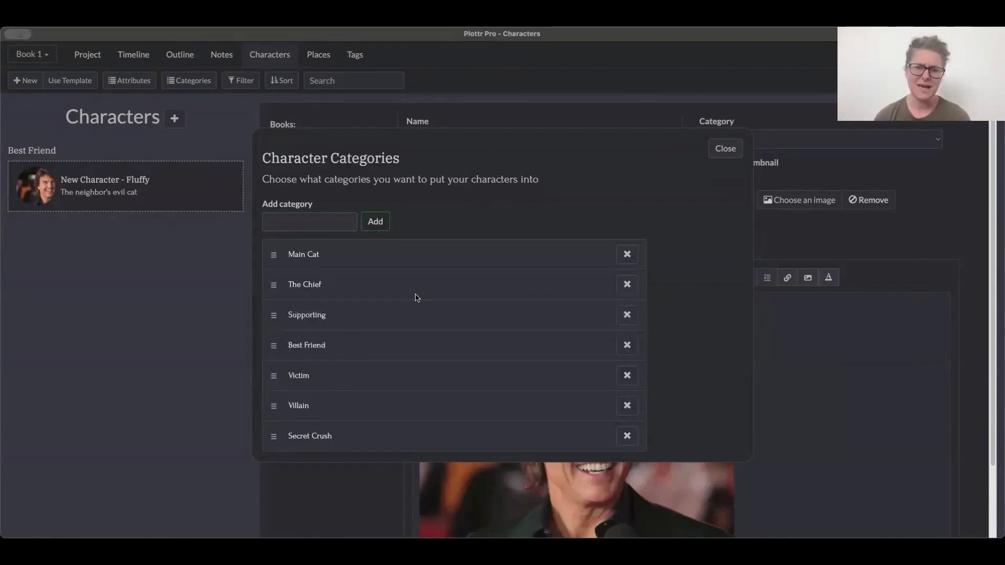
{"action": "mouse_move", "coordinate": [675, 236]}
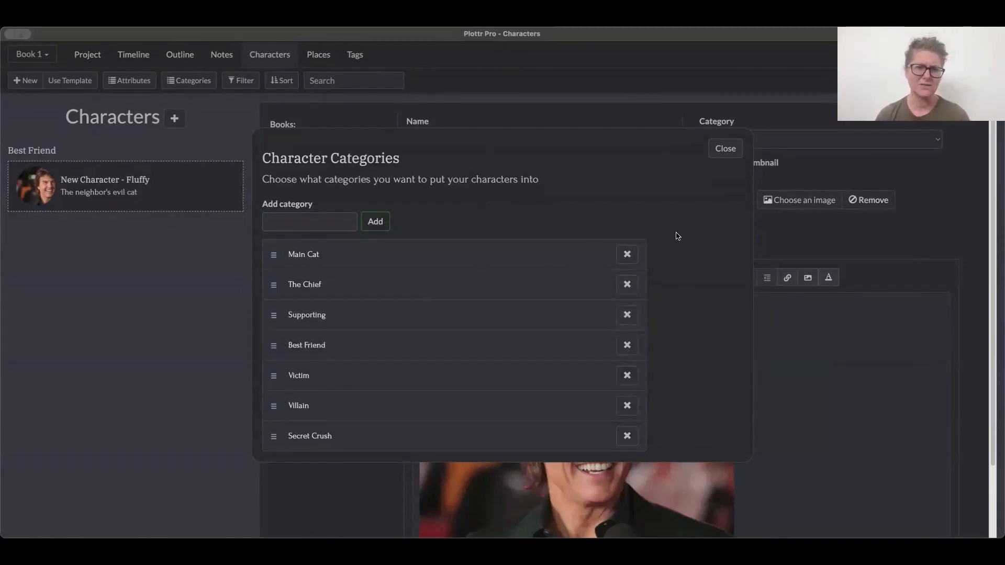
{"action": "mouse_move", "coordinate": [627, 360]}
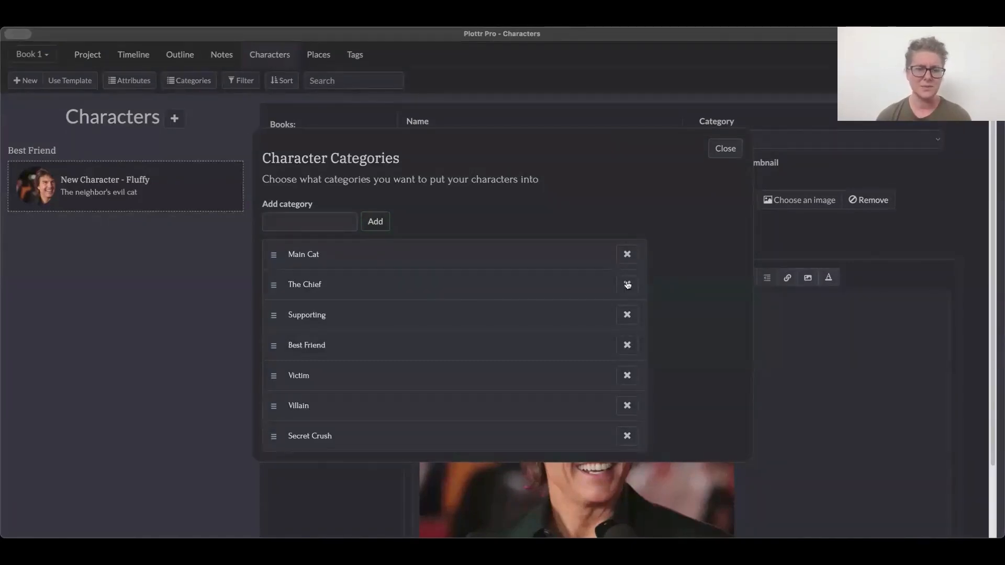
{"action": "left_click", "coordinate": [626, 284]}
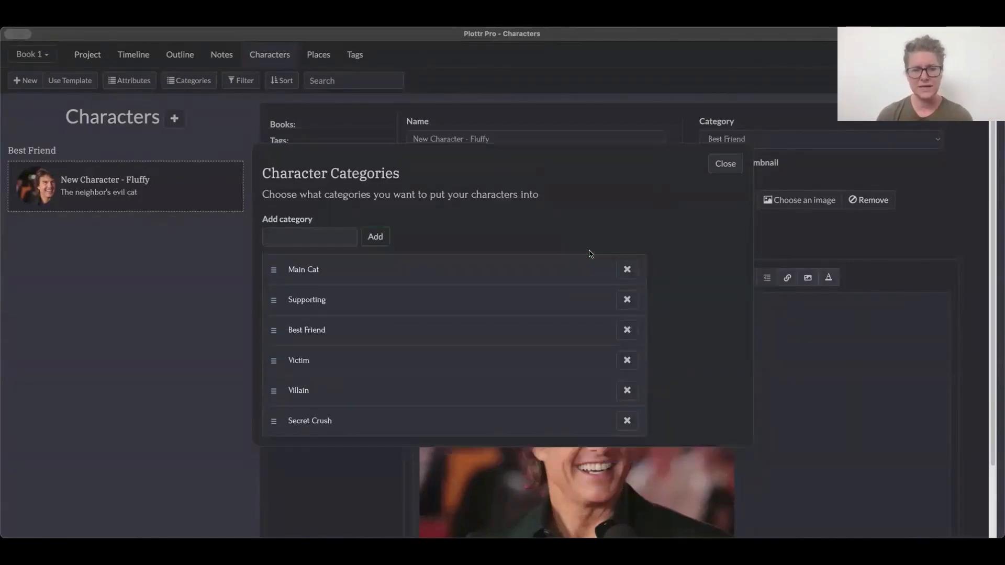
{"action": "mouse_move", "coordinate": [701, 283]}
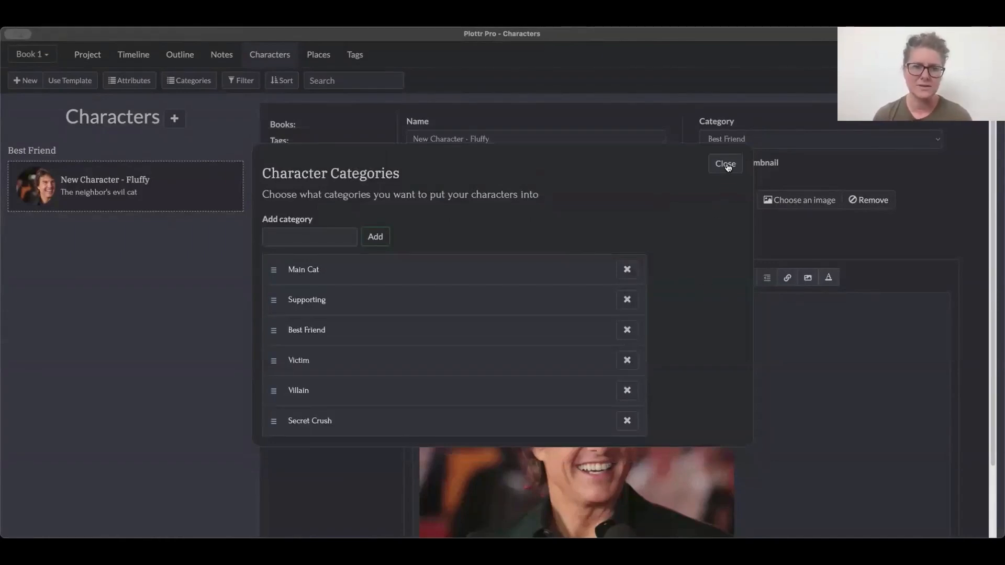
- Close the categories dialog and tag Fluffy with Brother
{"action": "left_click", "coordinate": [725, 163]}
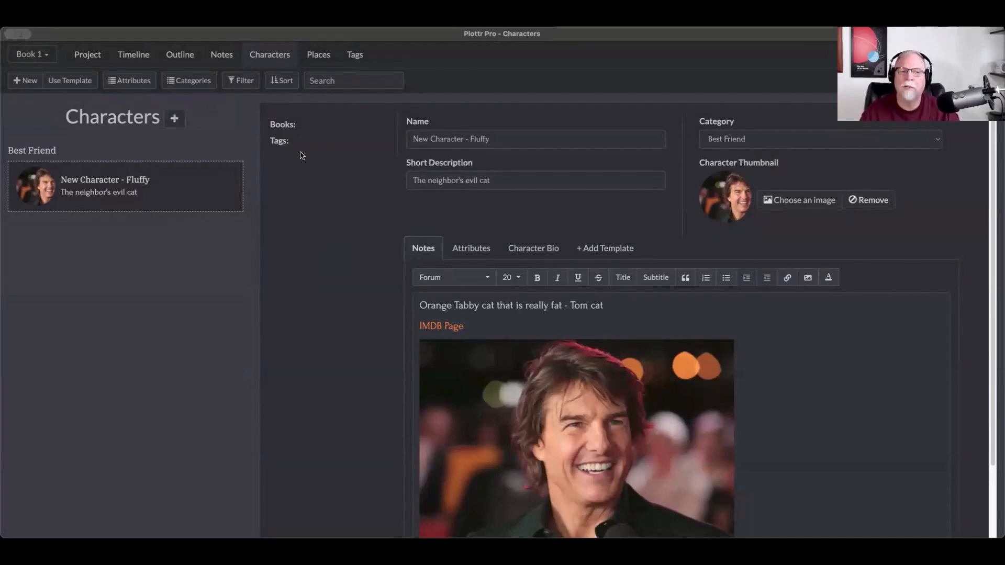
{"action": "left_click", "coordinate": [295, 142]}
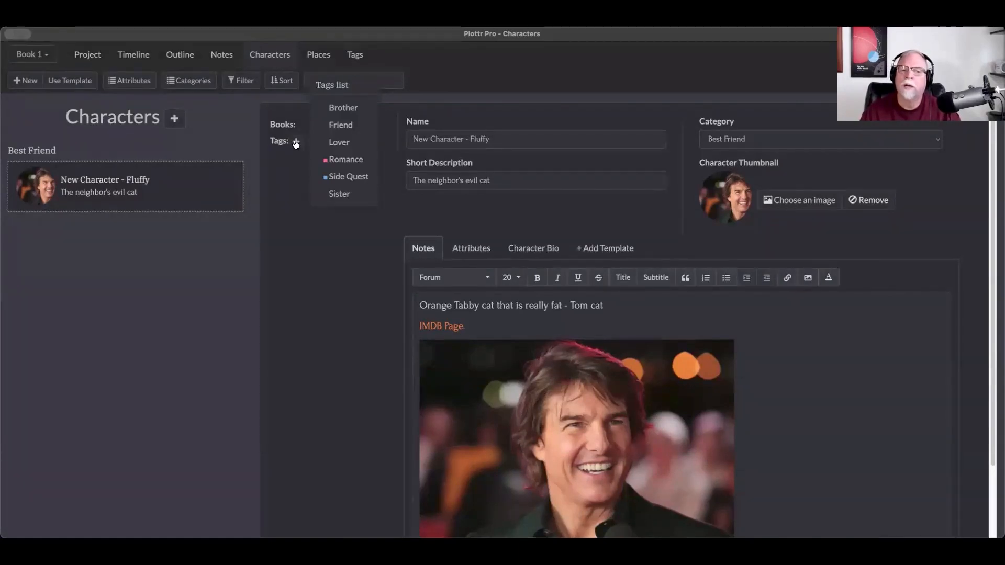
{"action": "mouse_move", "coordinate": [352, 140]}
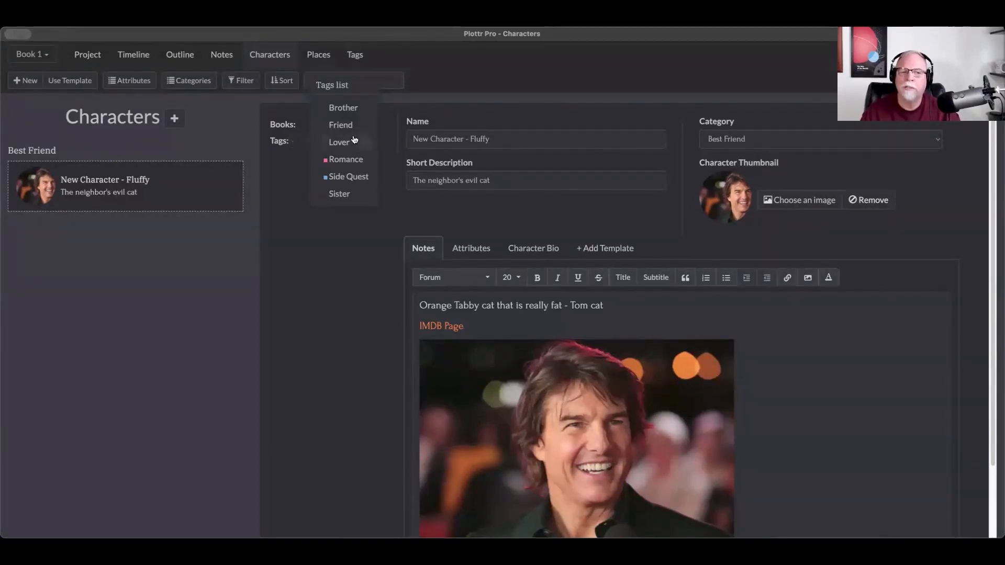
{"action": "mouse_move", "coordinate": [343, 107]}
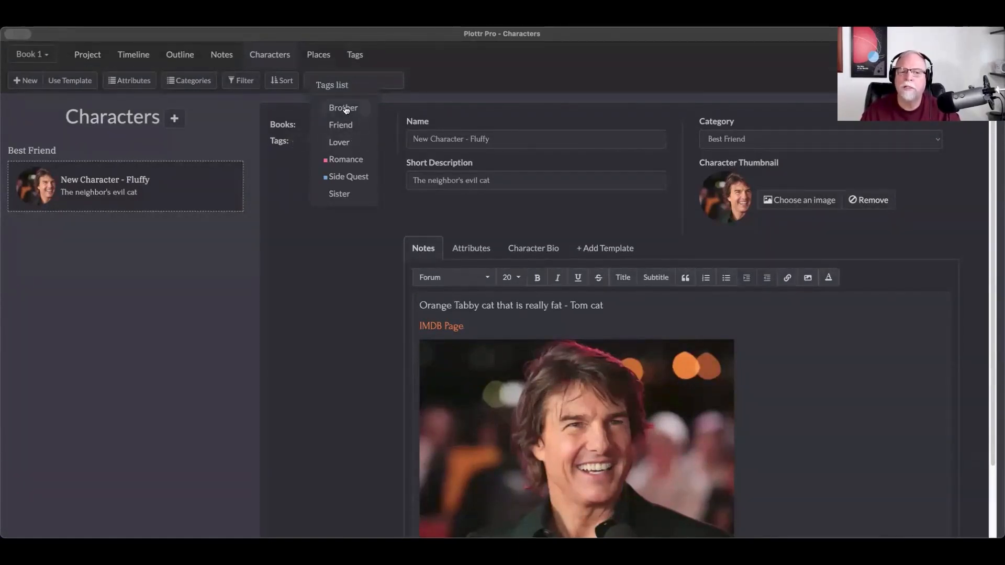
{"action": "left_click", "coordinate": [342, 108]}
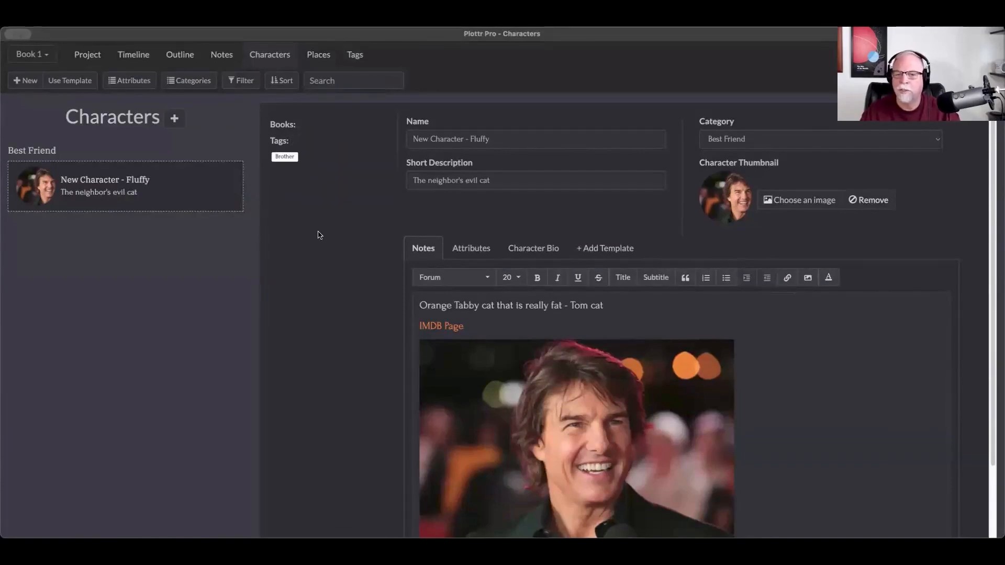
{"action": "mouse_move", "coordinate": [297, 203]}
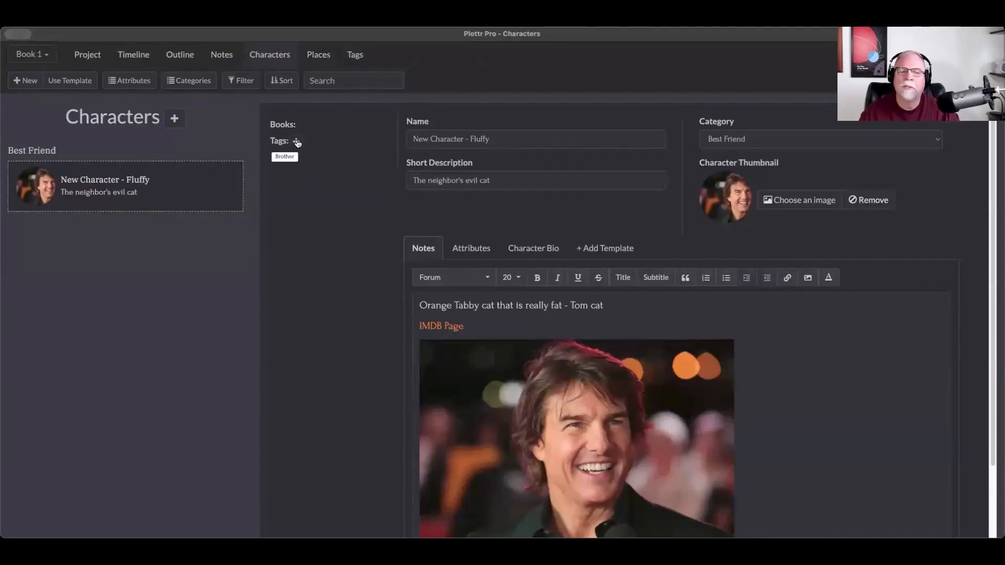
- Tag Fluffy with Romance alongside Brother
{"action": "left_click", "coordinate": [297, 141]}
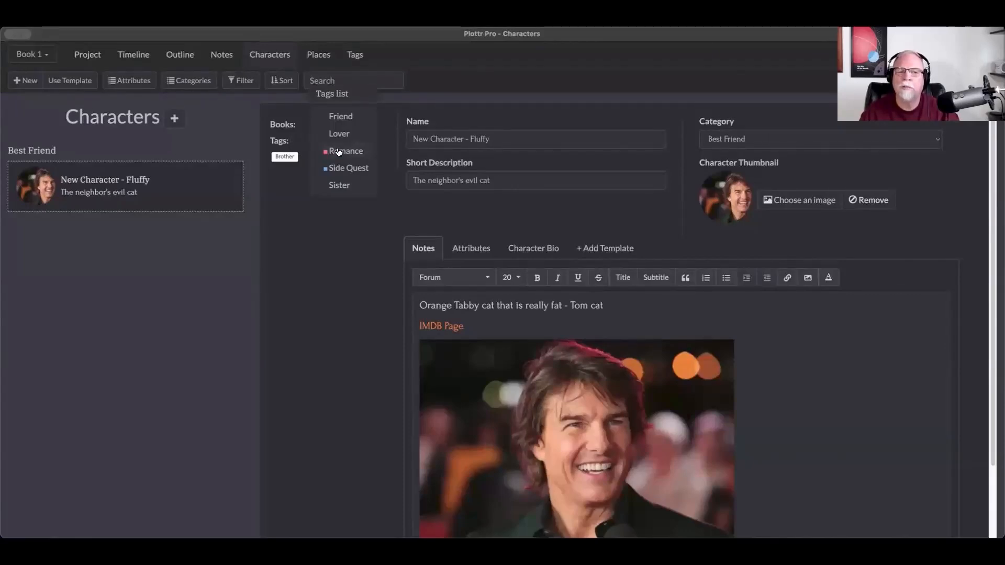
{"action": "left_click", "coordinate": [345, 151]}
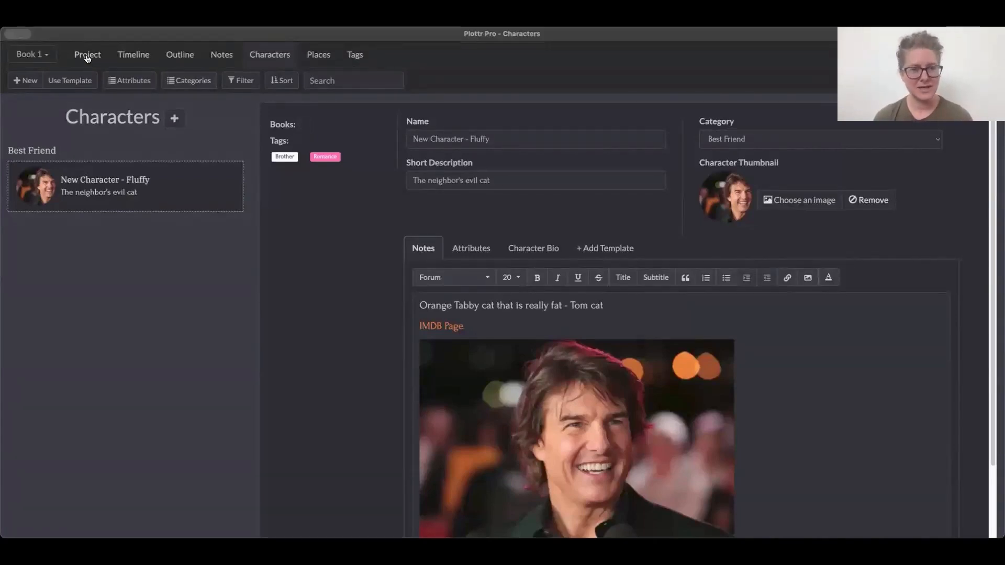
- Show the Project page with the Series fields and the Book 1 and Book 2 cards
{"action": "left_click", "coordinate": [87, 54]}
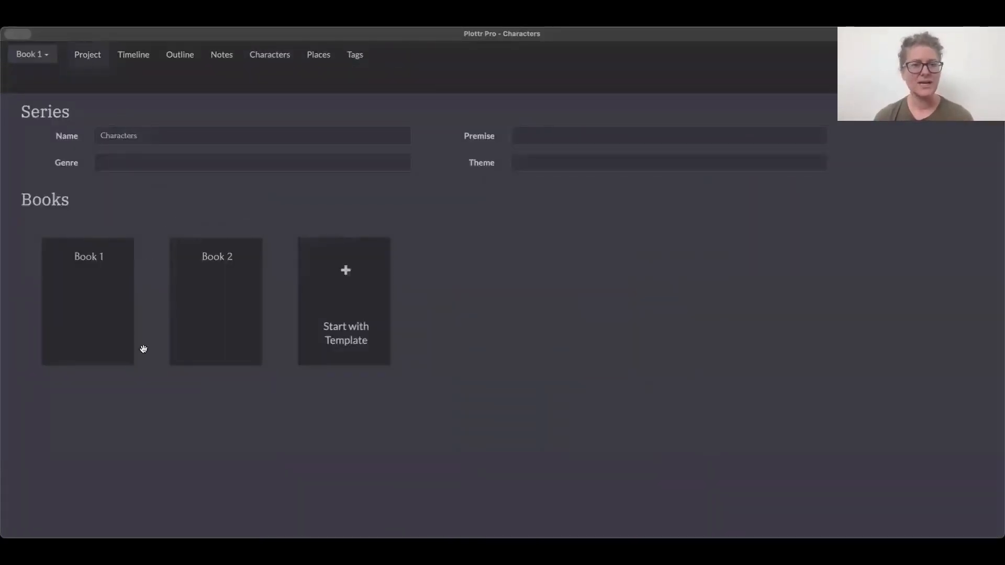
{"action": "mouse_move", "coordinate": [320, 393]}
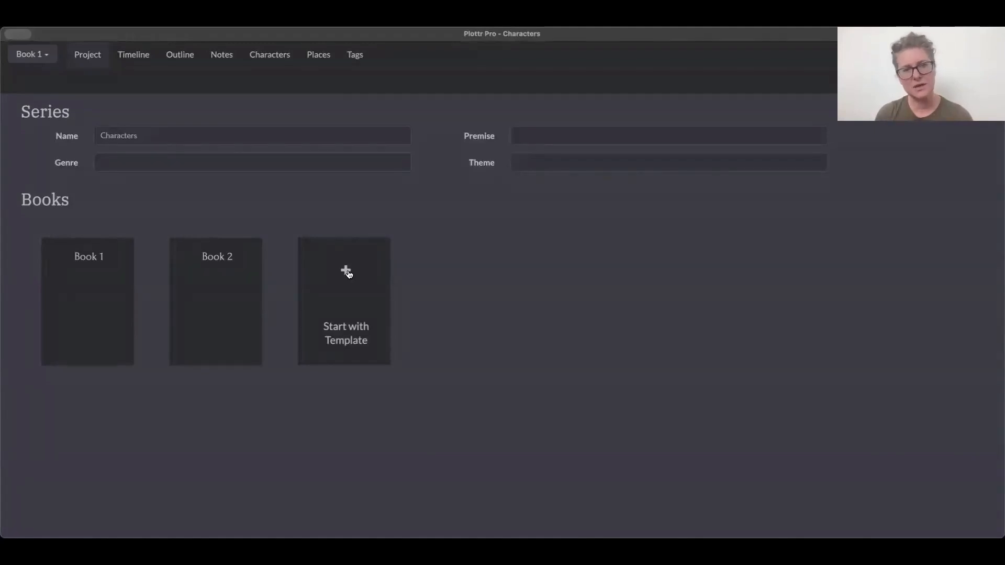
{"action": "mouse_move", "coordinate": [325, 218]}
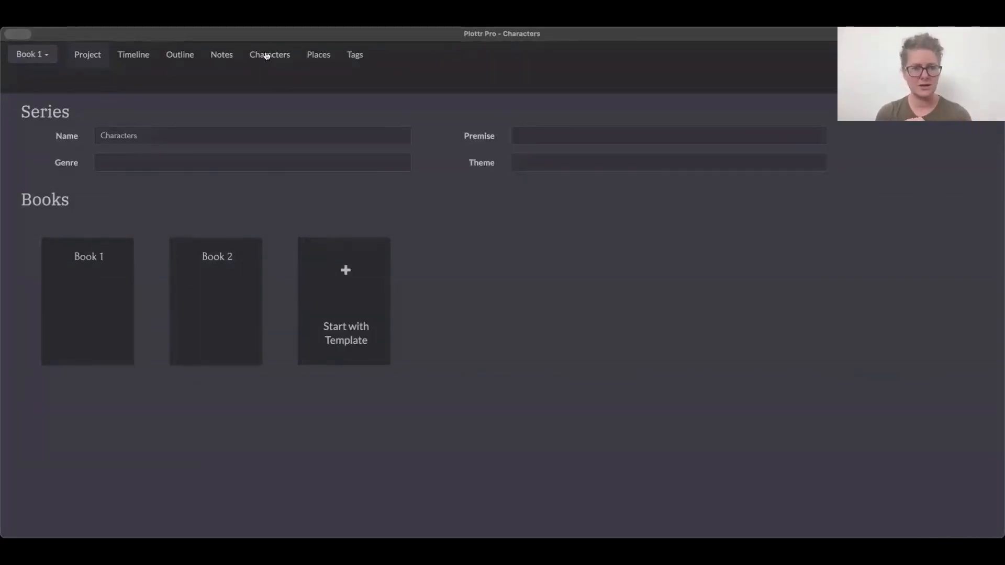
- Return to the Characters page and assign Fluffy to Book 1
{"action": "left_click", "coordinate": [269, 54]}
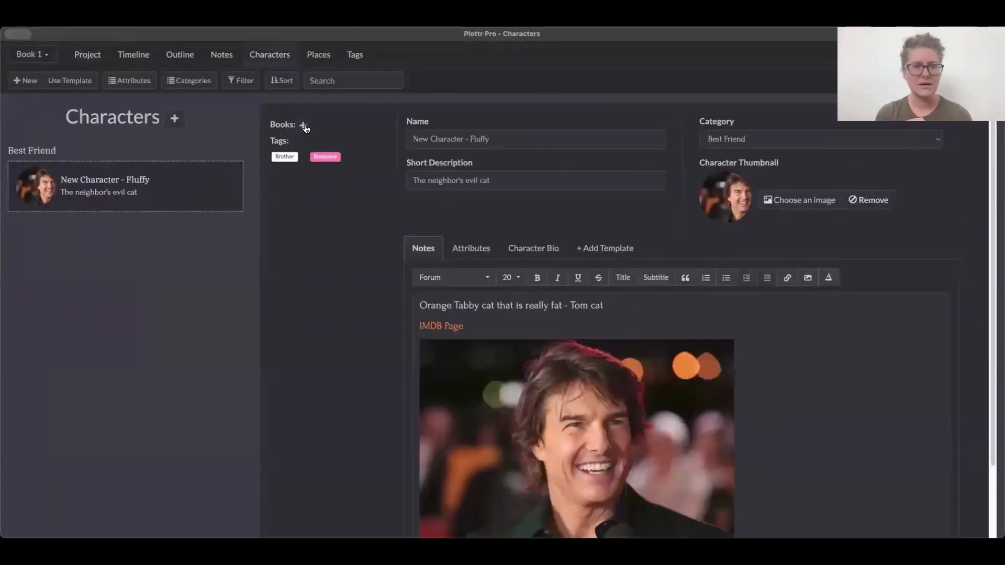
{"action": "left_click", "coordinate": [304, 125]}
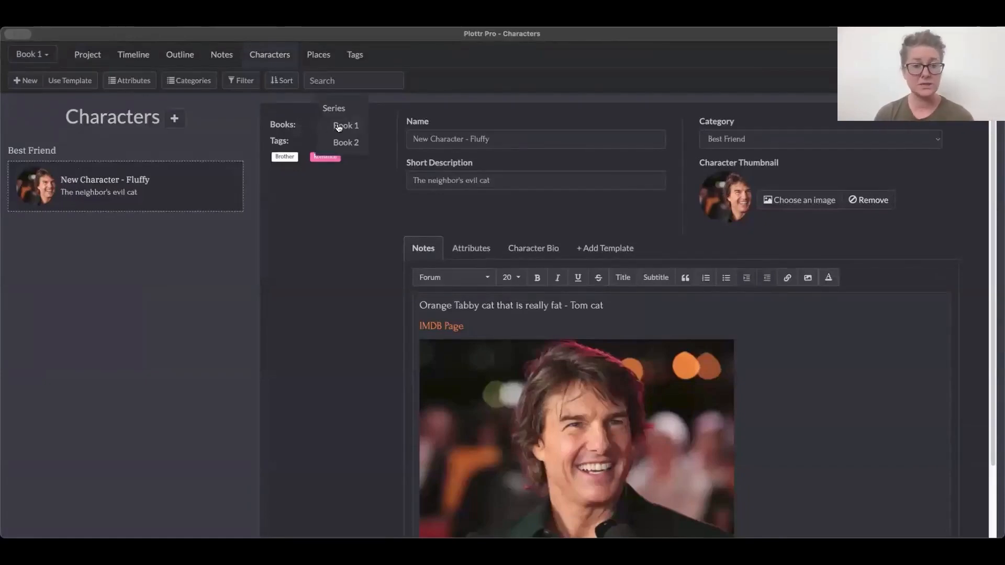
{"action": "left_click", "coordinate": [345, 126]}
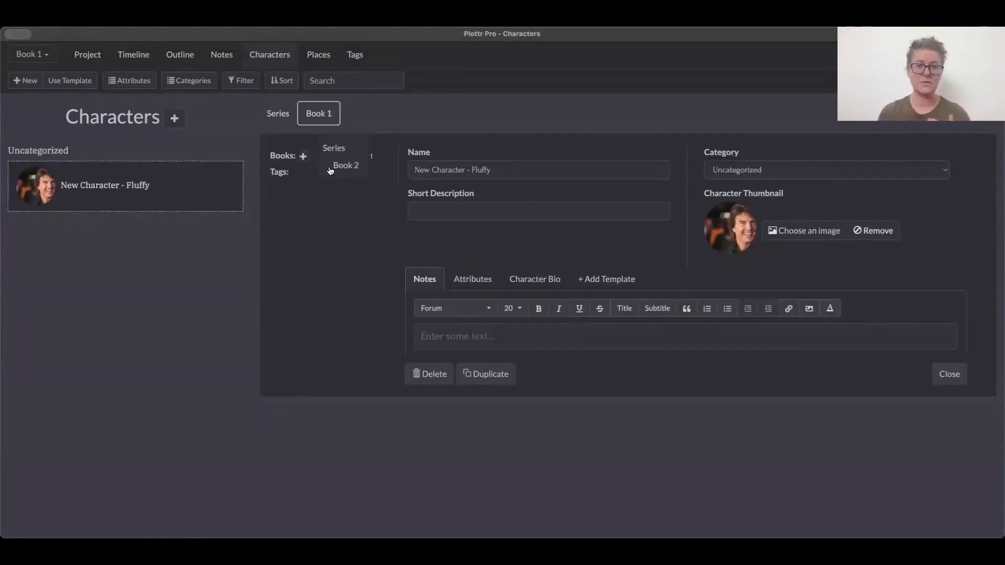
- Assign Fluffy to Book 2, set the Book 1 category to Main Cat, and return to Series view
{"action": "left_click", "coordinate": [360, 114]}
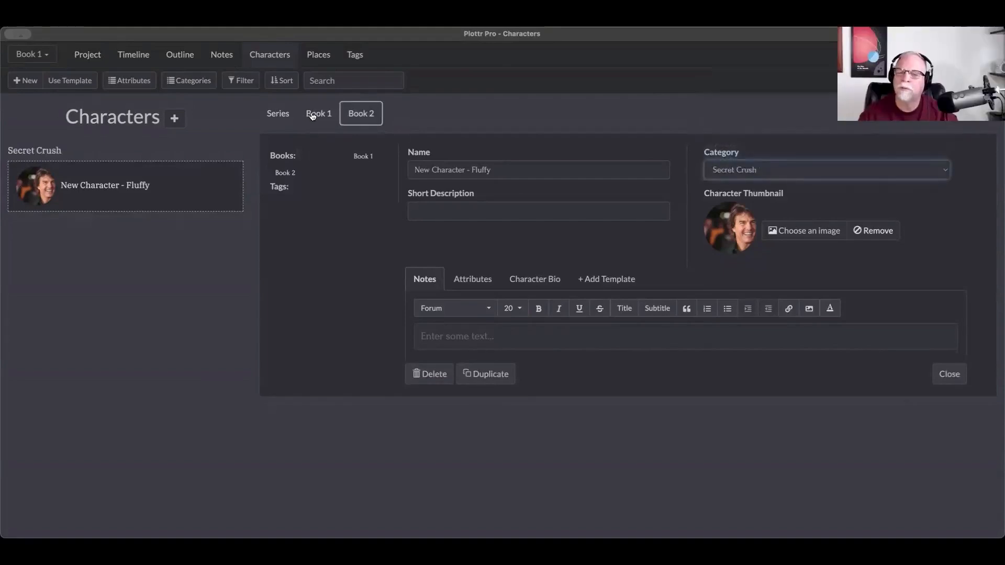
{"action": "left_click", "coordinate": [318, 114]}
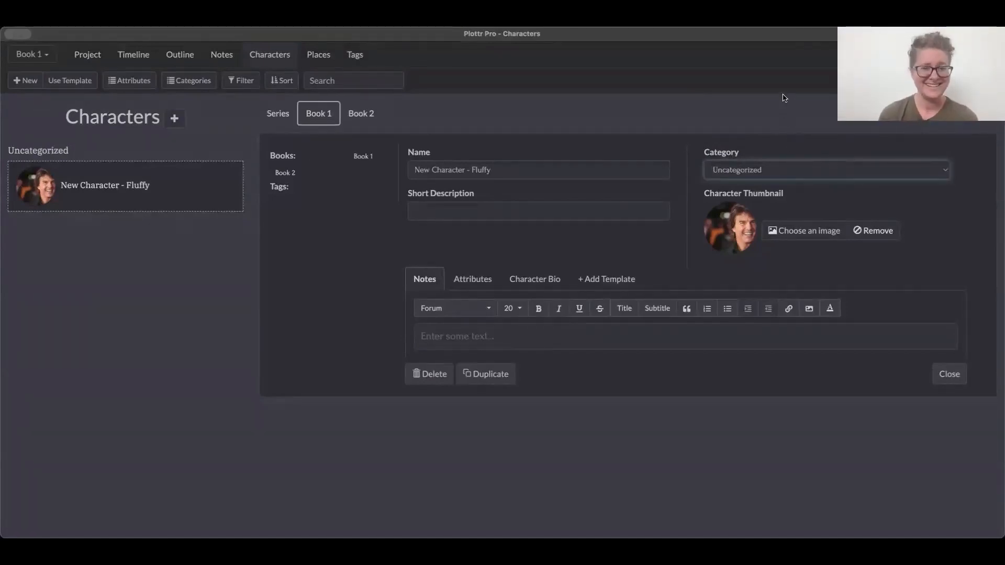
{"action": "left_click", "coordinate": [825, 169]}
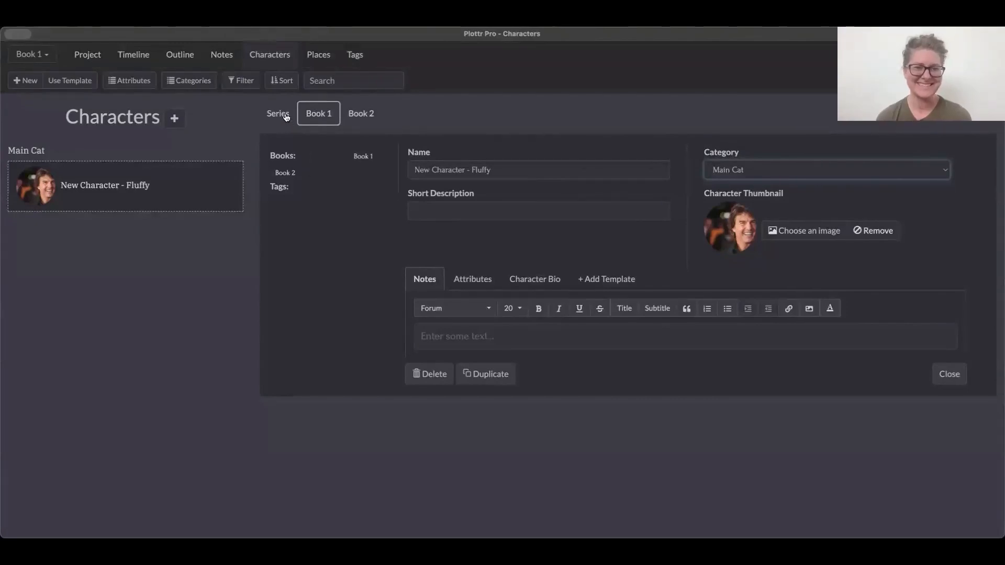
{"action": "left_click", "coordinate": [276, 114]}
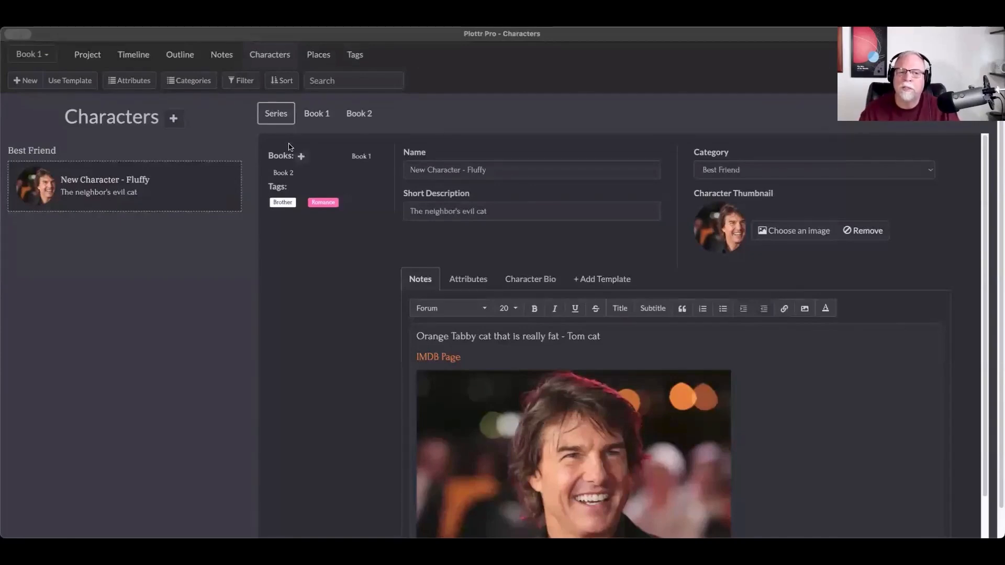
- Switch through Book 1 to Fluffy's Book 2 details and begin editing its empty short description
{"action": "left_click", "coordinate": [319, 114]}
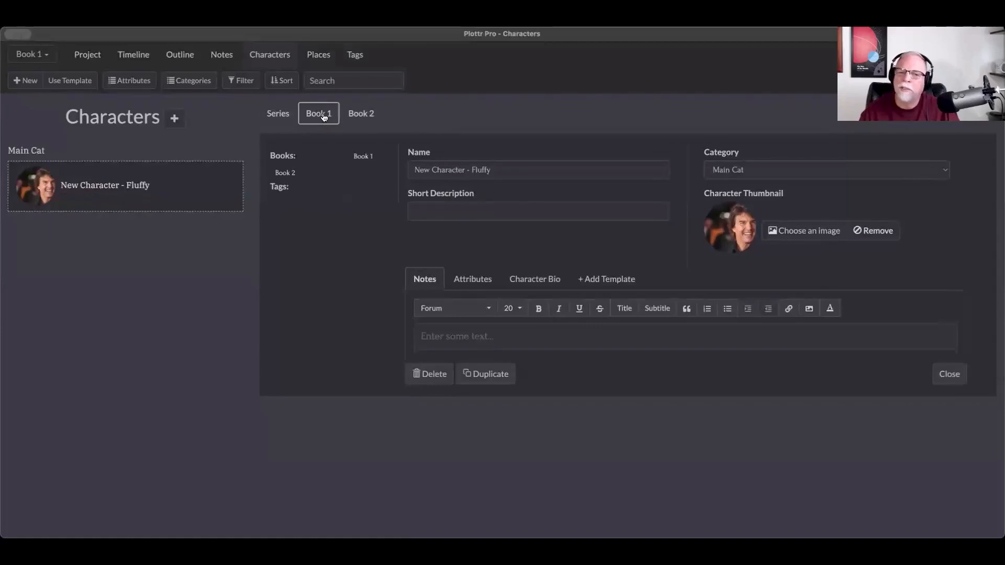
{"action": "left_click", "coordinate": [360, 113]}
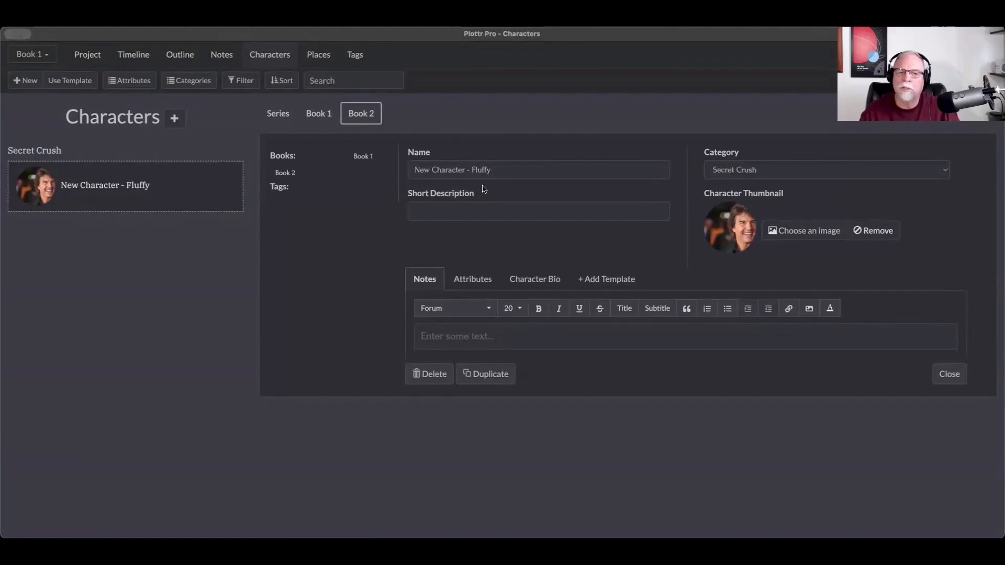
{"action": "left_click", "coordinate": [537, 211]}
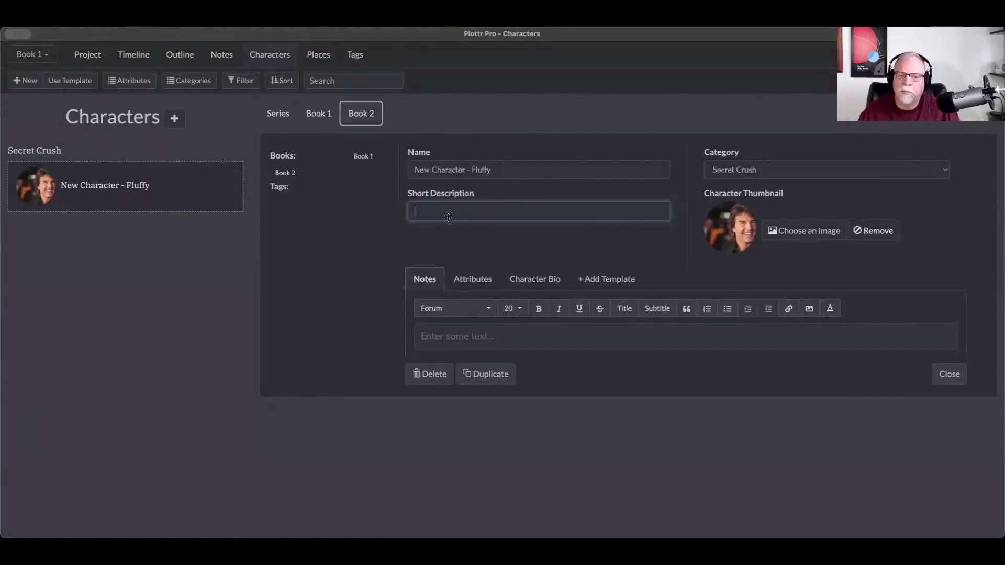
{"action": "mouse_move", "coordinate": [459, 249]}
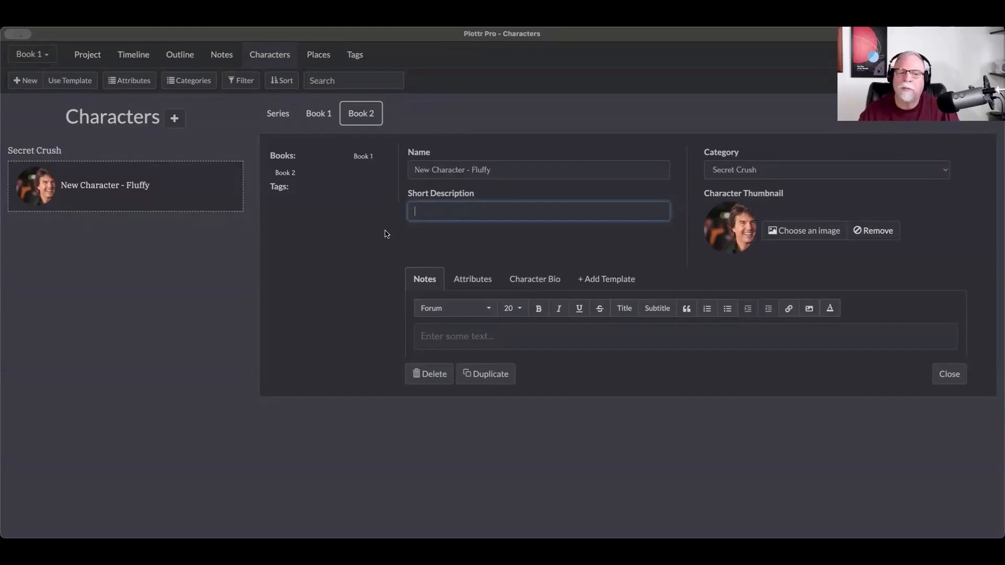
{"action": "mouse_move", "coordinate": [333, 273]}
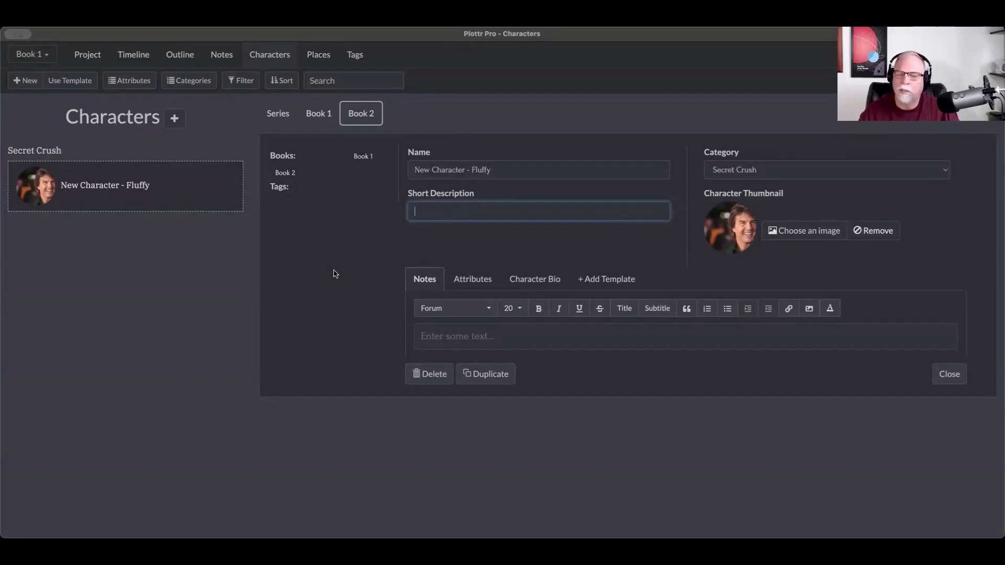
{"action": "mouse_move", "coordinate": [323, 323]}
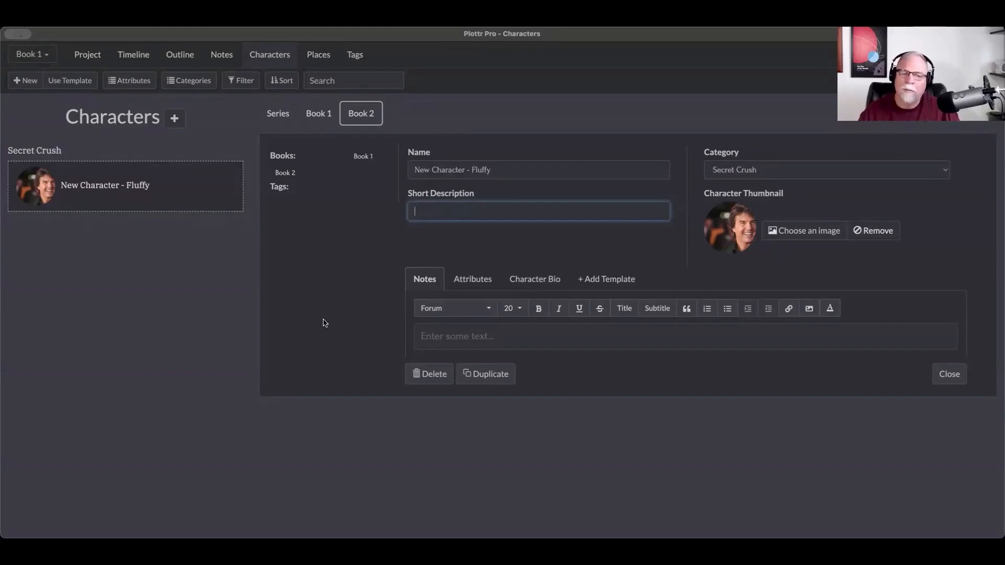